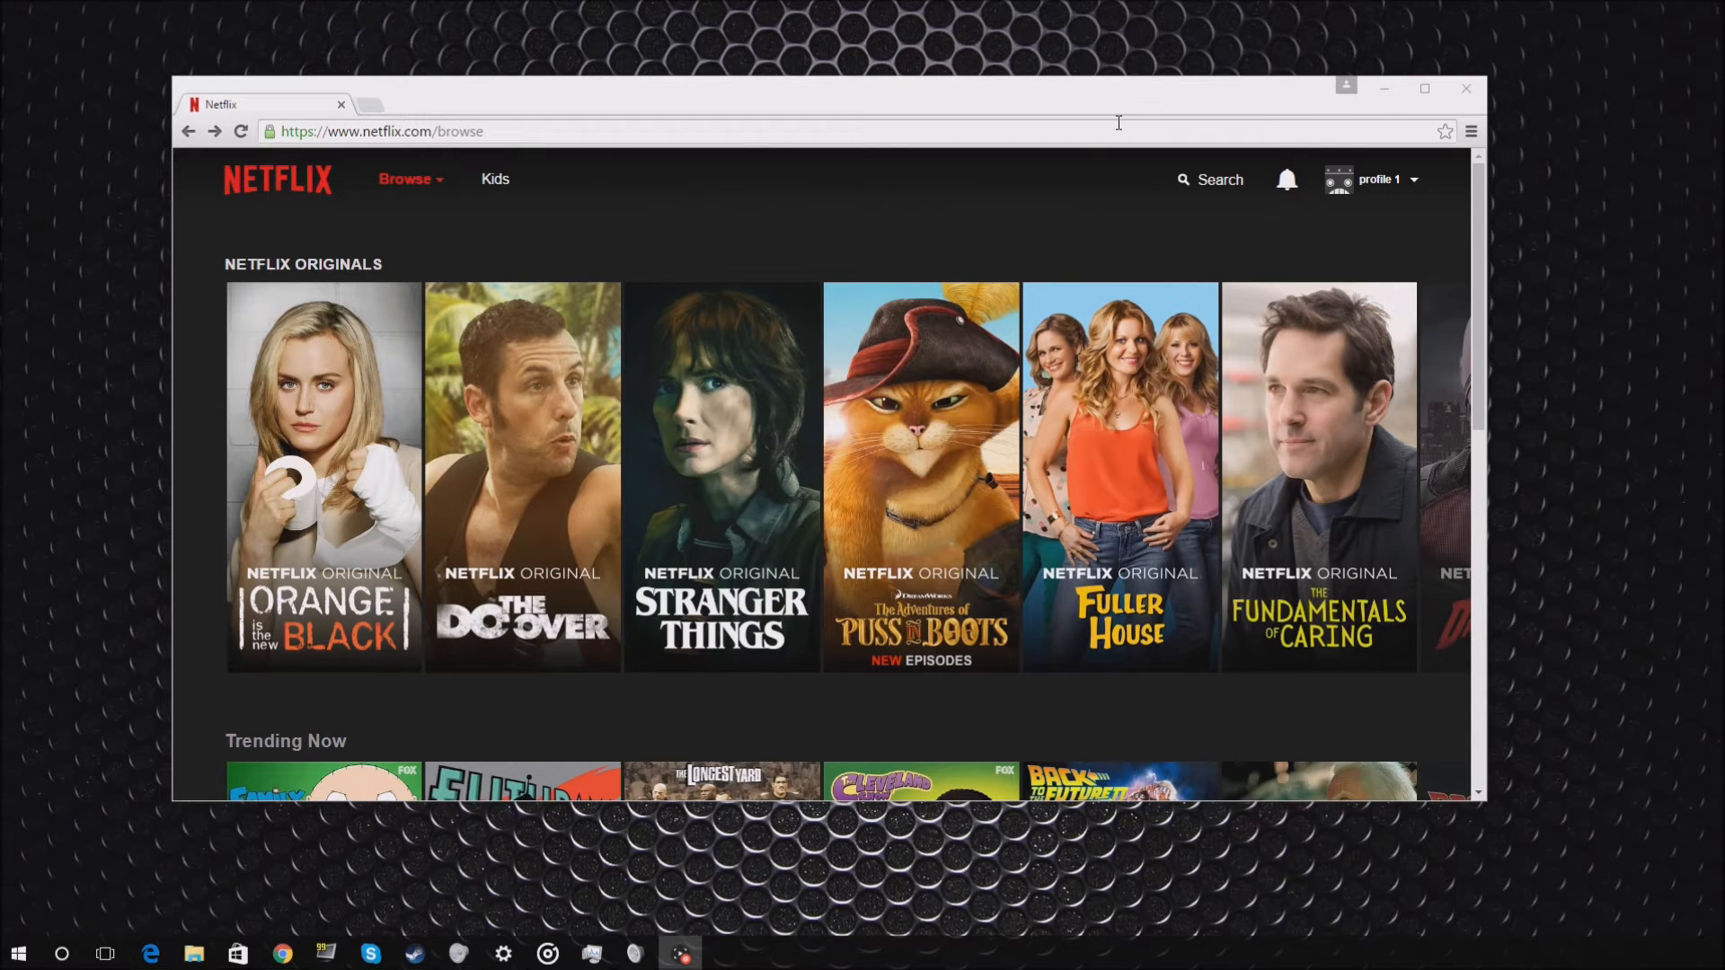
pyautogui.moveTo(1154, 106)
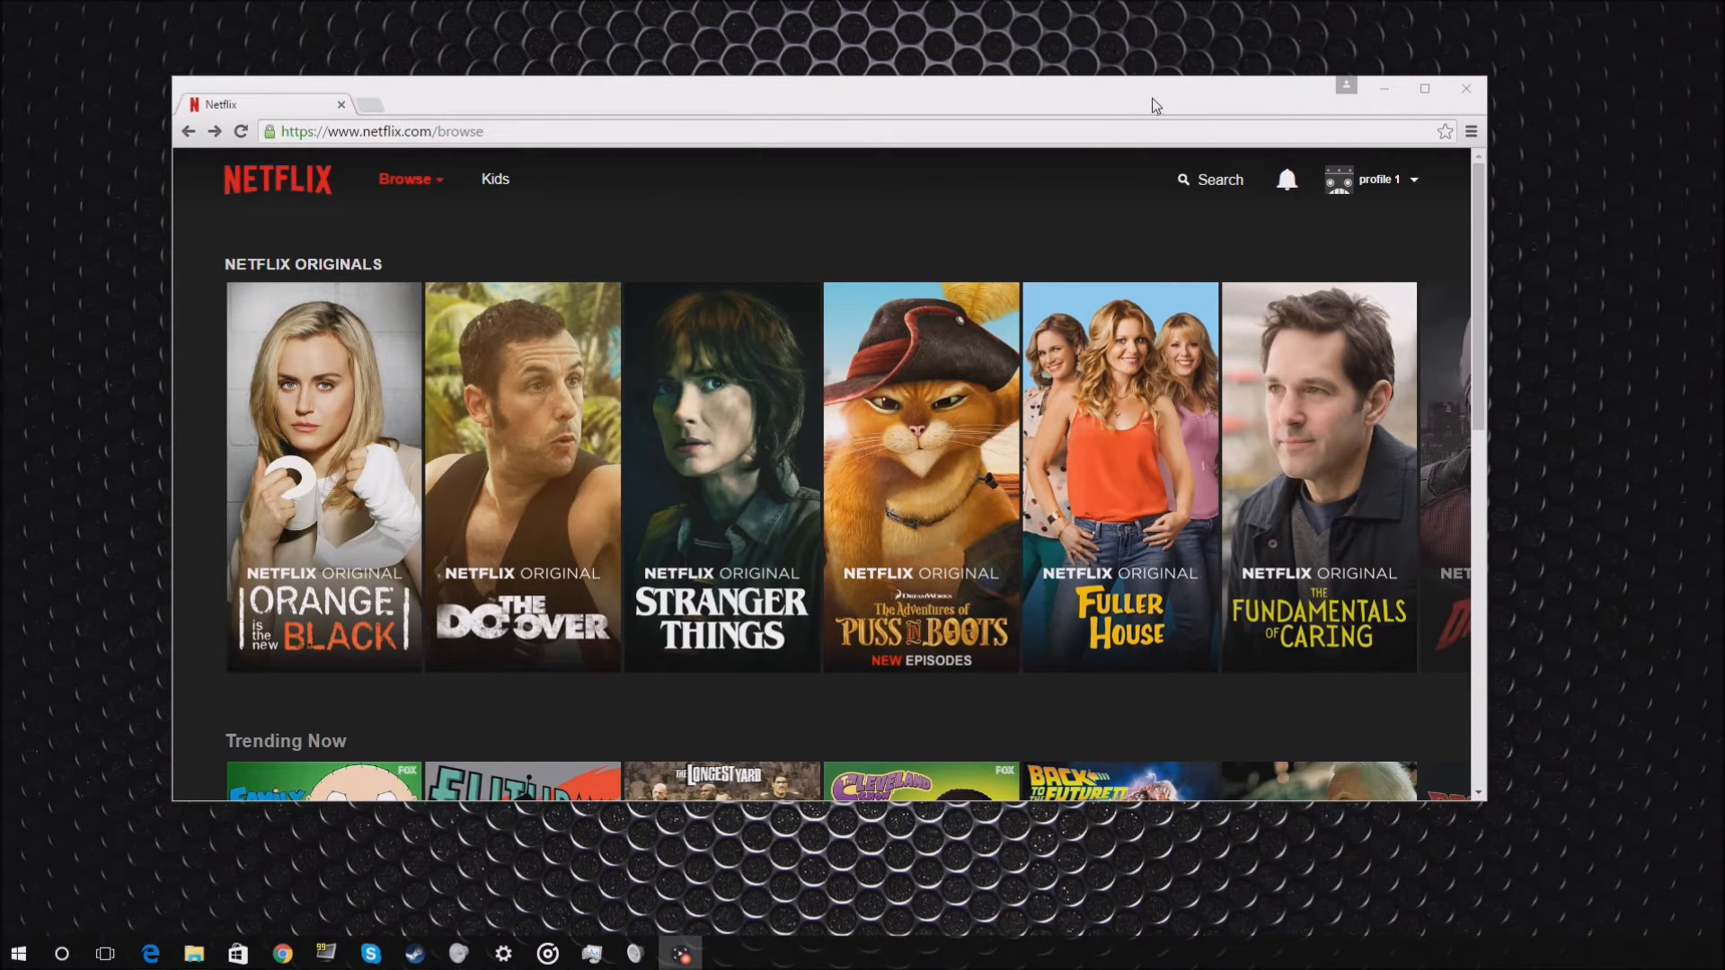
pyautogui.moveTo(1263, 192)
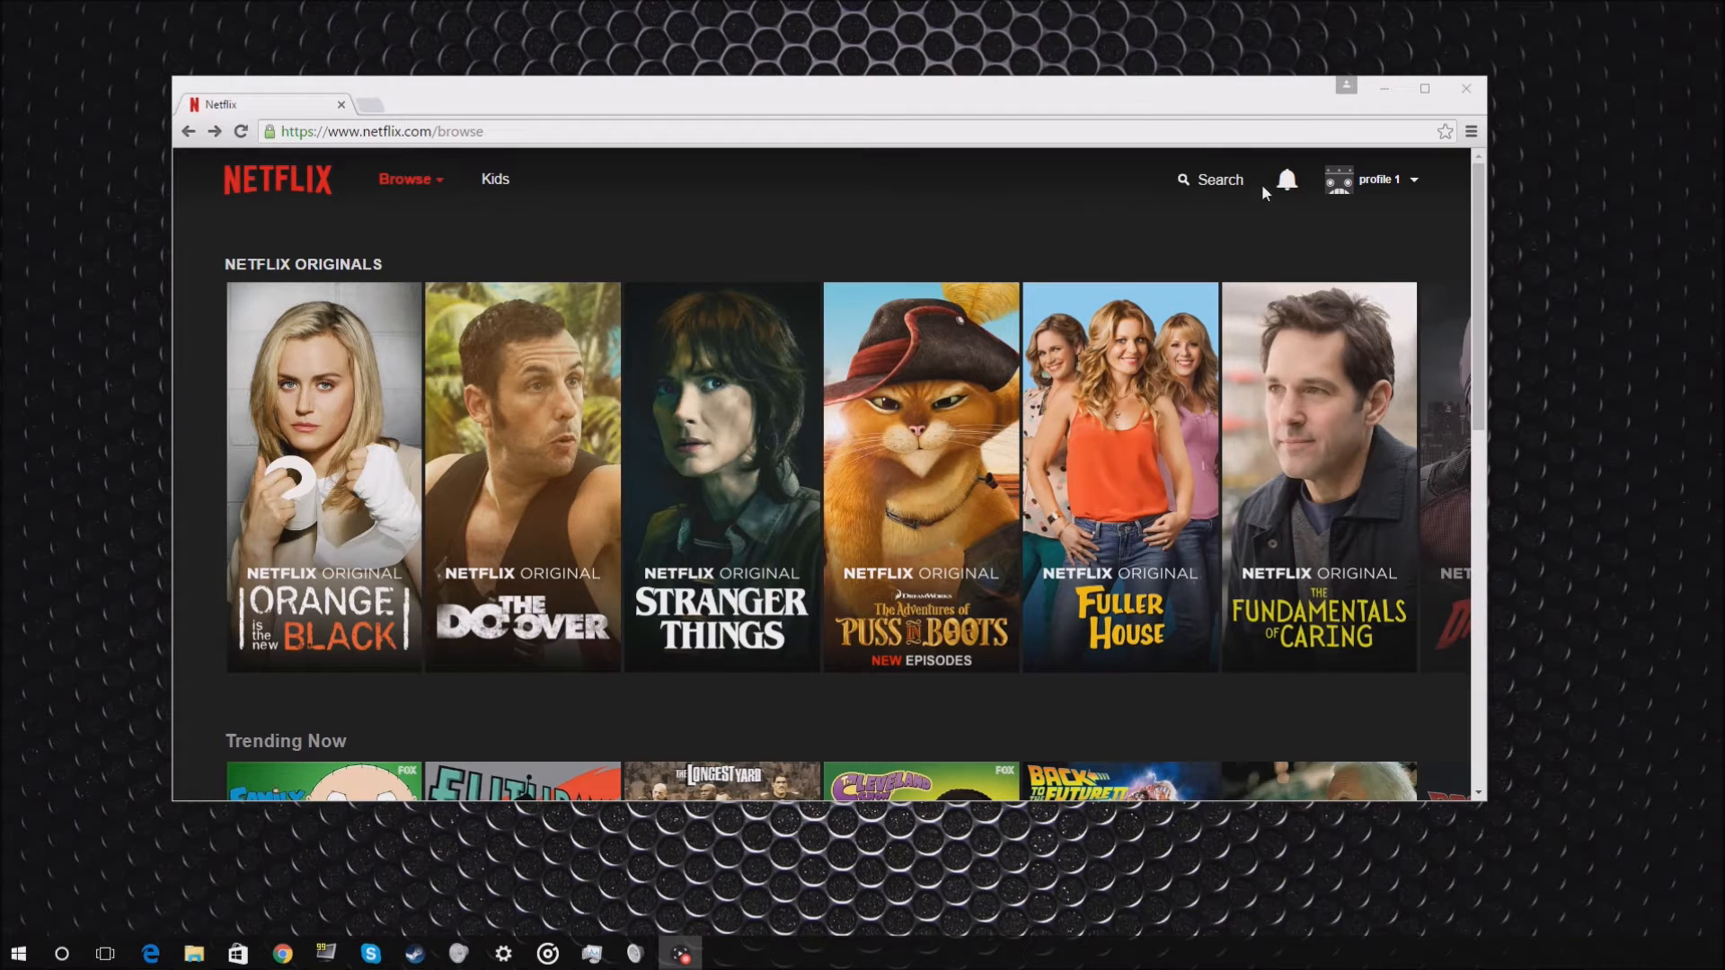
# Search Netflix for 'arr', then bring up the Ethernet 2 connection status in Network and Sharing Center.
pyautogui.click(1182, 180)
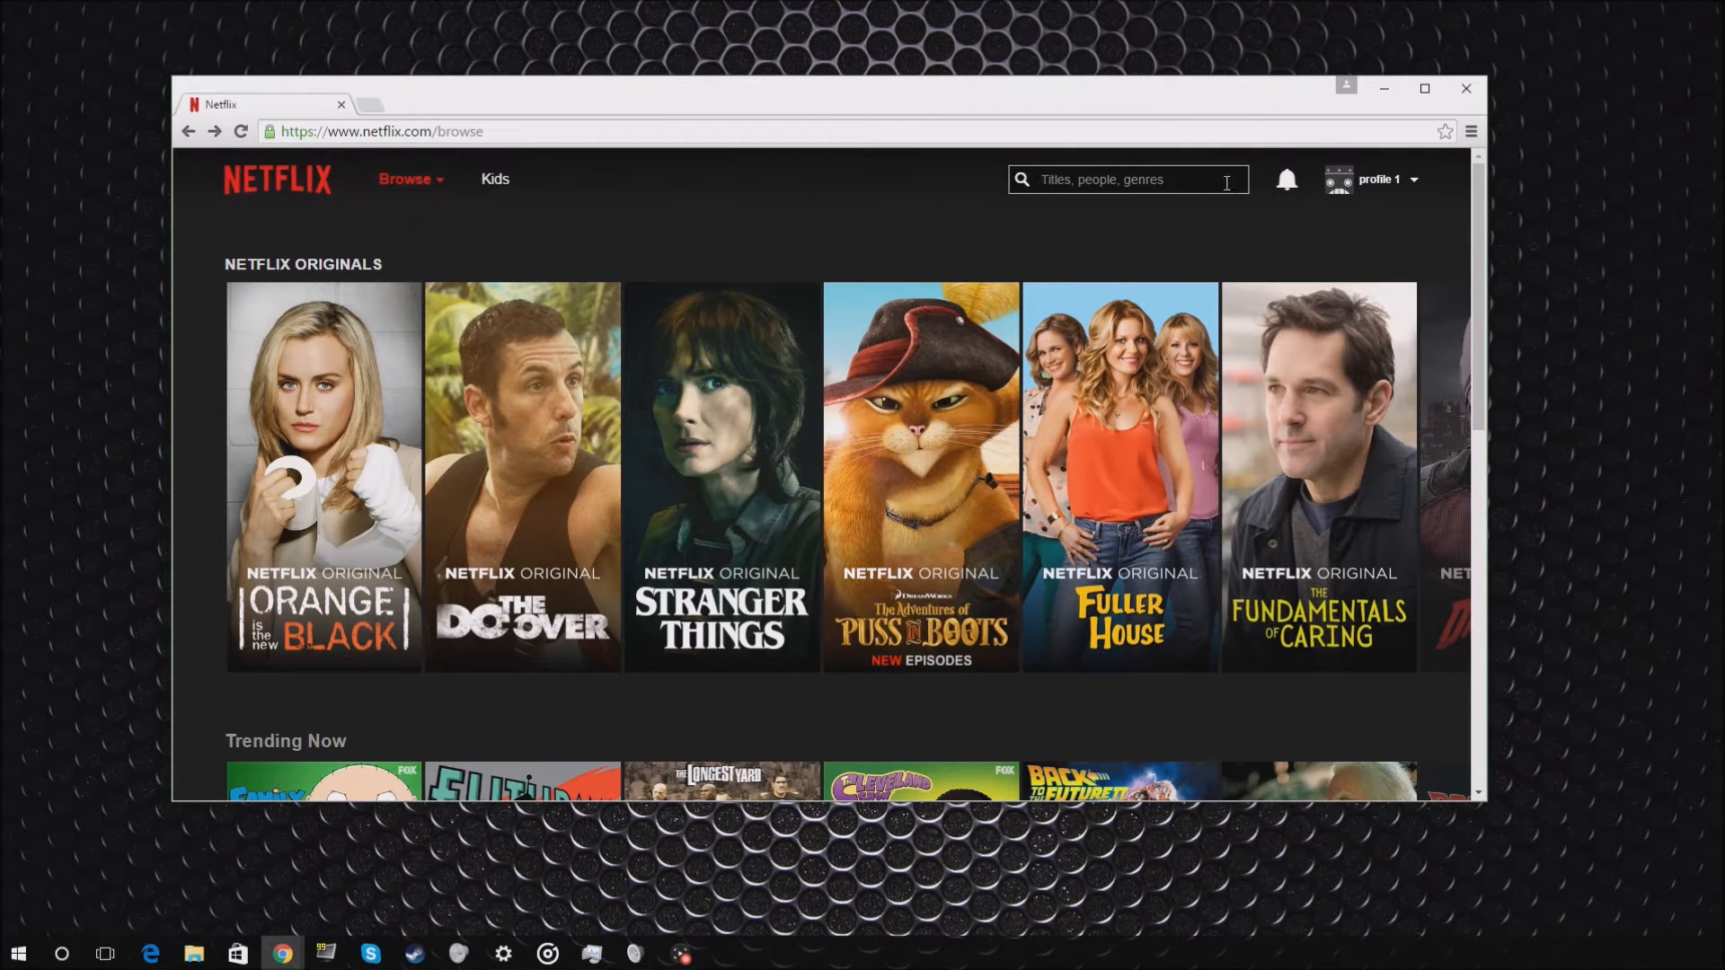
pyautogui.write('a')
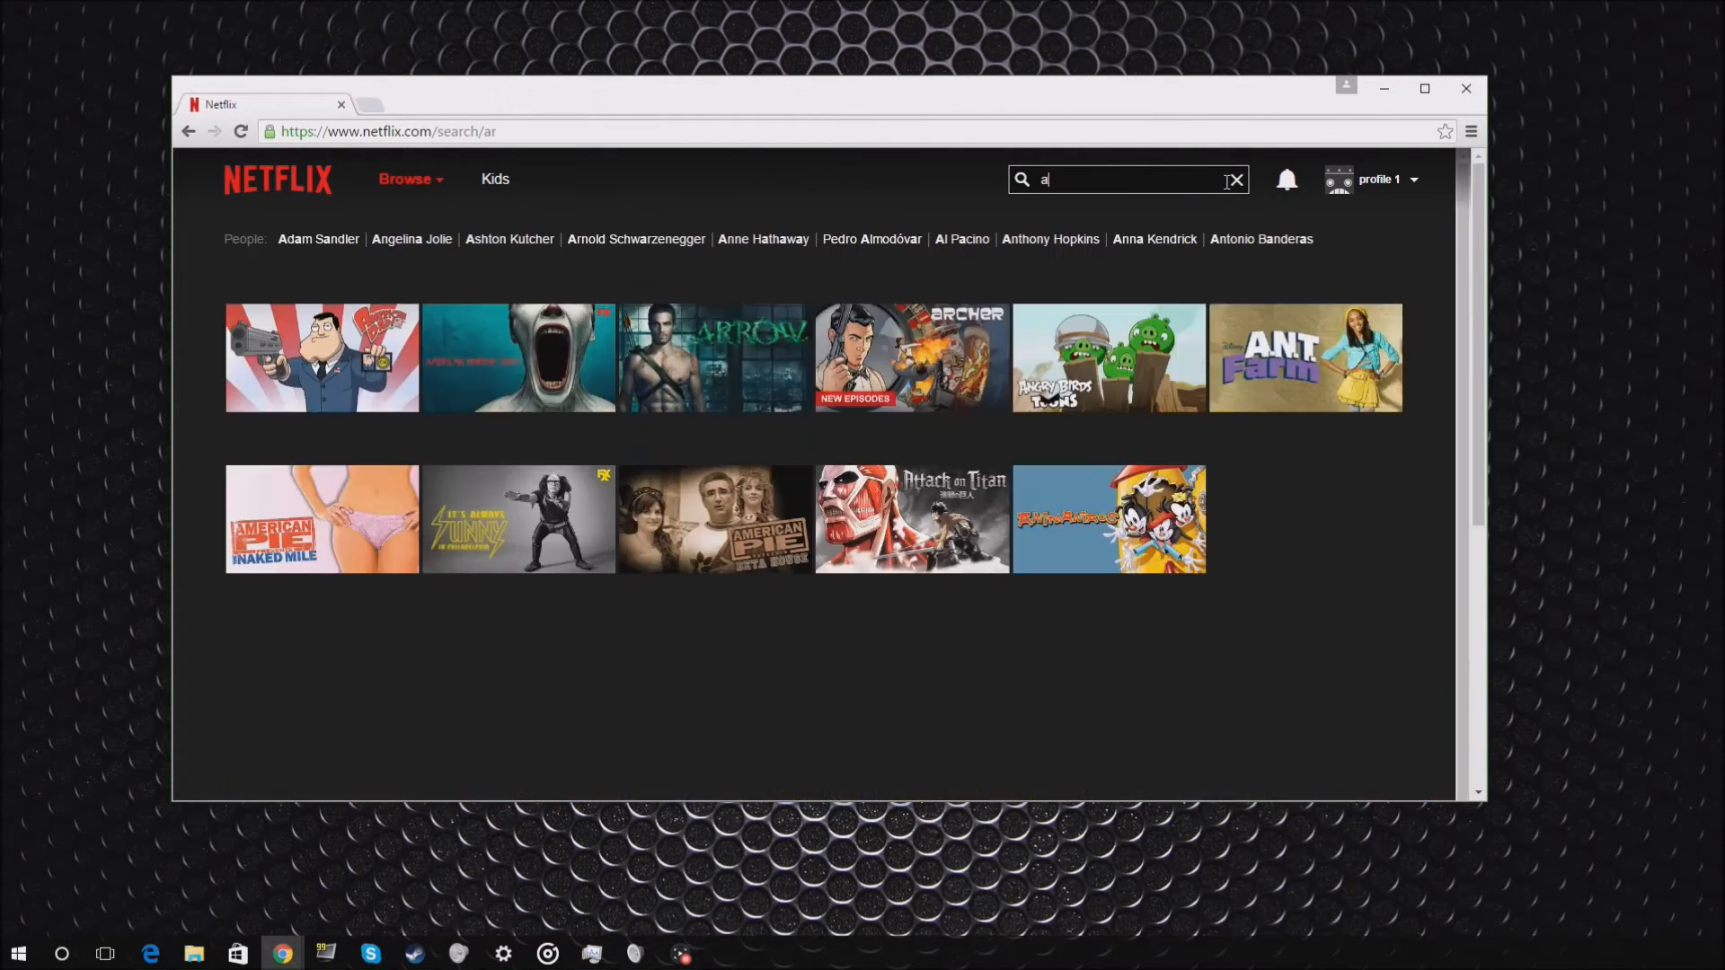
pyautogui.write('rr')
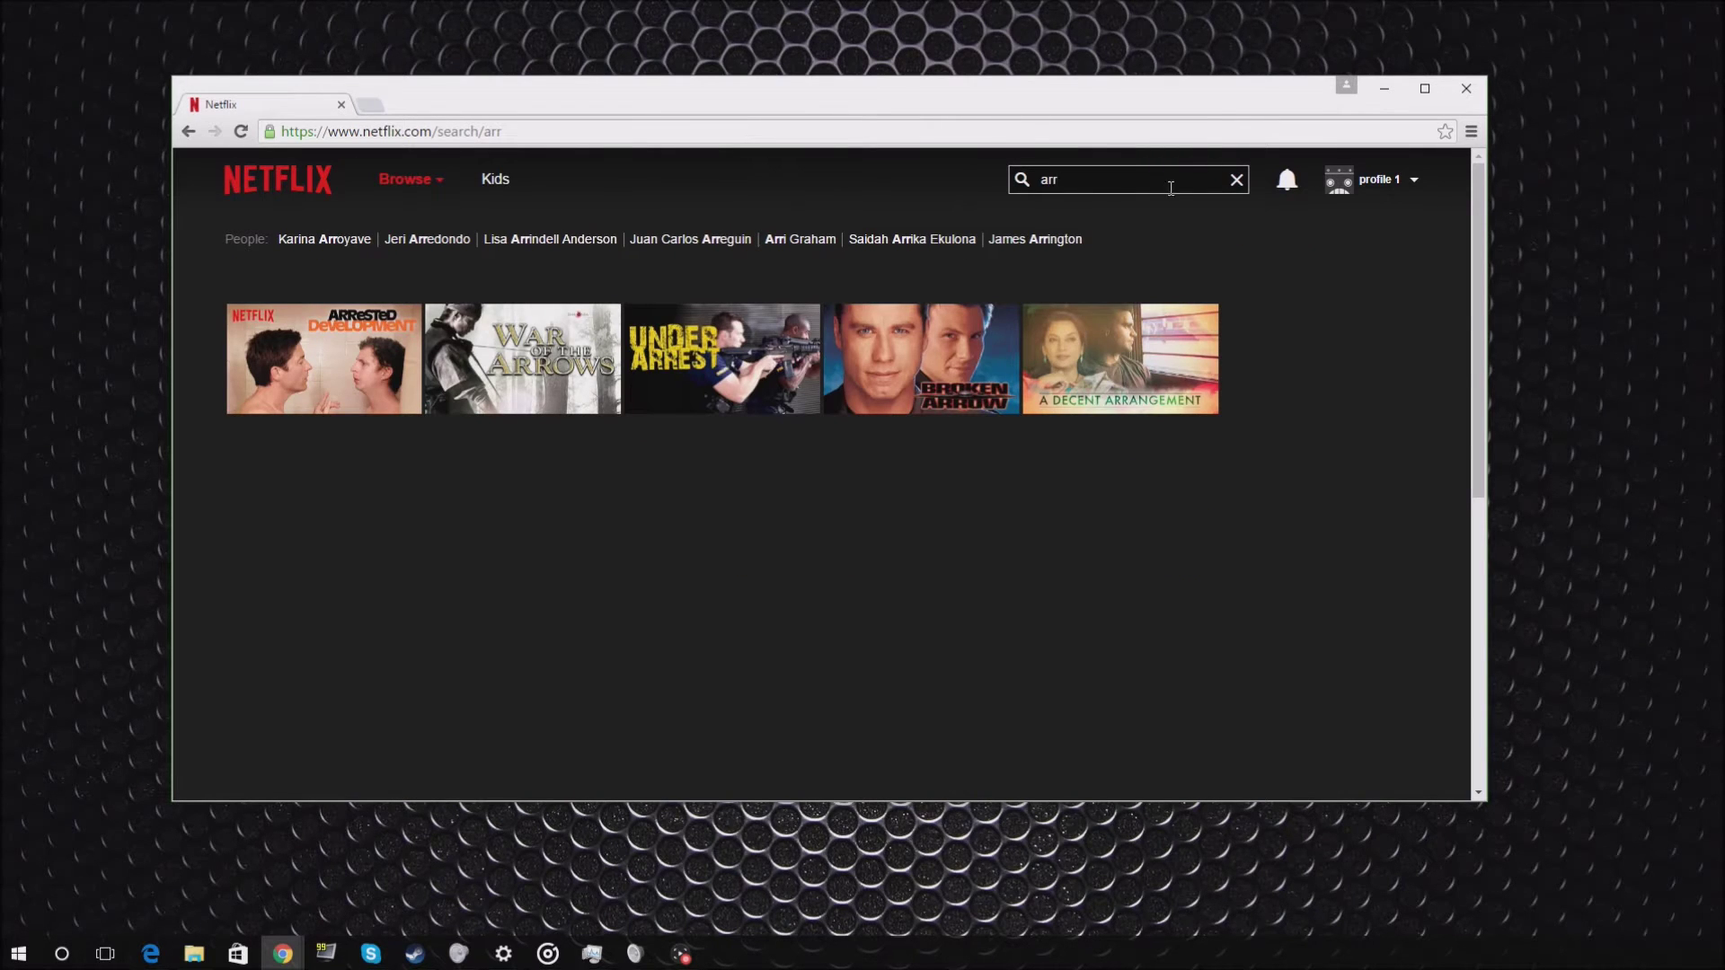
pyautogui.moveTo(965, 476)
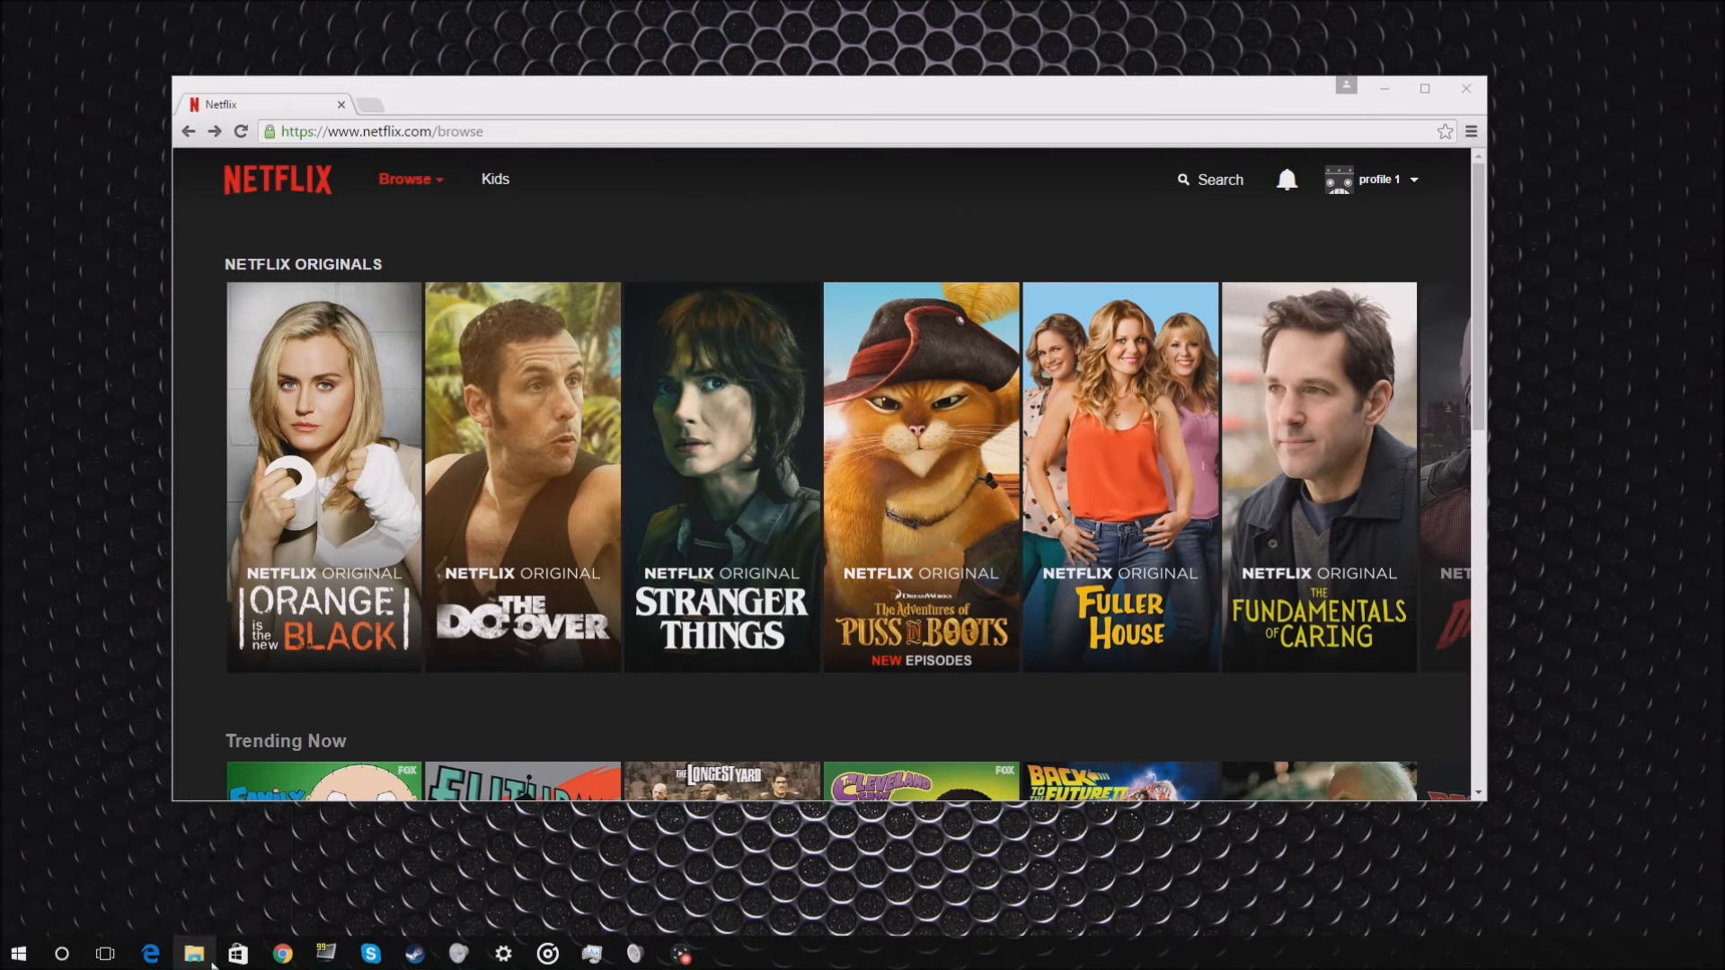
pyautogui.moveTo(194, 953)
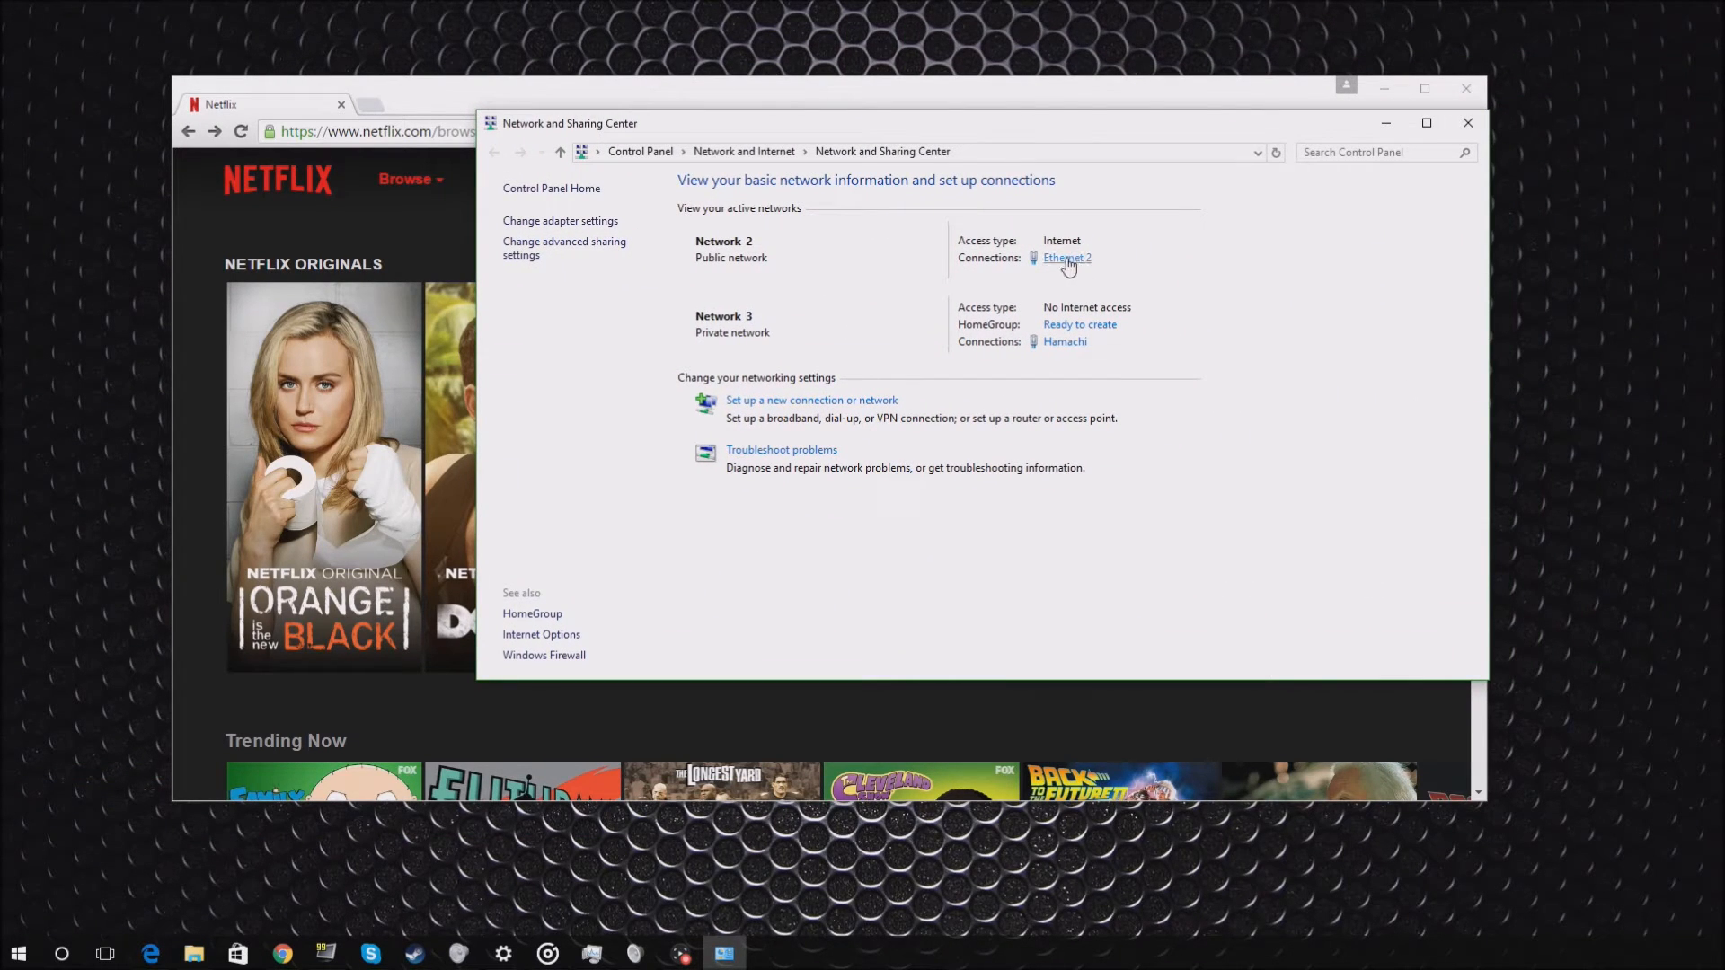
pyautogui.moveTo(1072, 268)
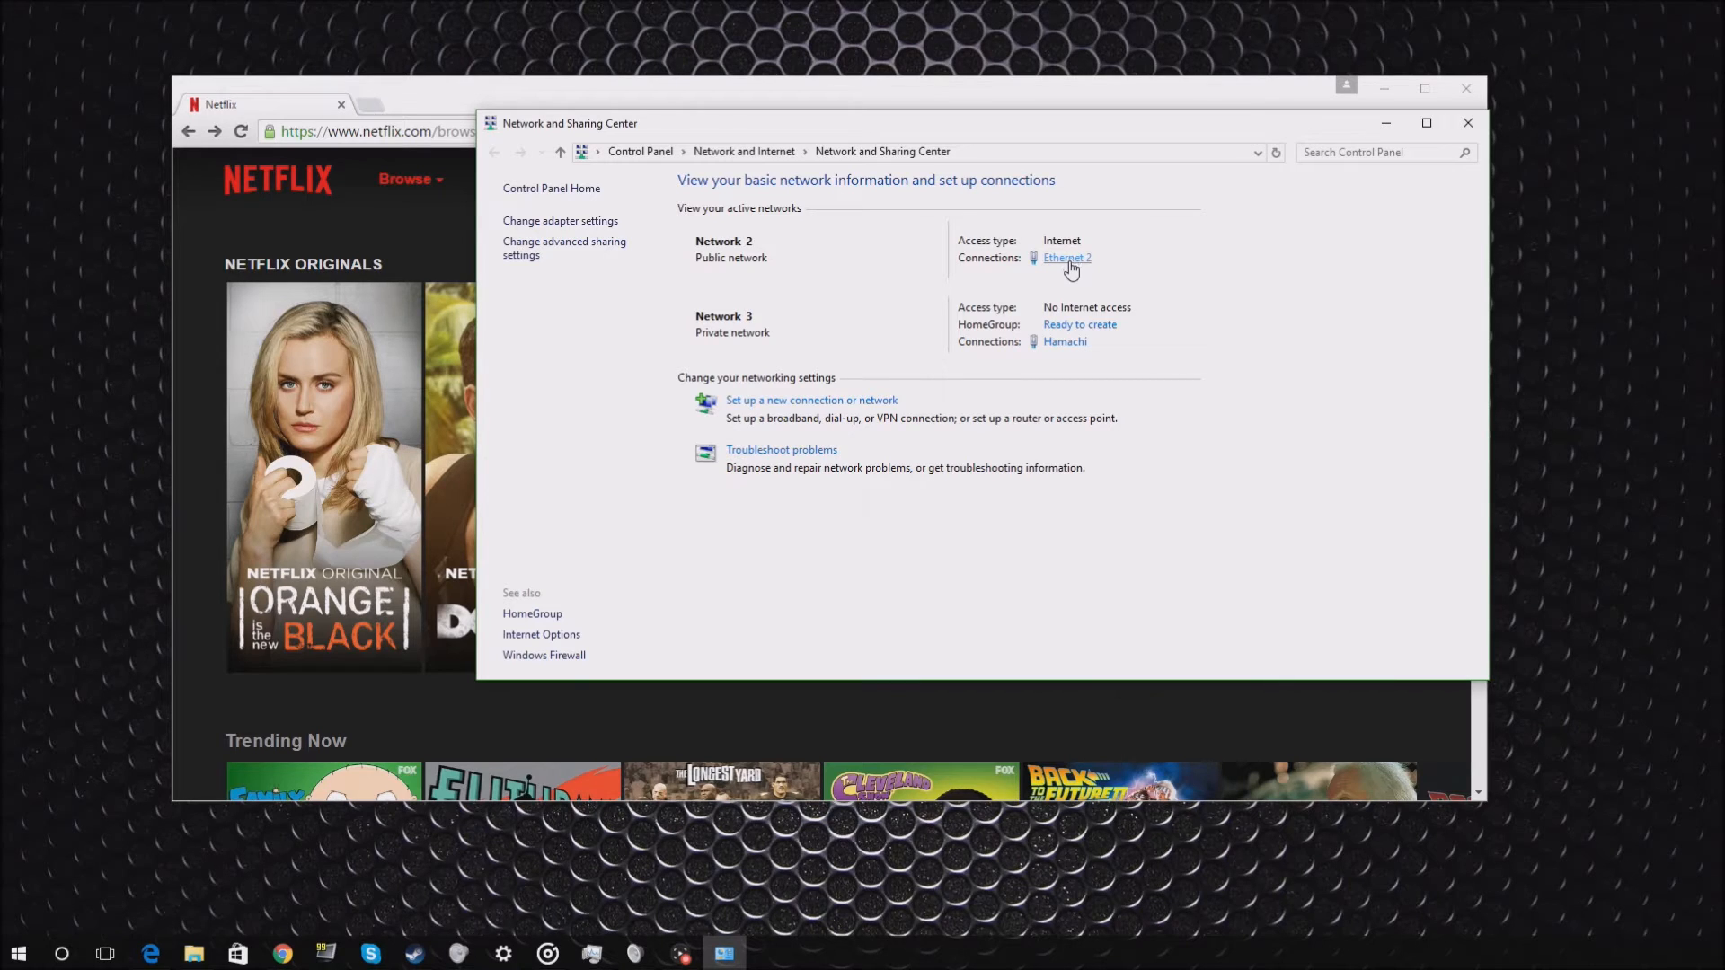
pyautogui.moveTo(1028, 239)
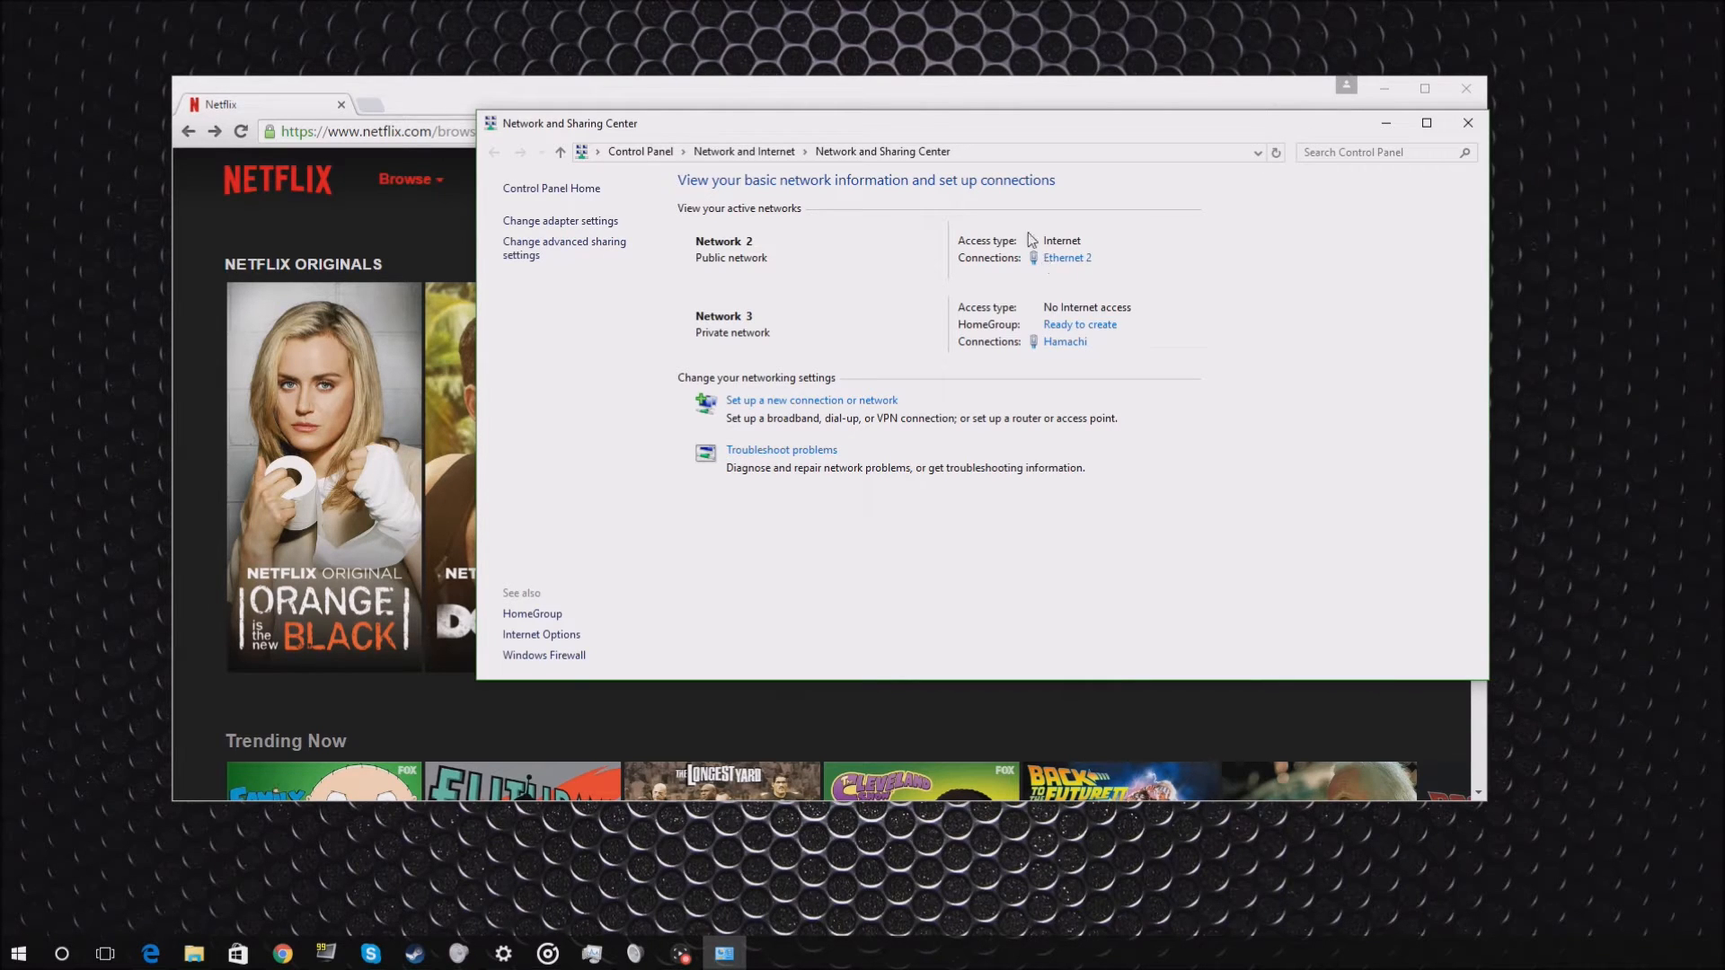
pyautogui.moveTo(732, 248)
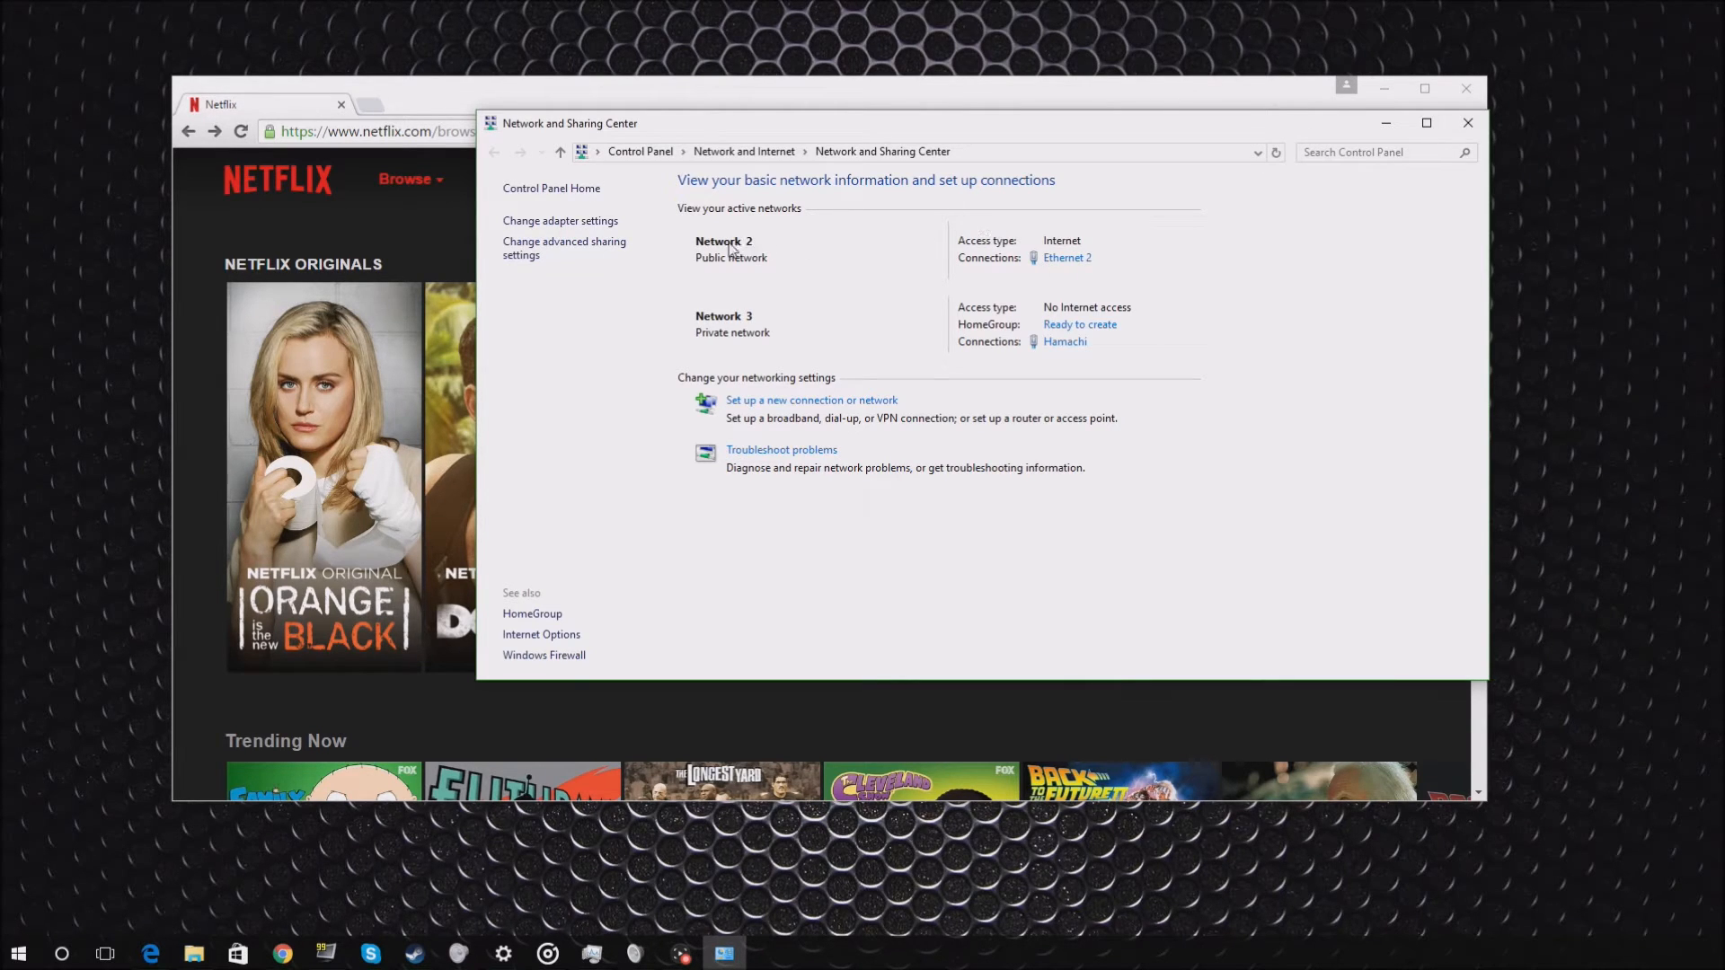
pyautogui.moveTo(971, 272)
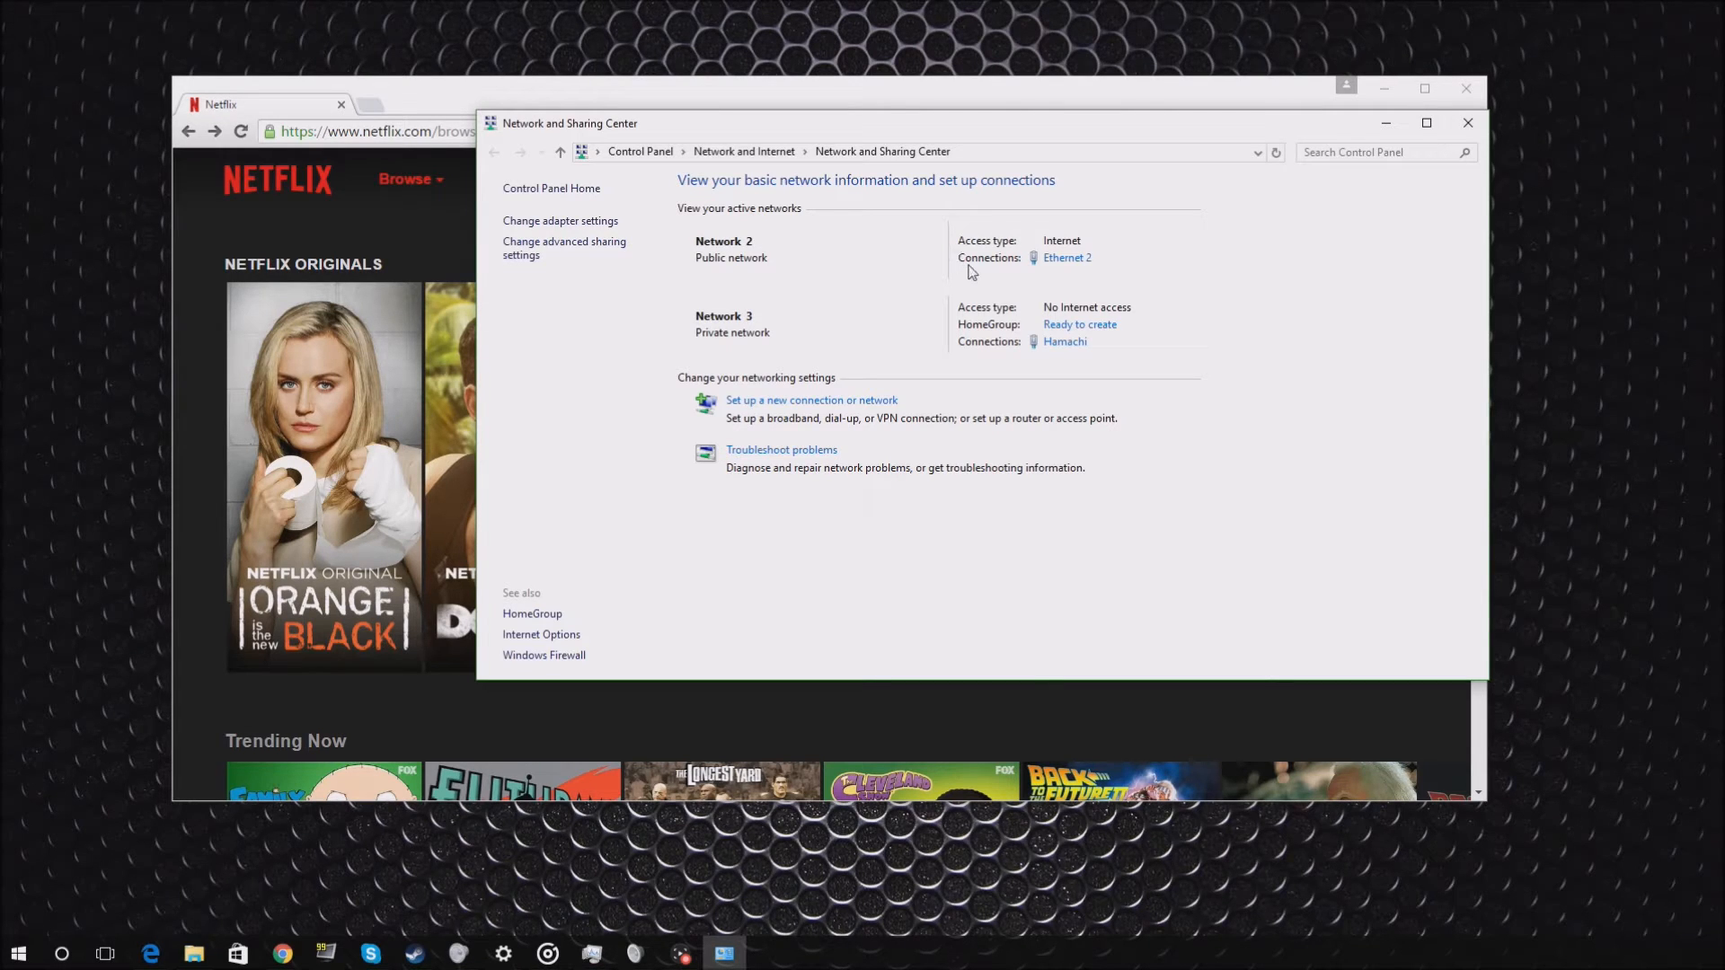
pyautogui.moveTo(746, 242)
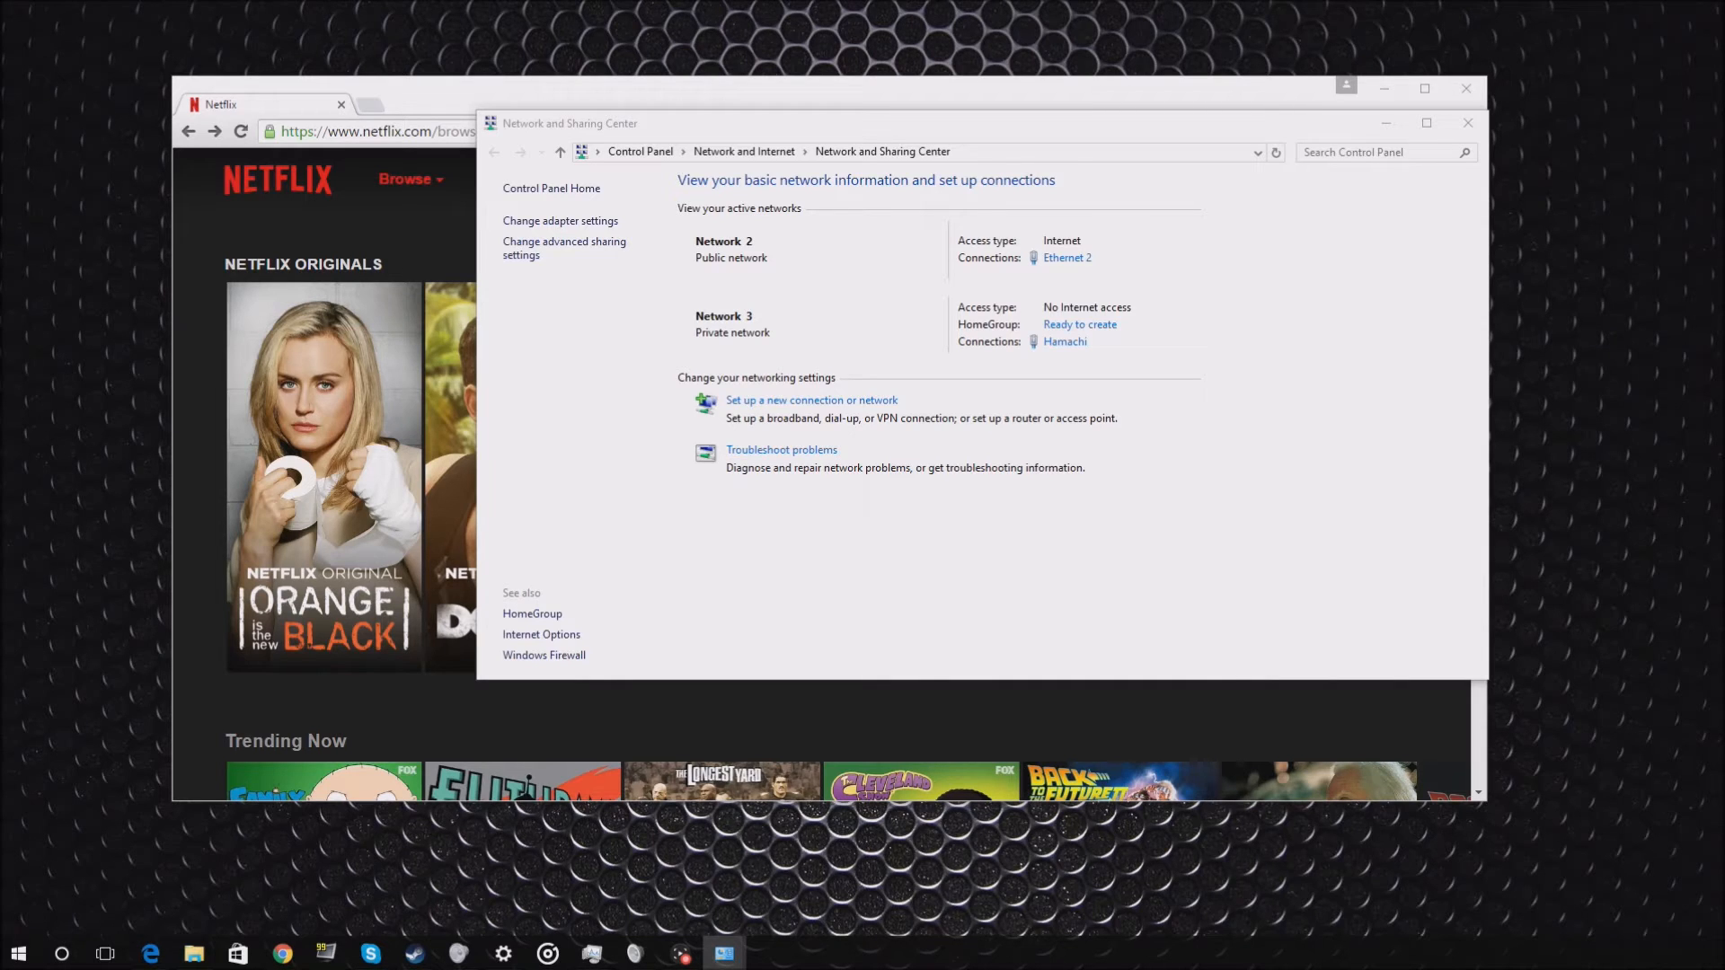
pyautogui.click(1064, 257)
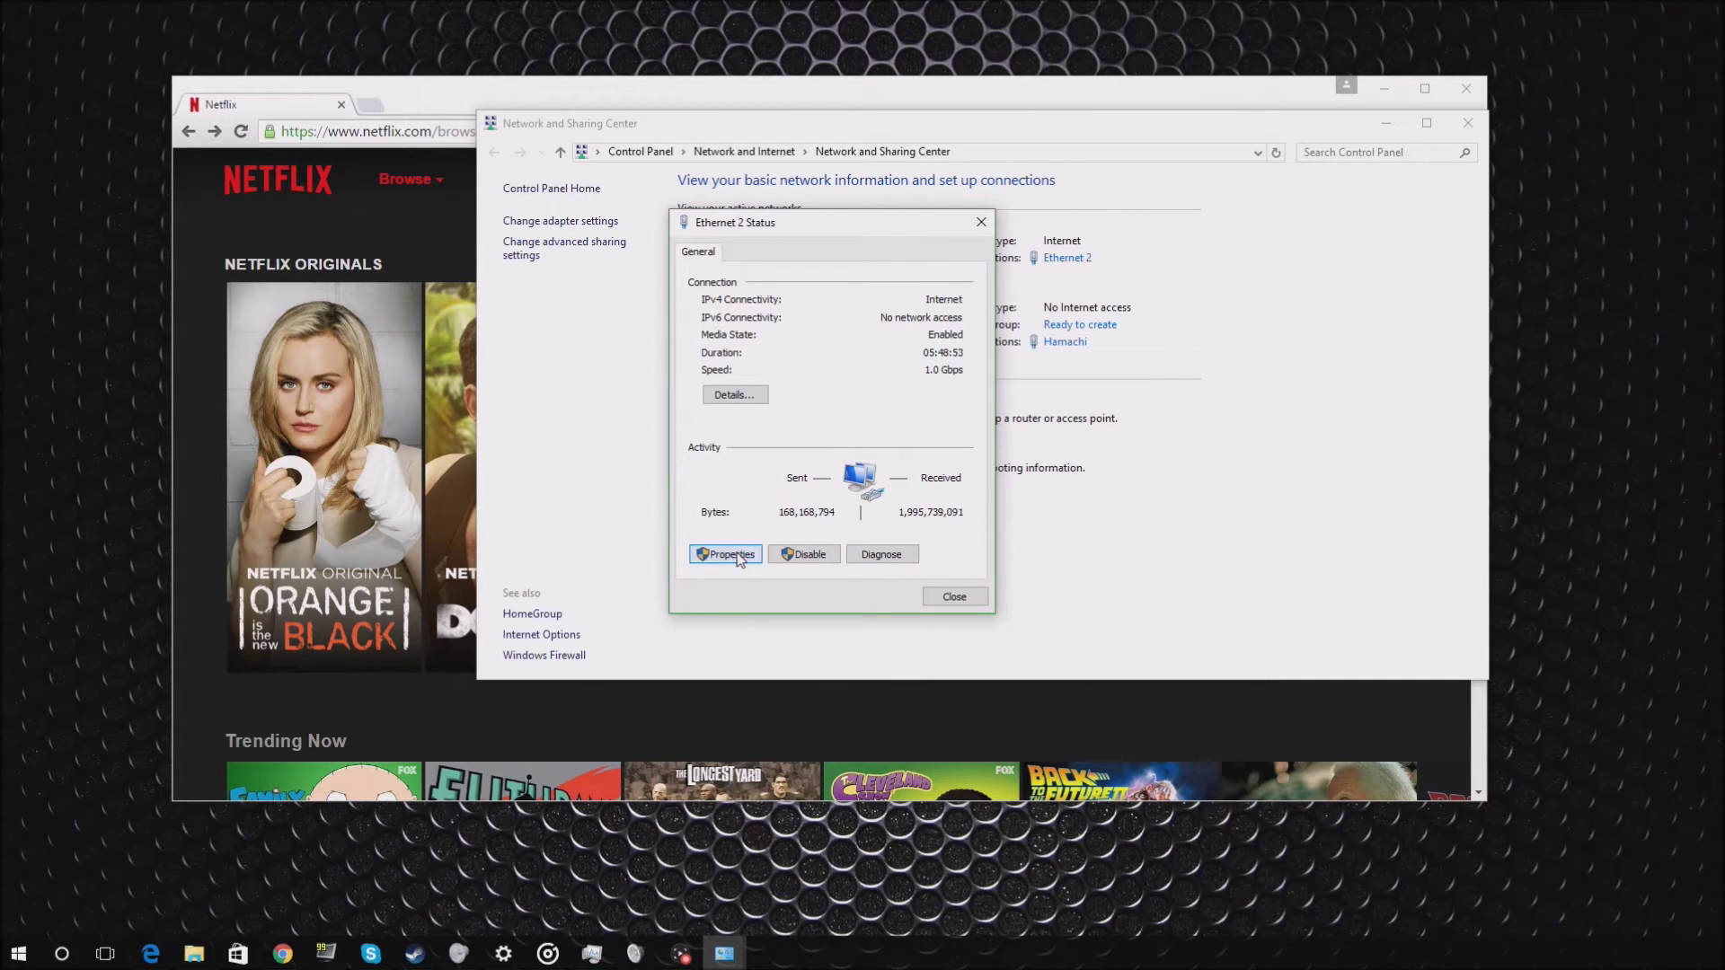
# From Ethernet 2 Properties, reach the Internet Protocol Version 4 (TCP/IPv4) properties.
pyautogui.click(725, 554)
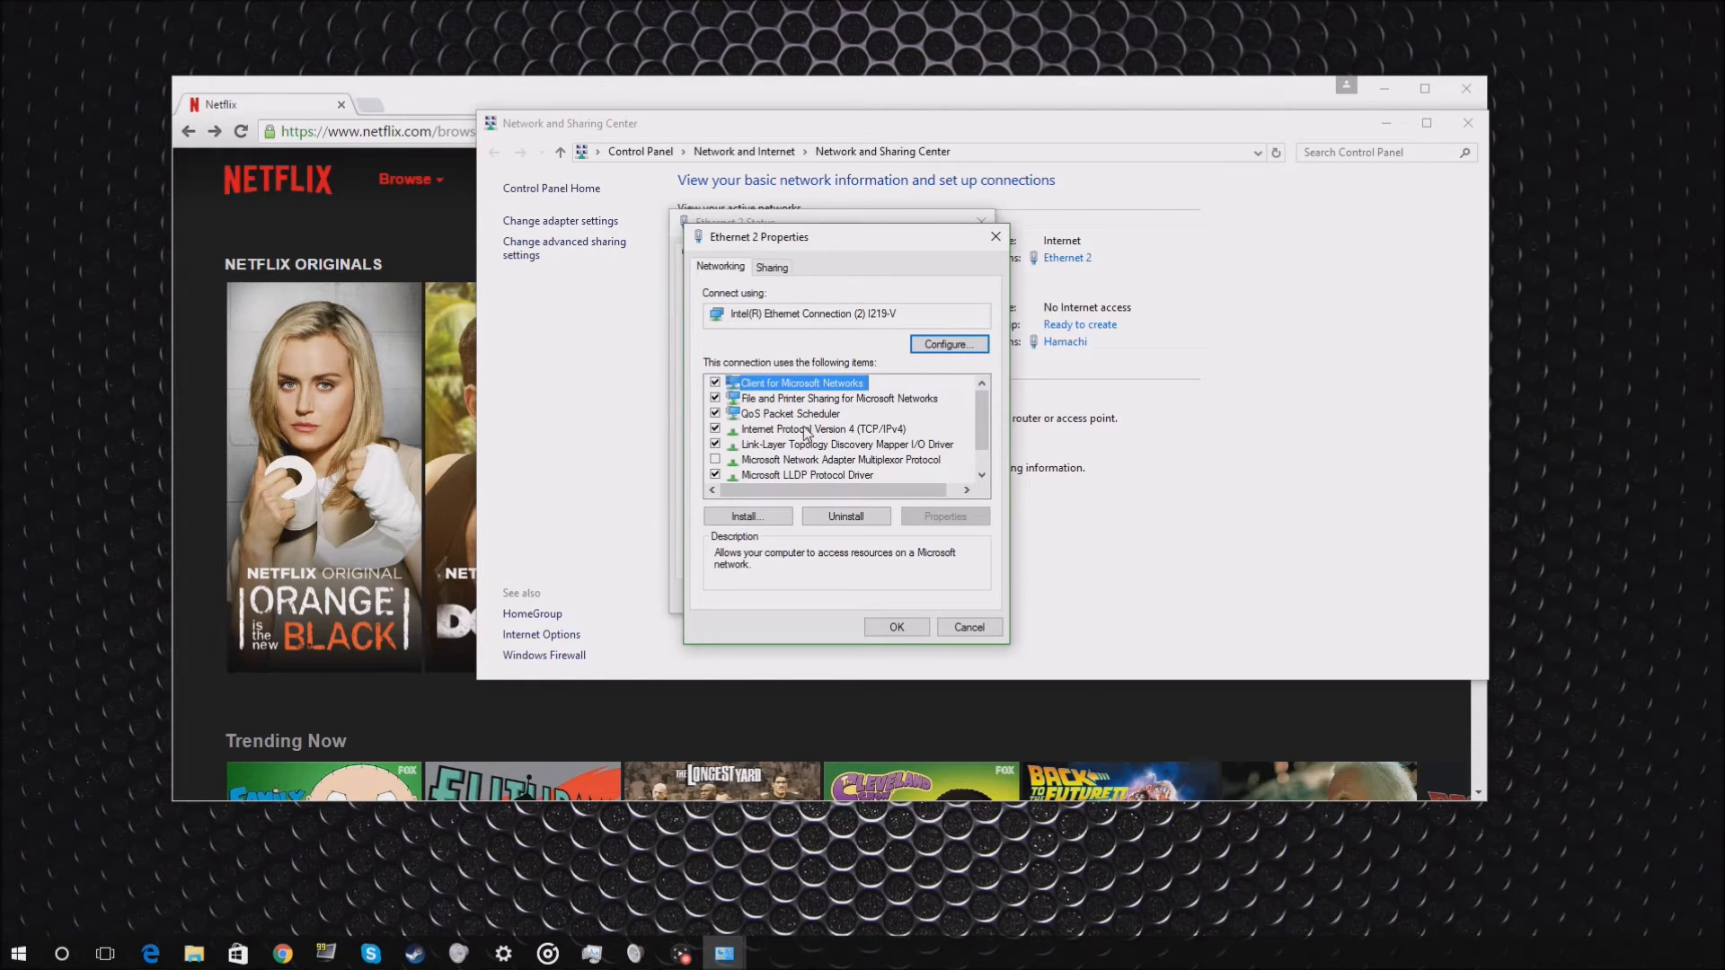
pyautogui.click(823, 429)
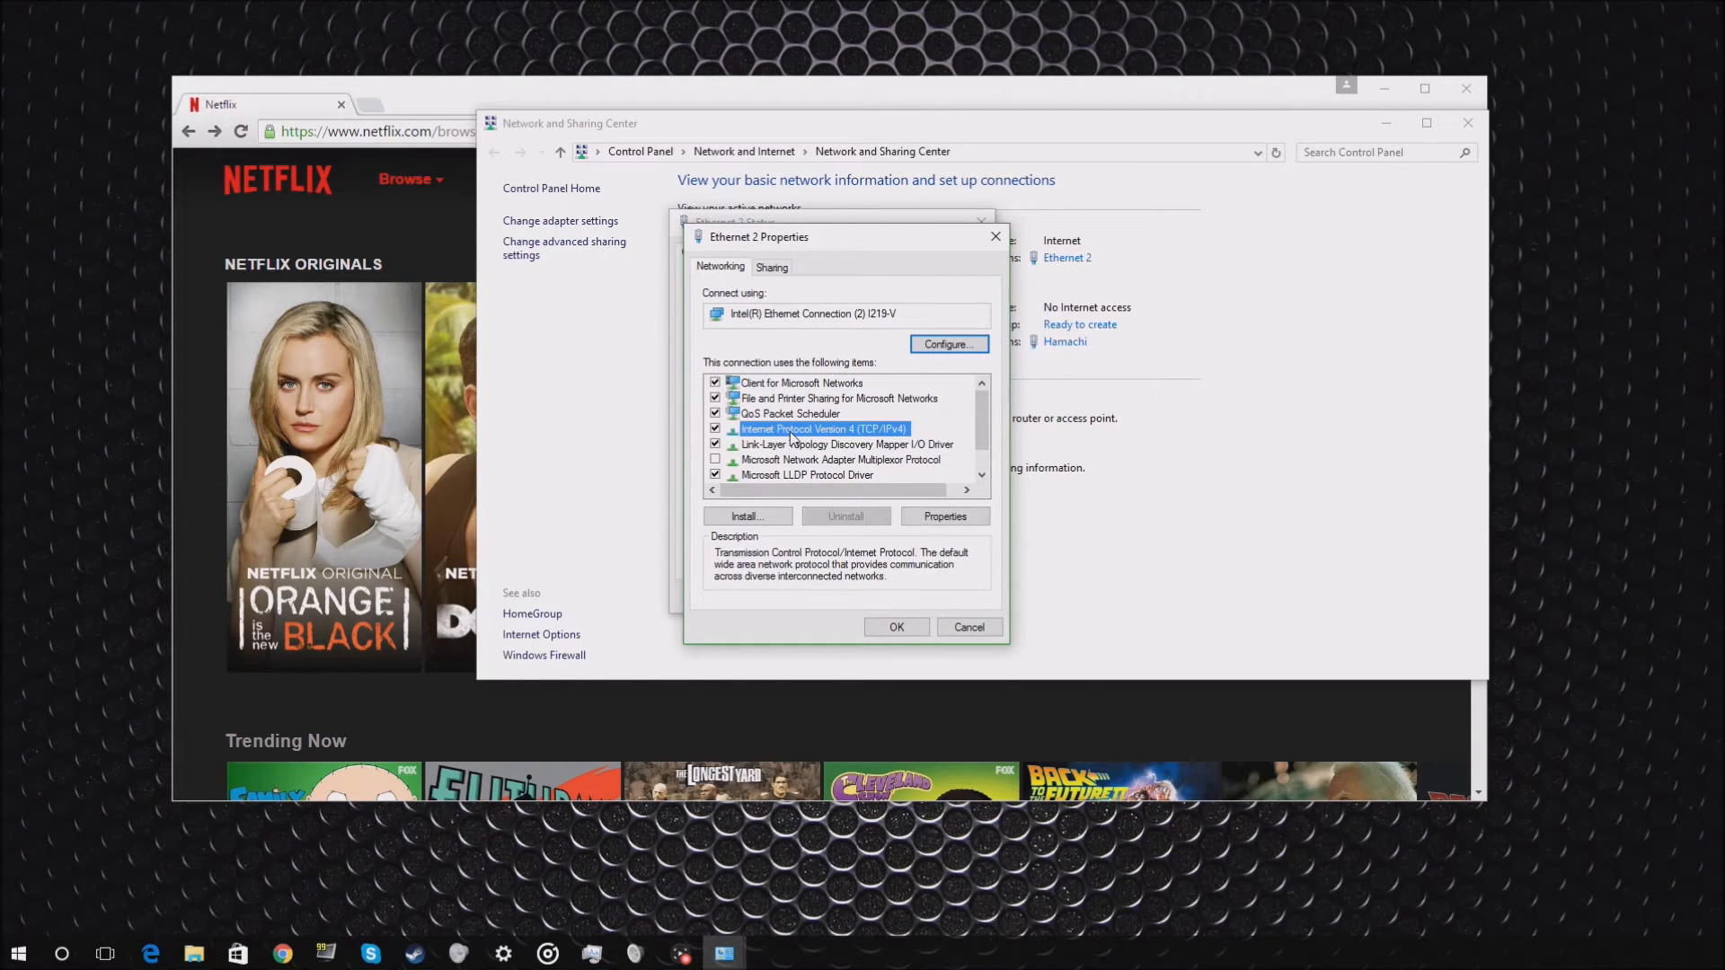
pyautogui.moveTo(906, 514)
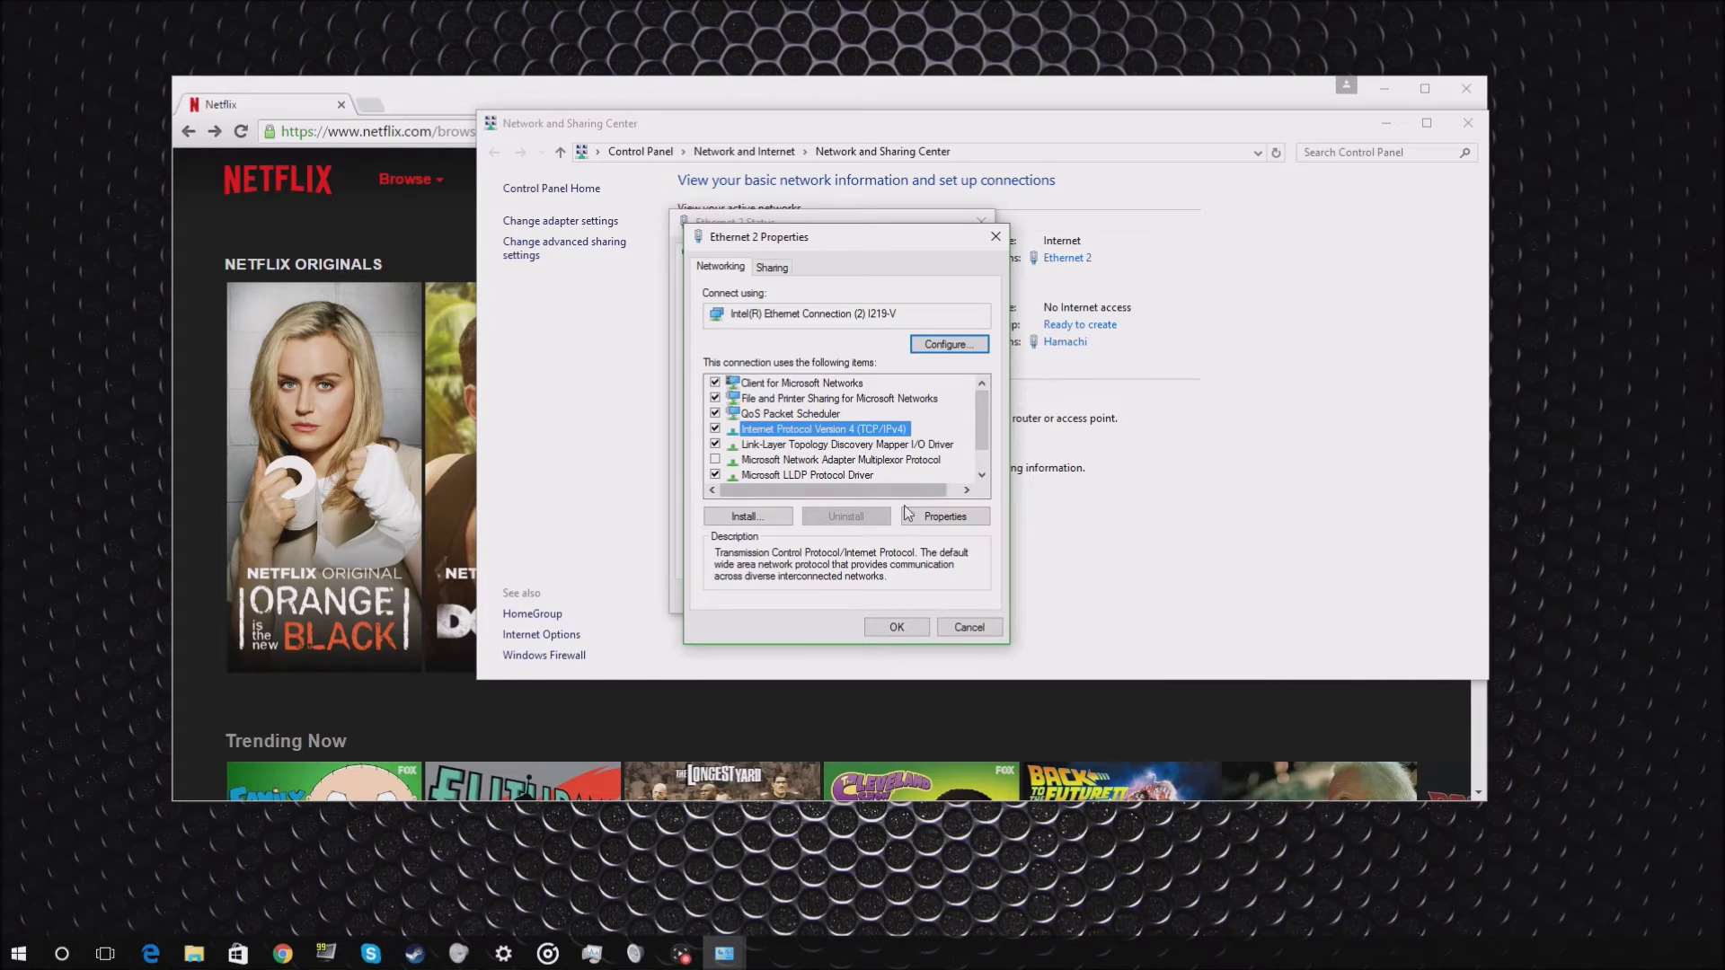
pyautogui.click(942, 515)
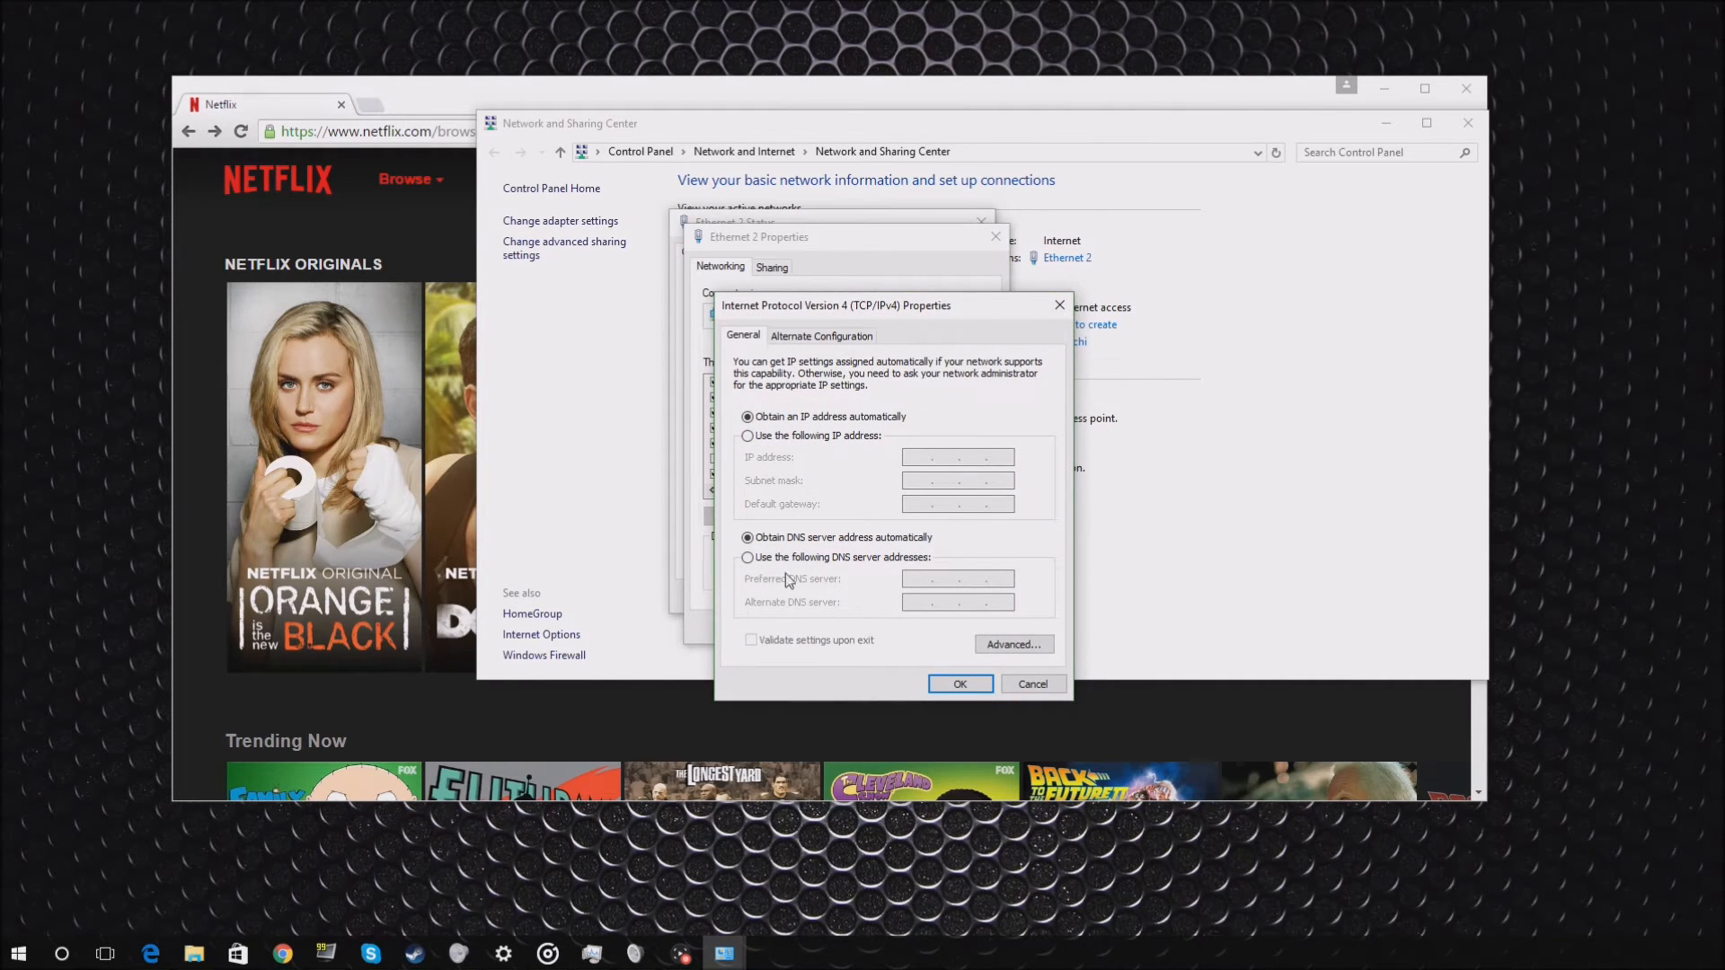
pyautogui.moveTo(747, 560)
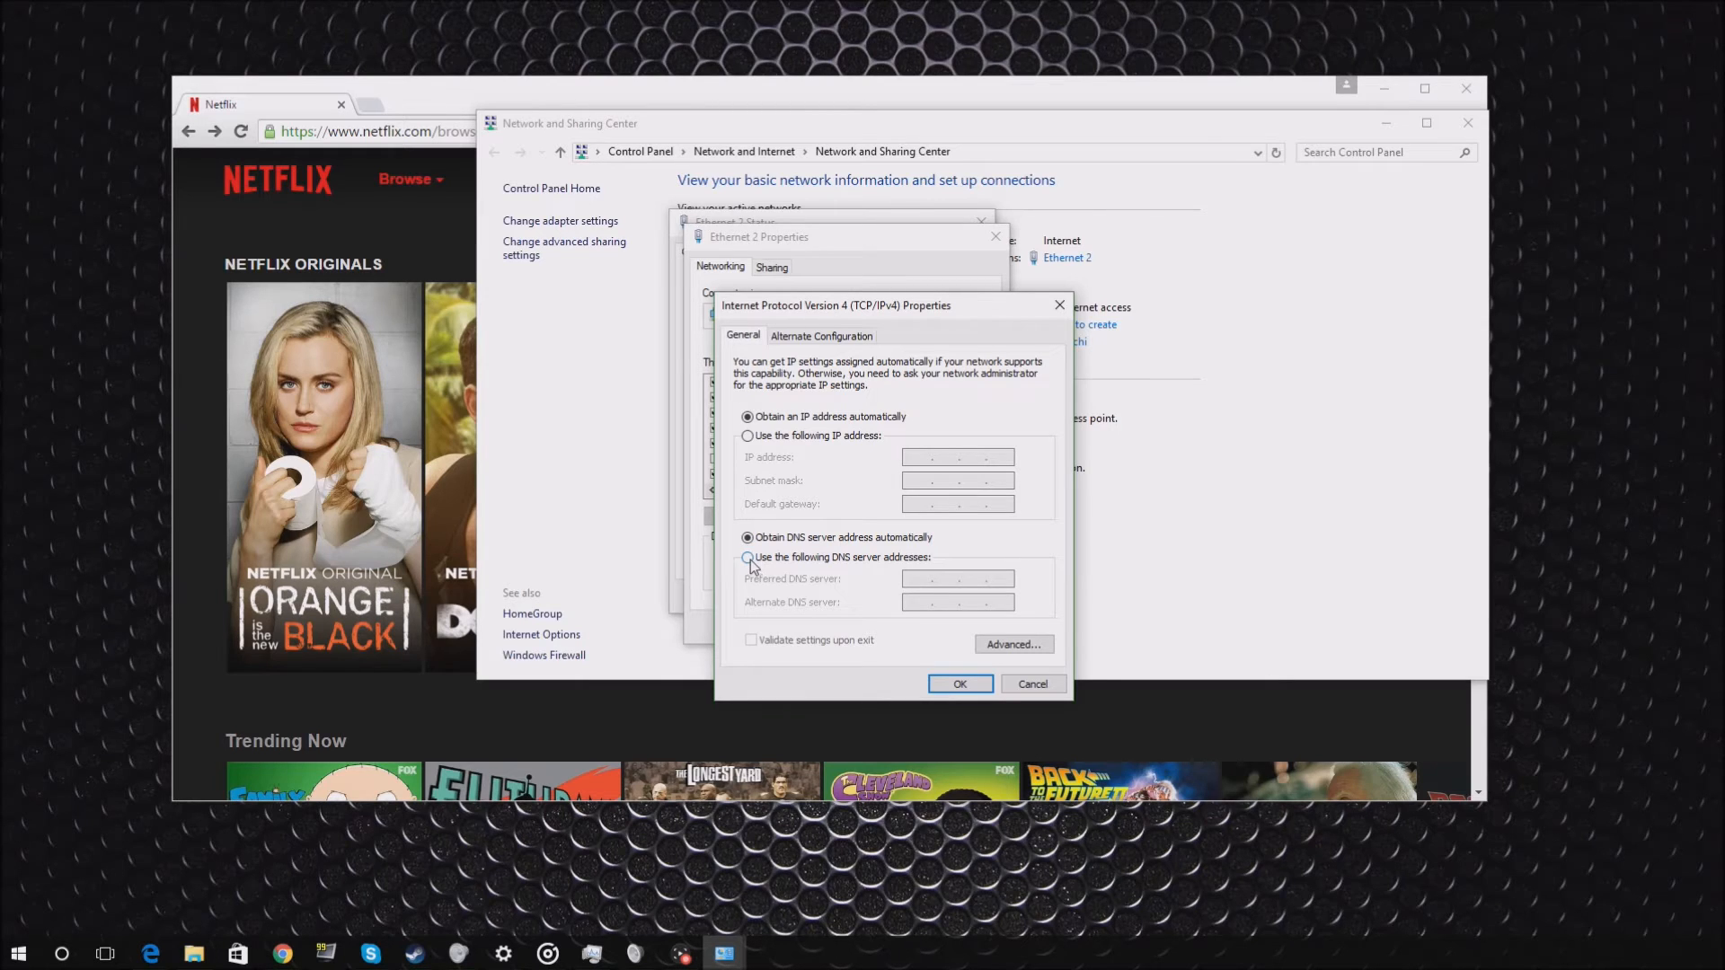
# Switch IPv4 to manual DNS and enter 192.241.137.65 as the preferred DNS server.
pyautogui.click(747, 557)
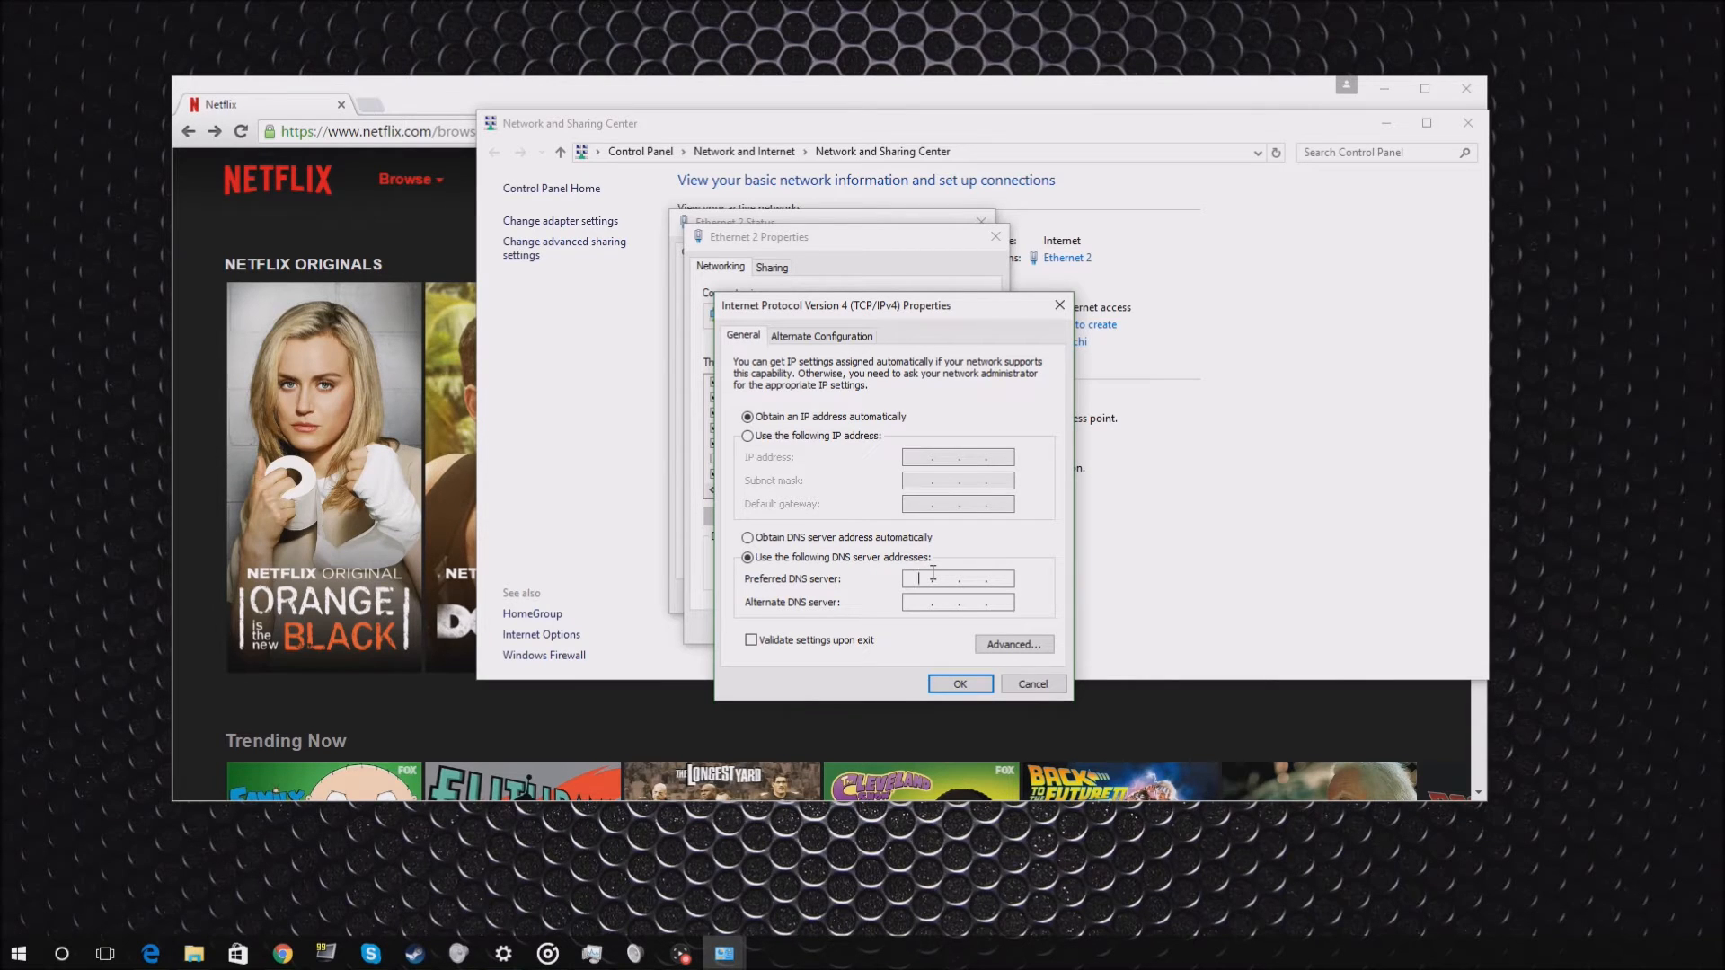
pyautogui.write('19')
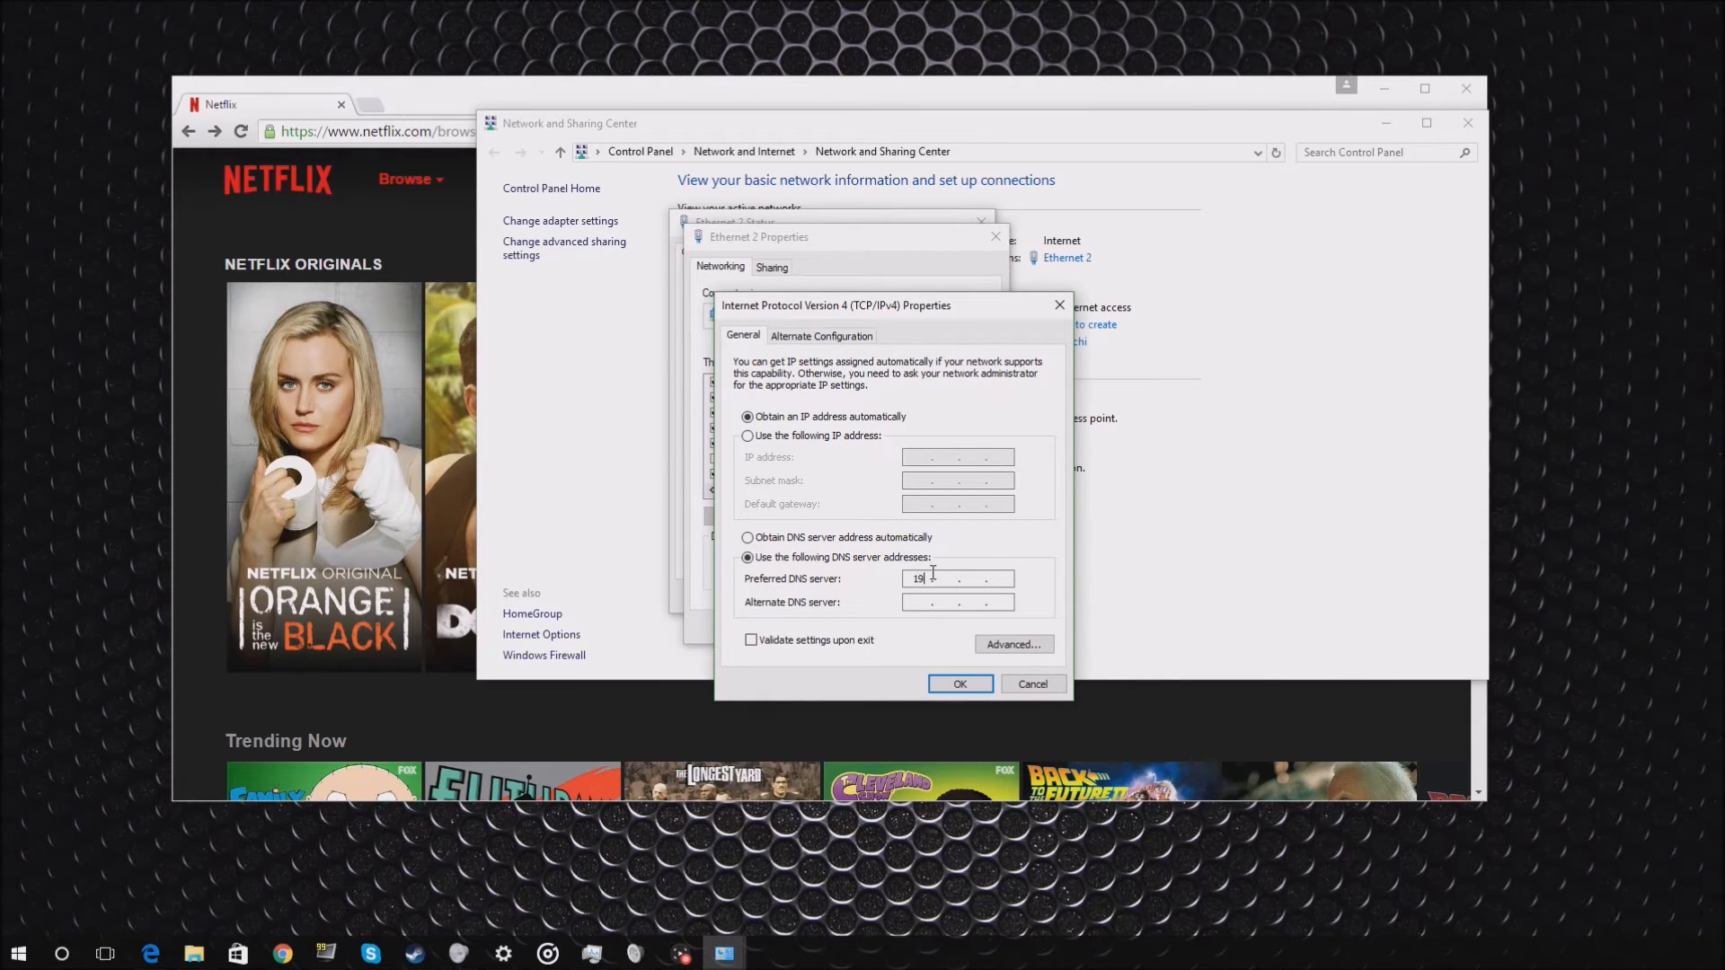
pyautogui.write('2')
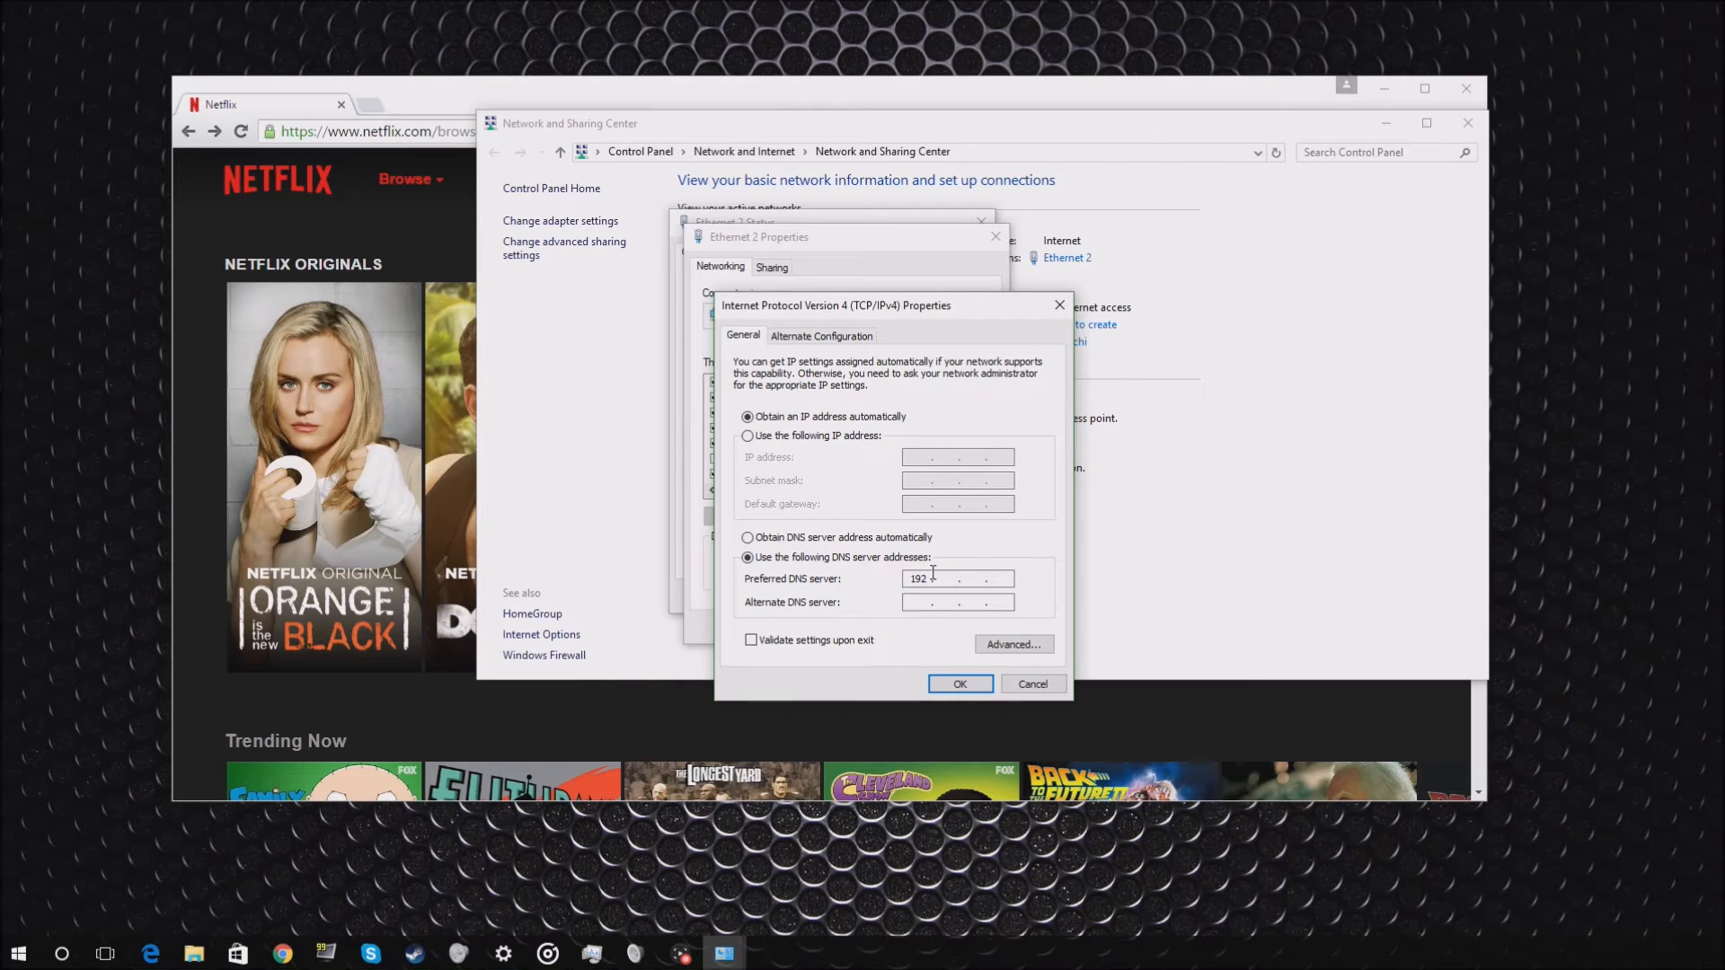
pyautogui.write('241')
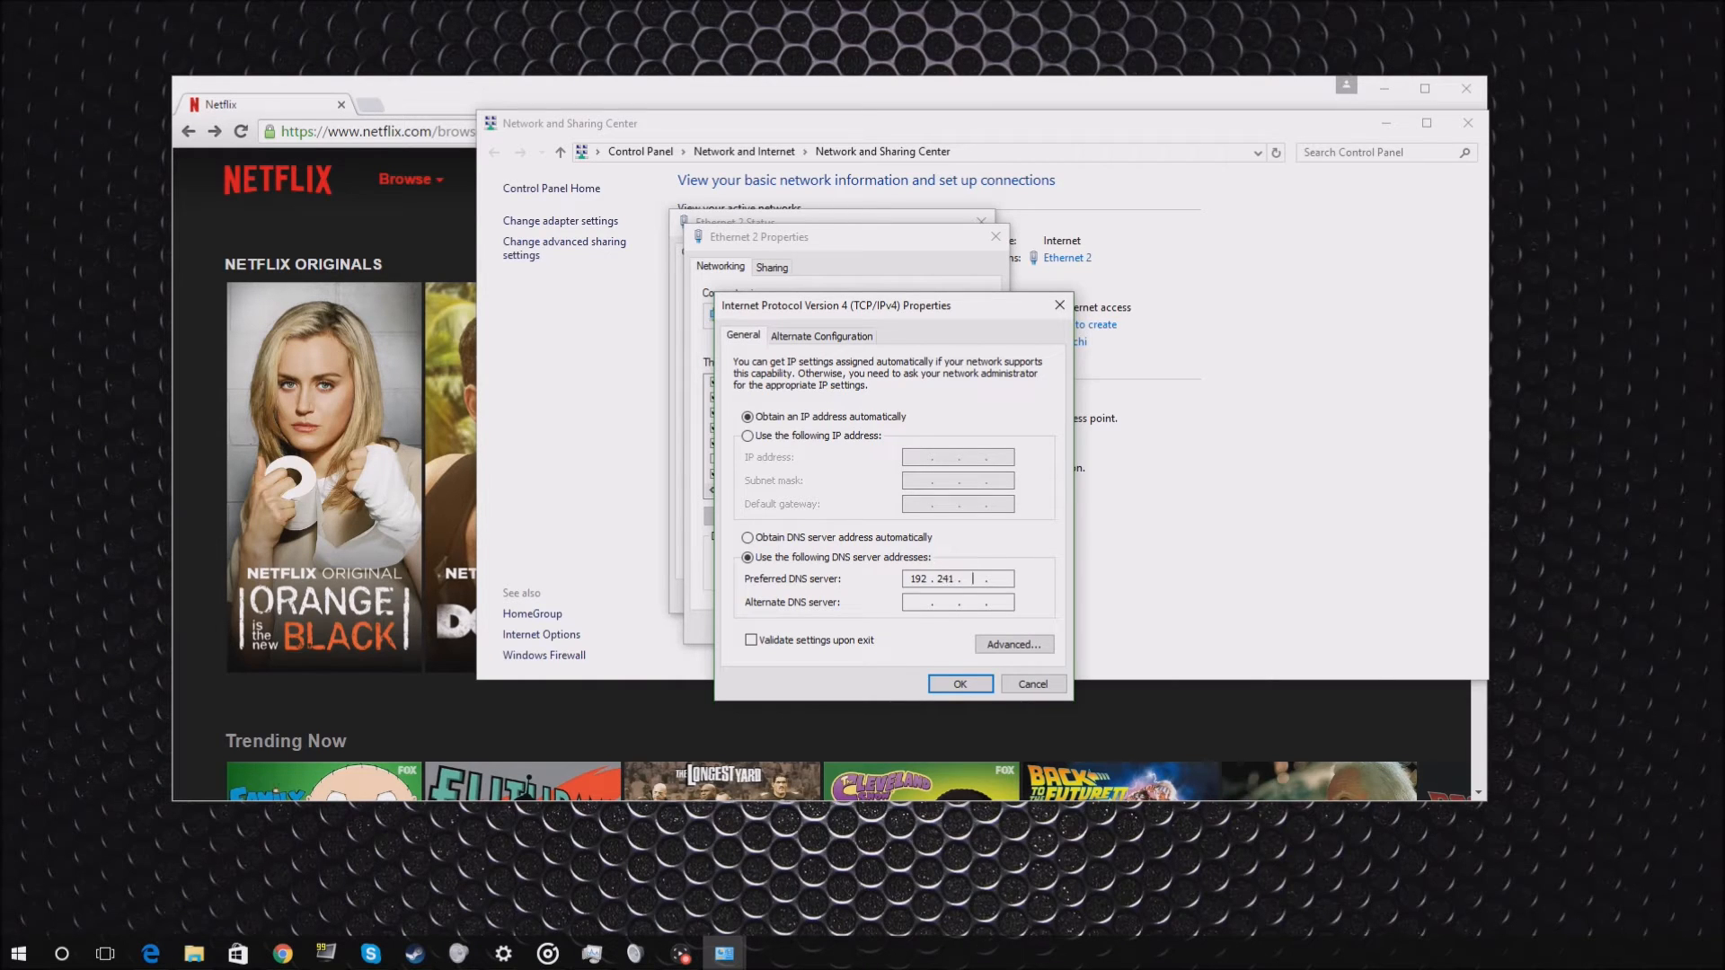
pyautogui.write('1')
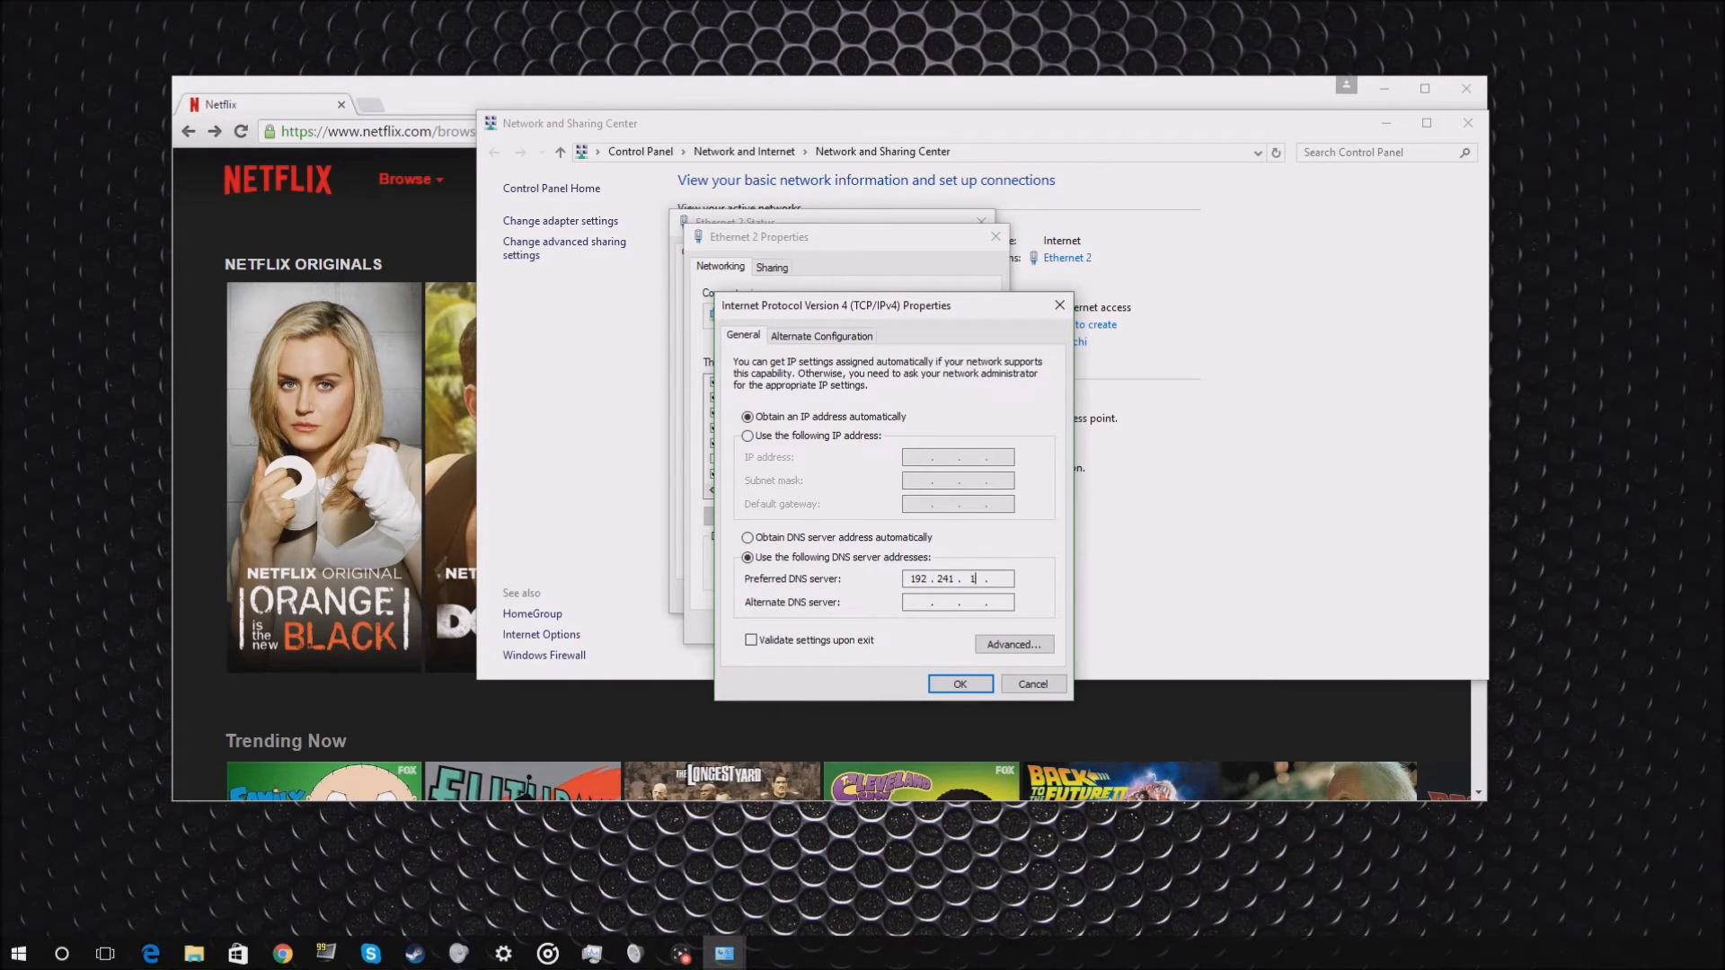
pyautogui.write('37')
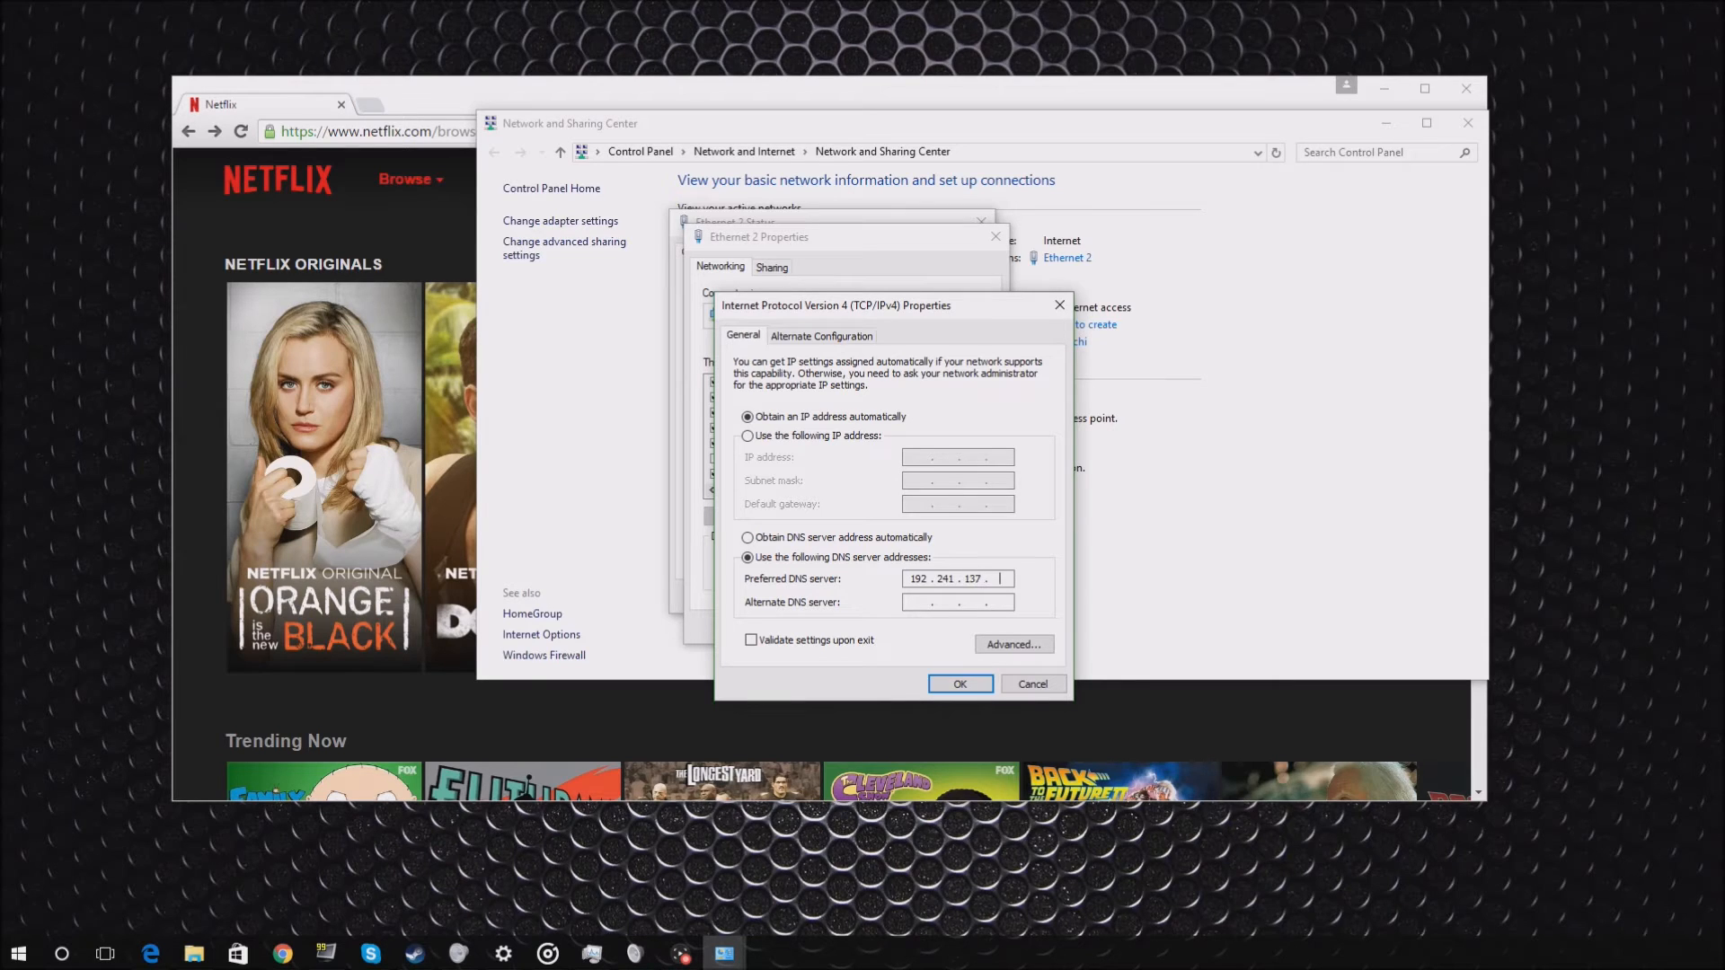
pyautogui.write('65')
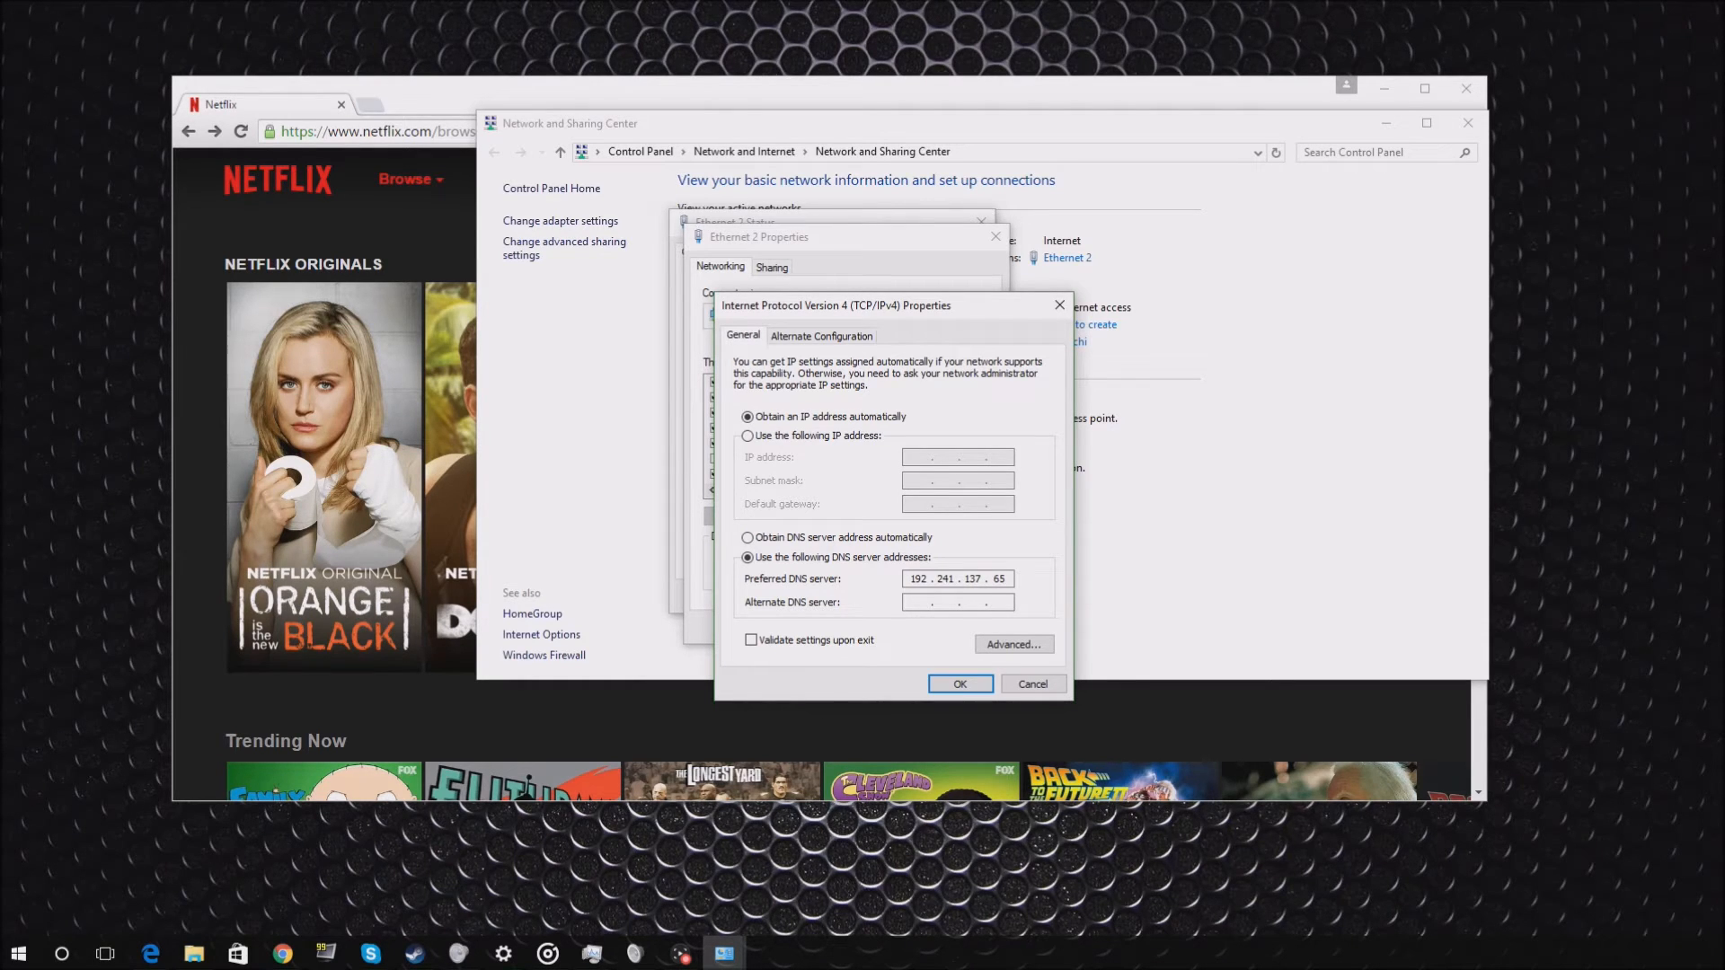
pyautogui.moveTo(938, 638)
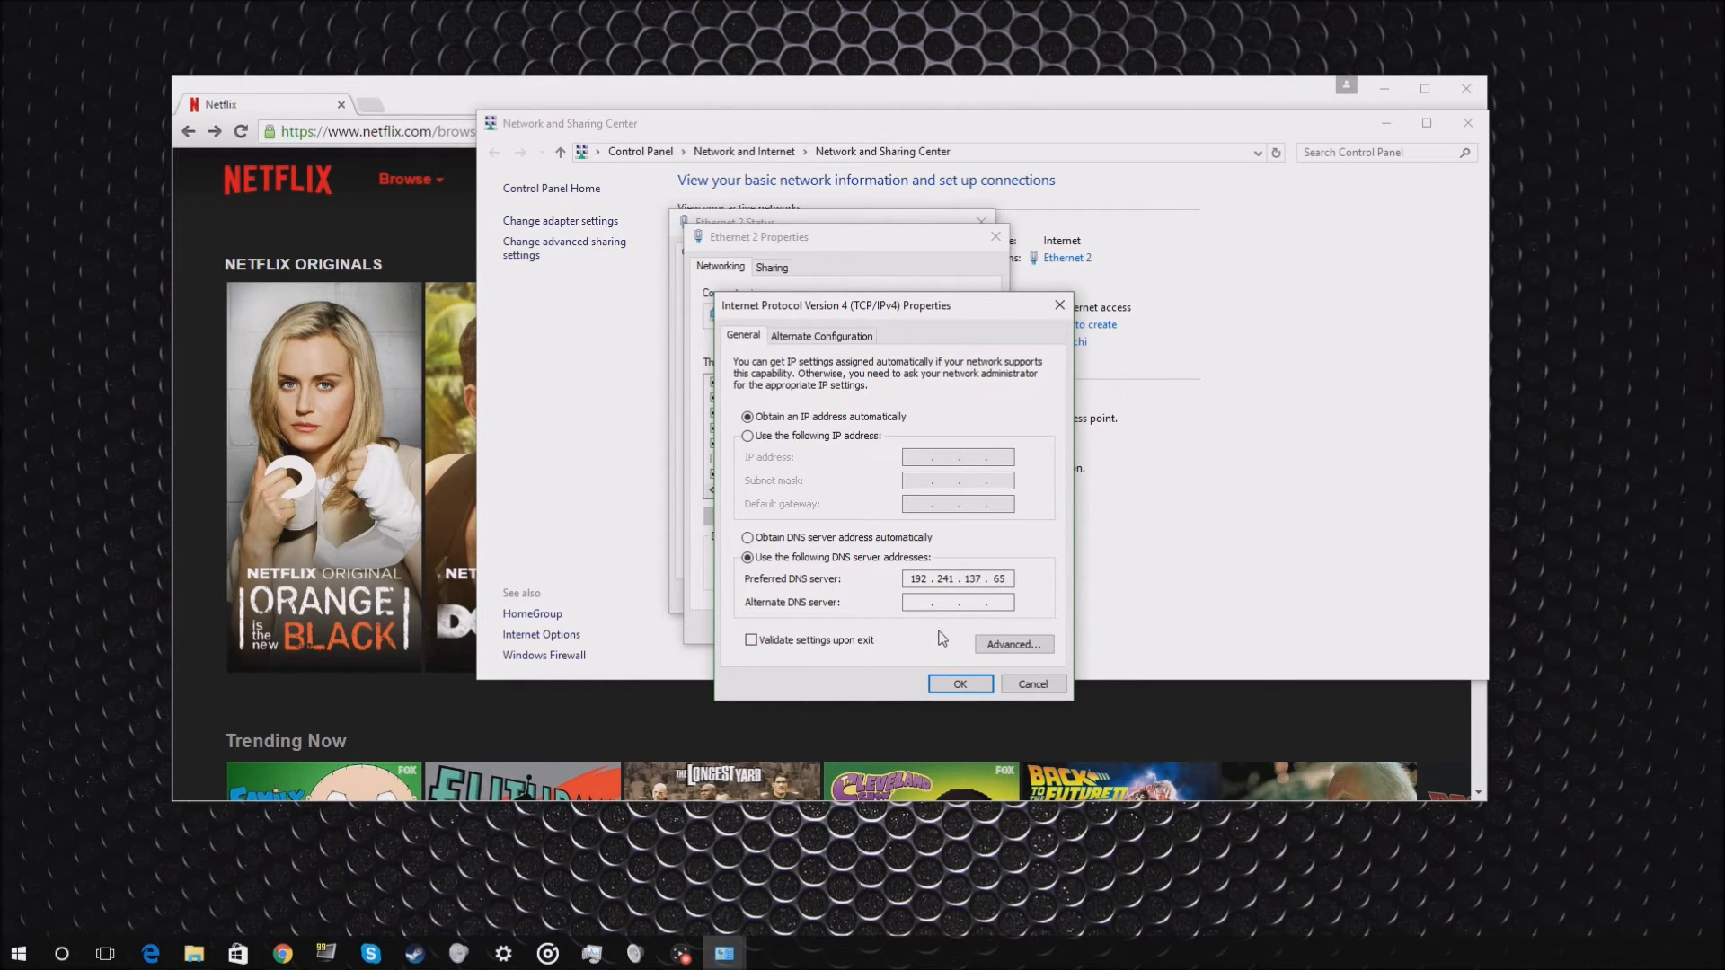
# Confirm the DNS change with OK and close the Ethernet 2 Properties and Status windows.
pyautogui.click(958, 683)
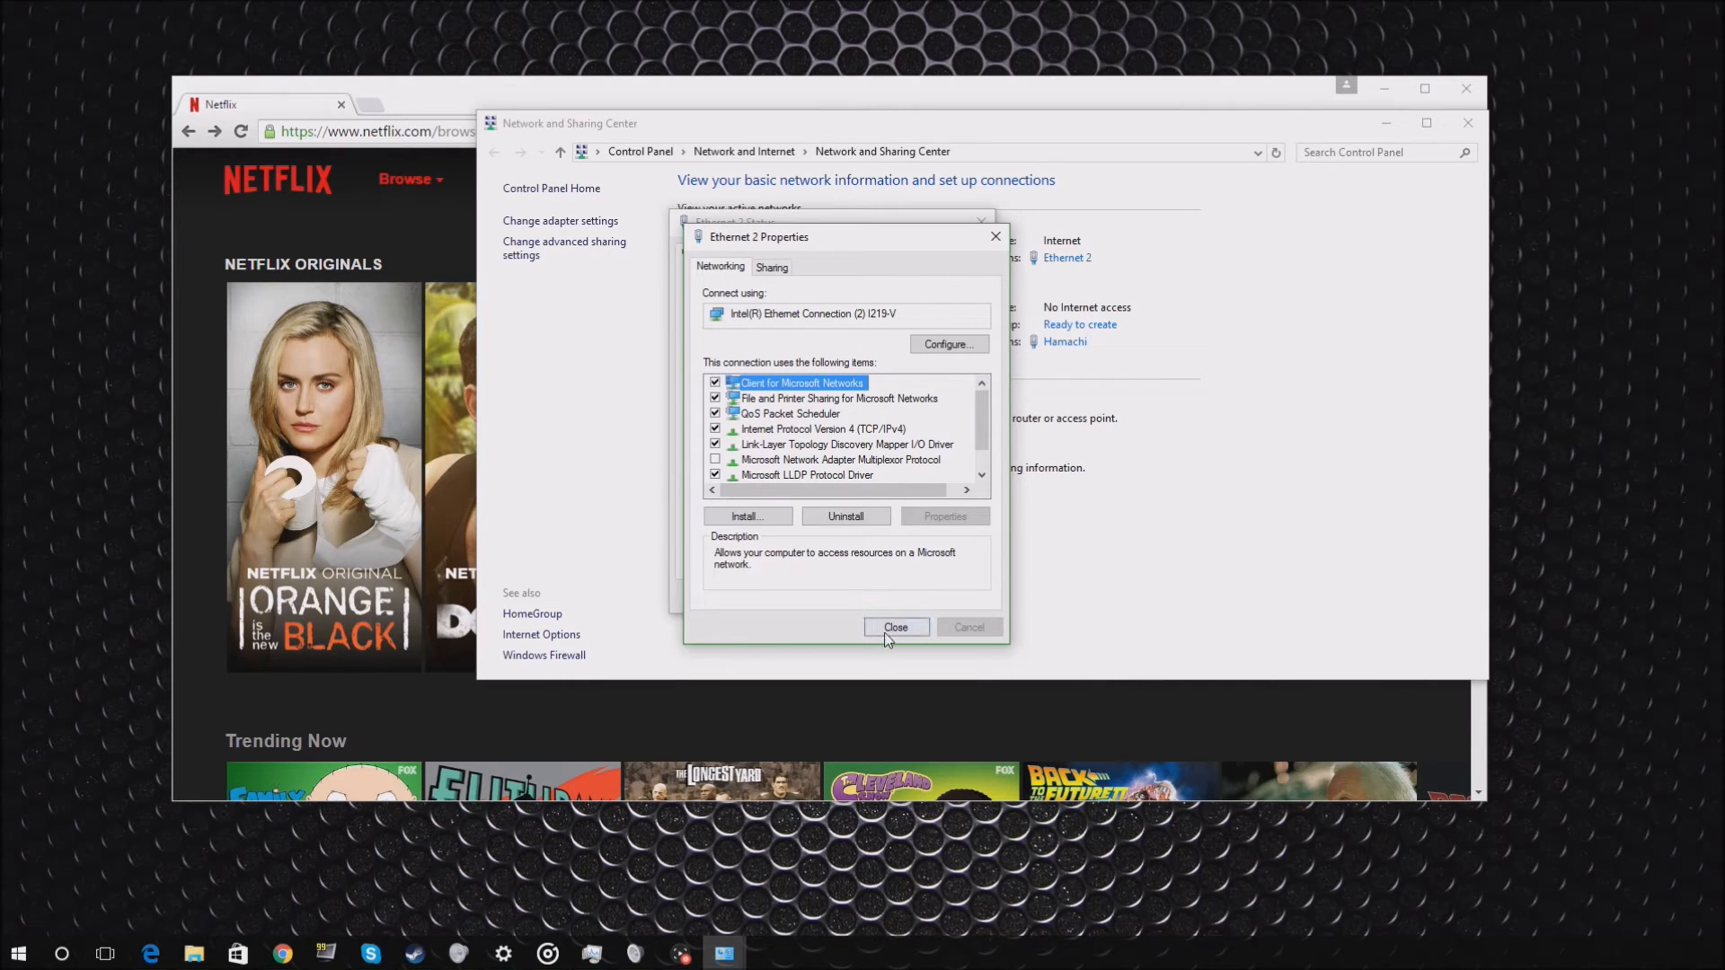
pyautogui.click(895, 627)
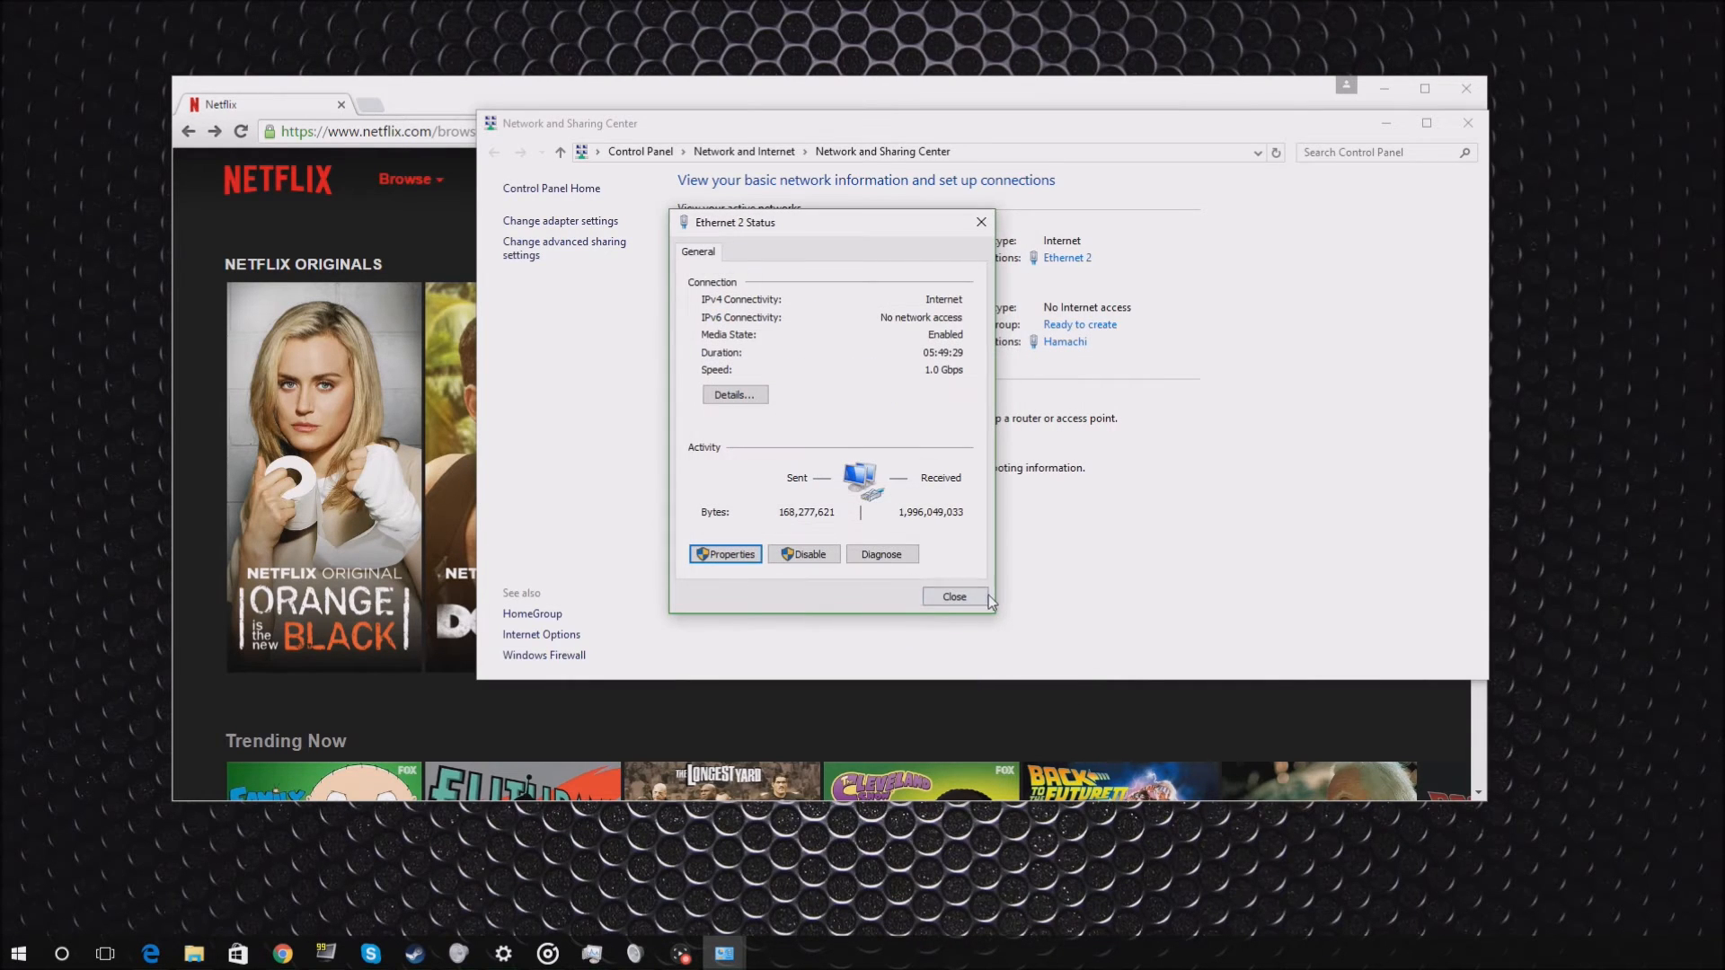
pyautogui.click(952, 596)
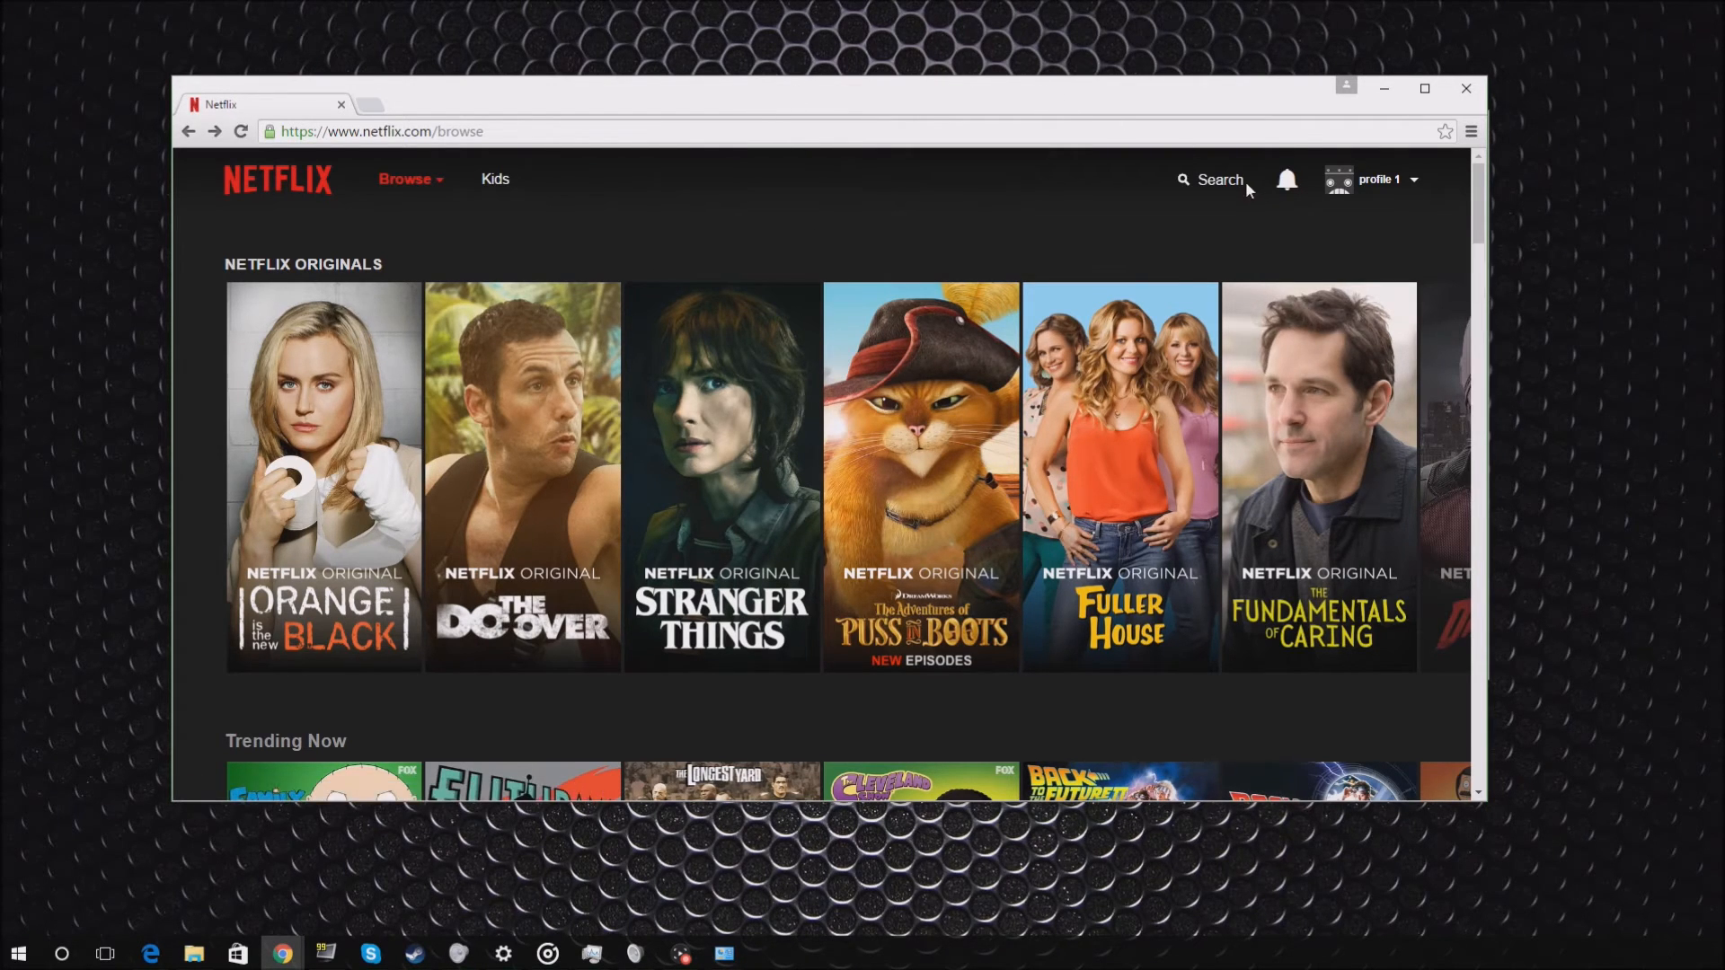
# Search Netflix in the browser for 'arr', listing Arrow first.
pyautogui.write('arr')
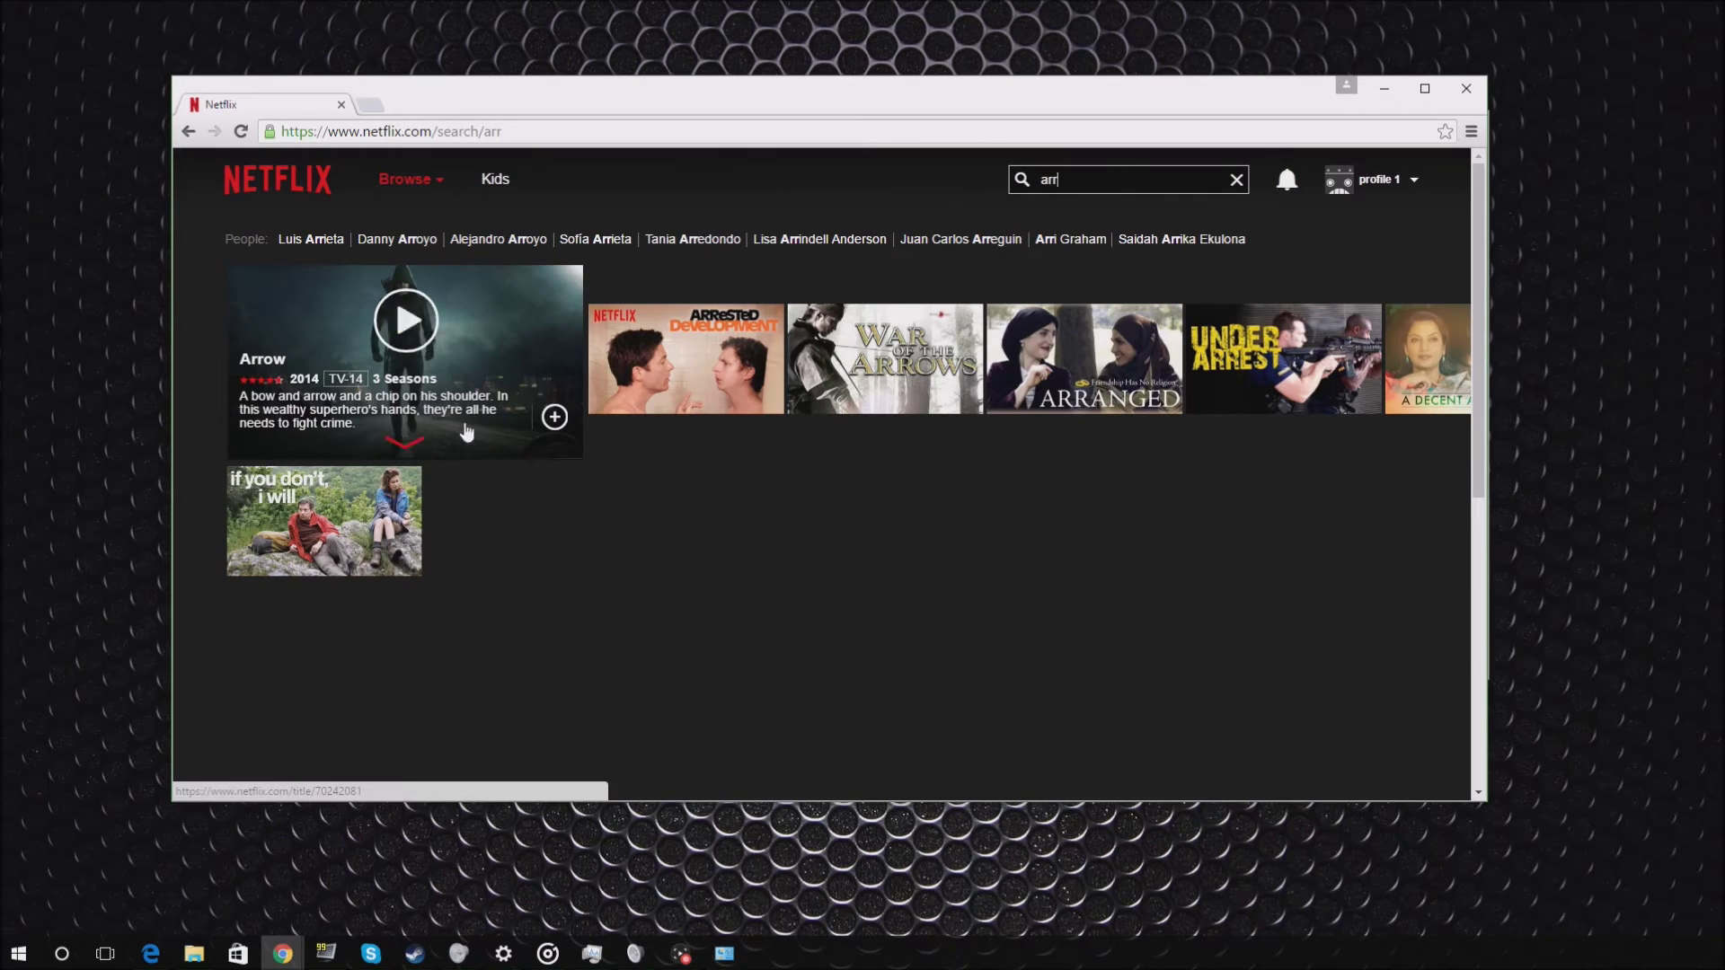
pyautogui.moveTo(356, 869)
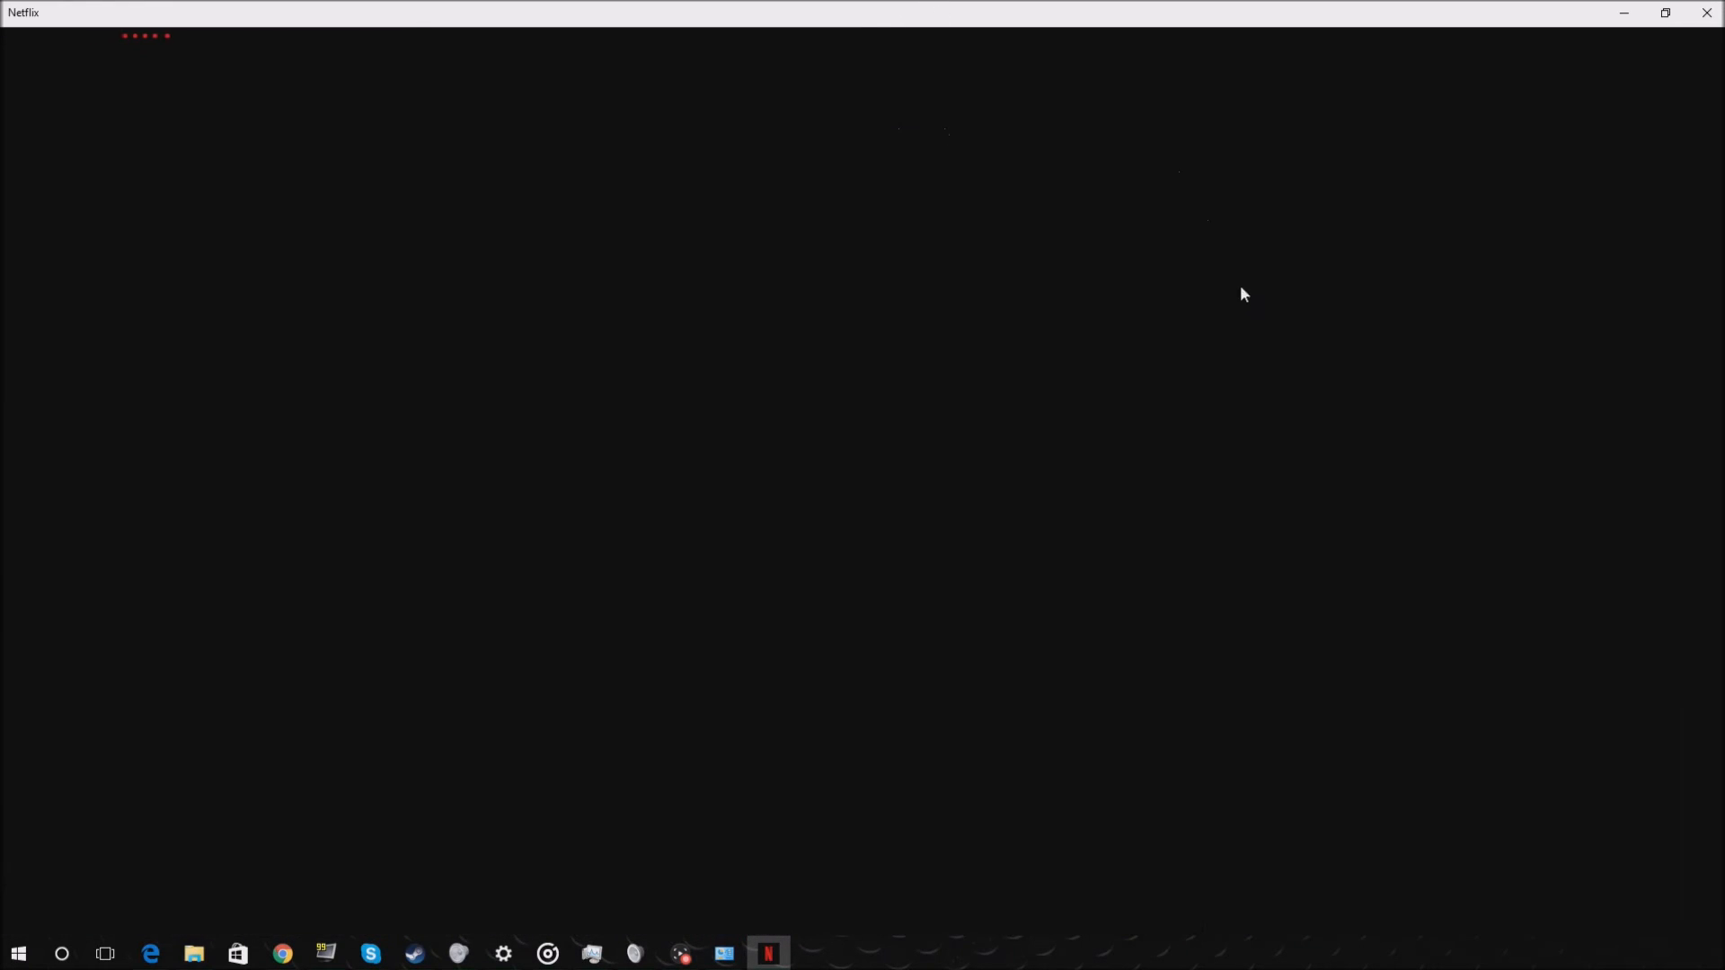
pyautogui.moveTo(1213, 374)
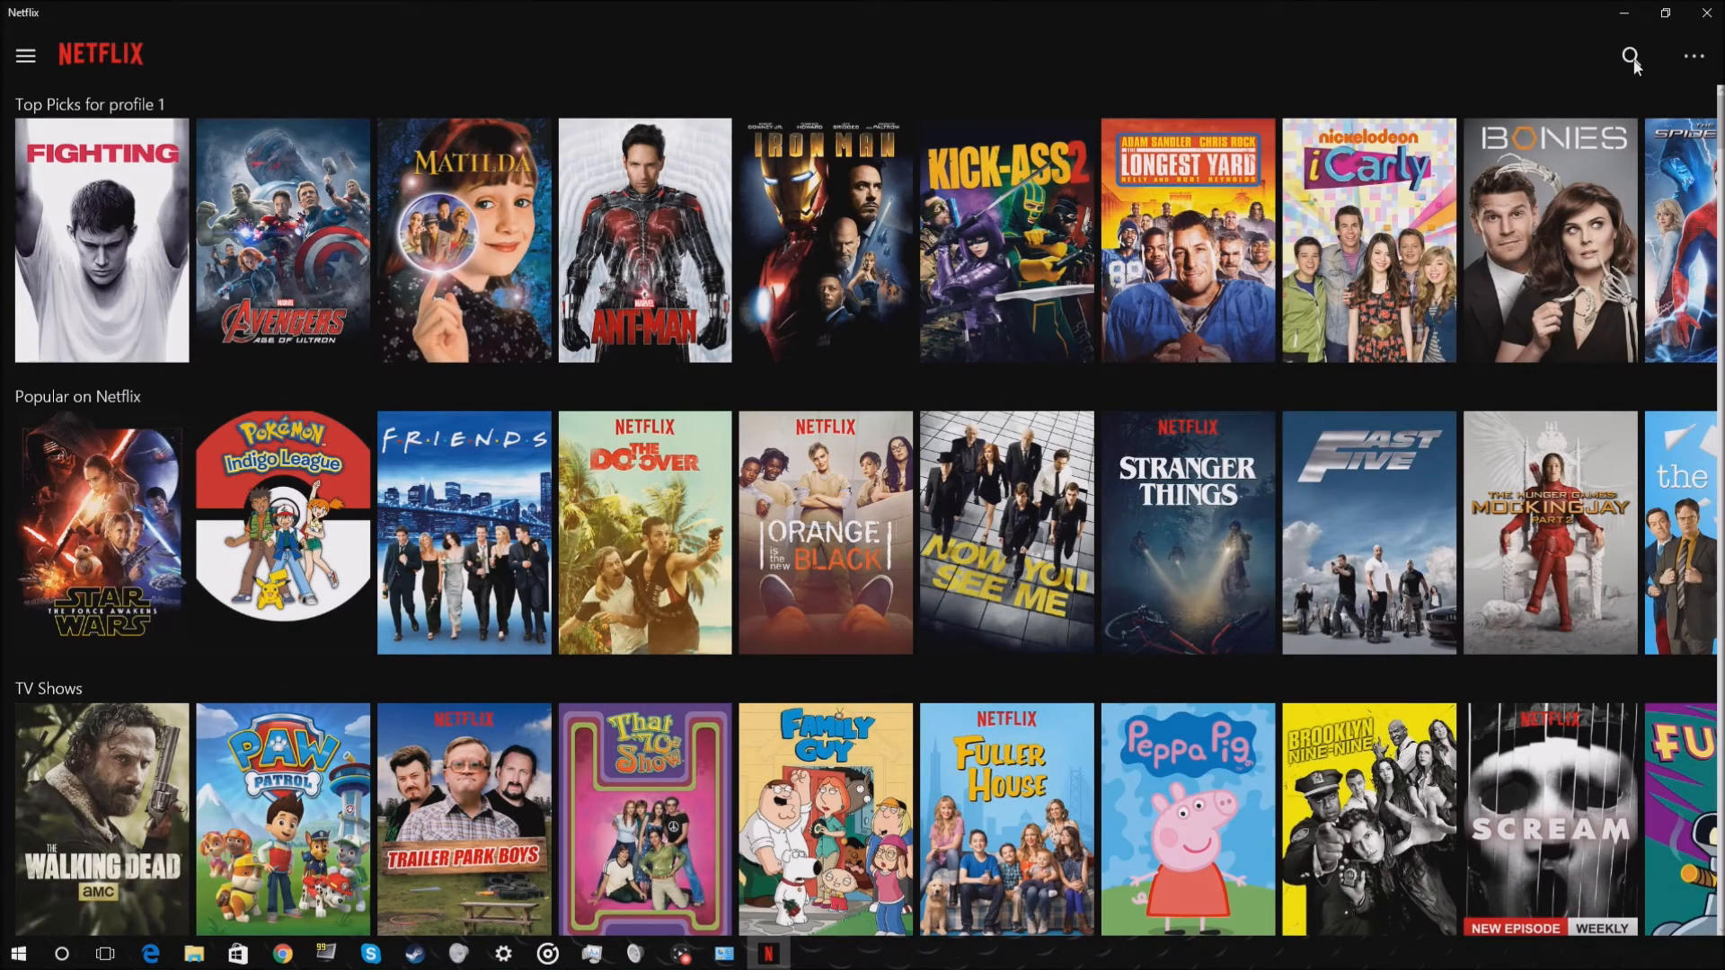
# Start a catalogue search in the Netflix desktop app.
pyautogui.click(1630, 56)
pyautogui.write('a')
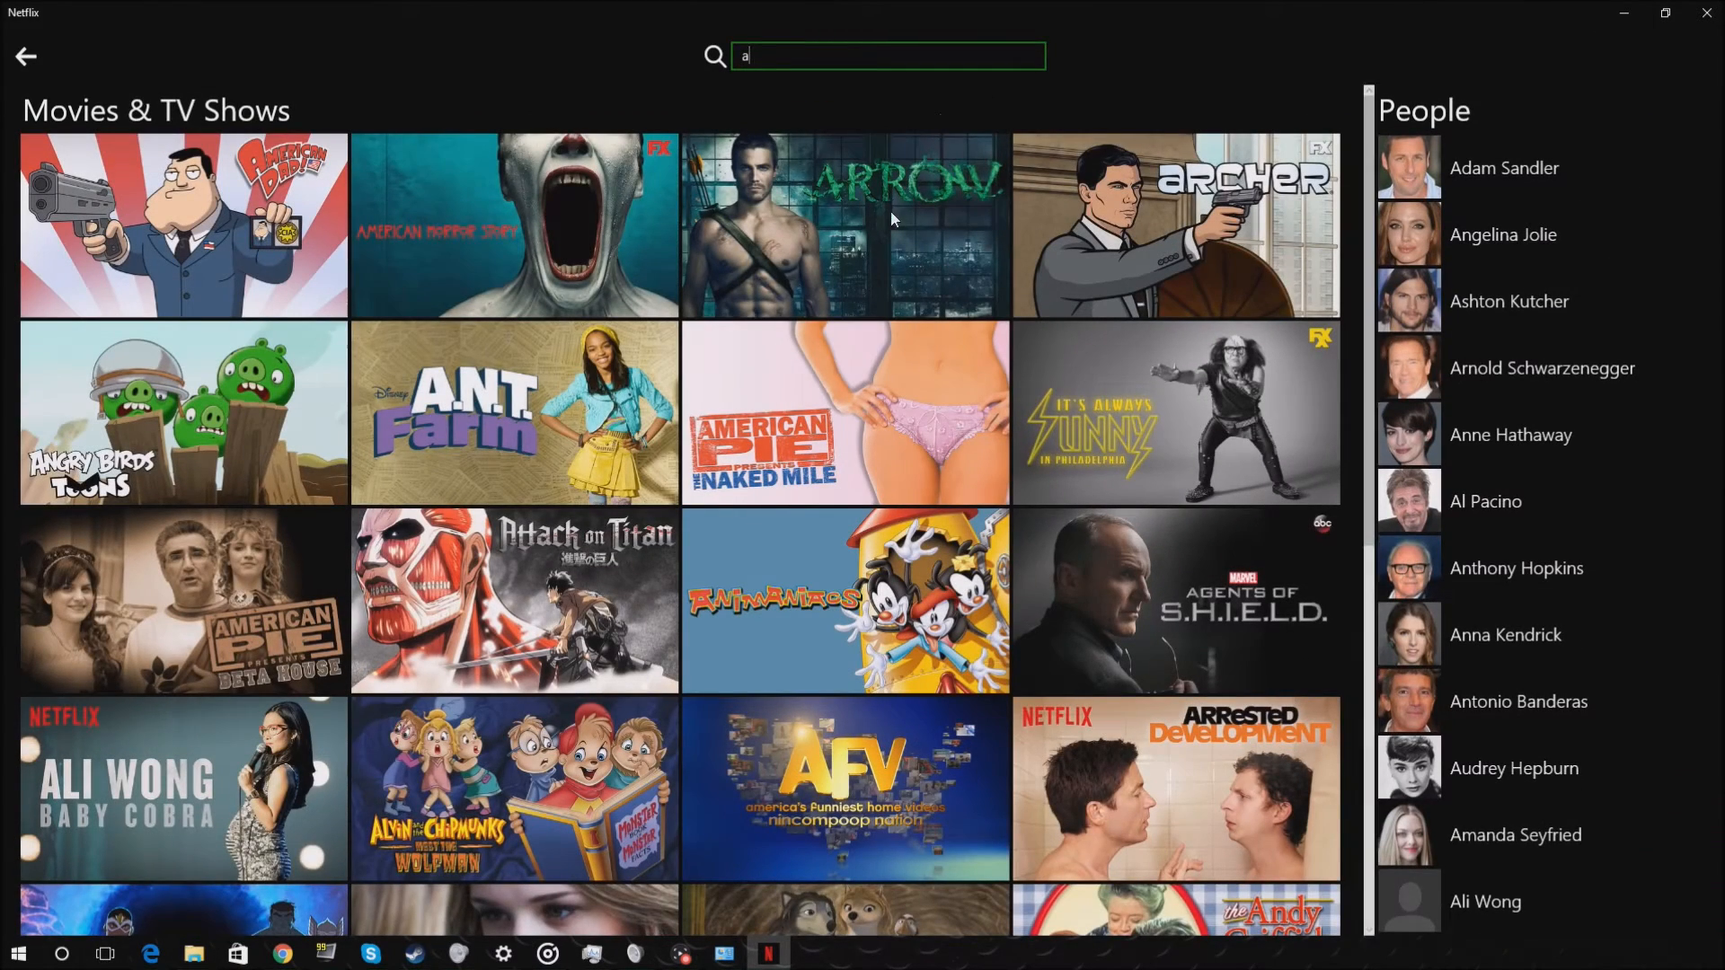
pyautogui.moveTo(823, 232)
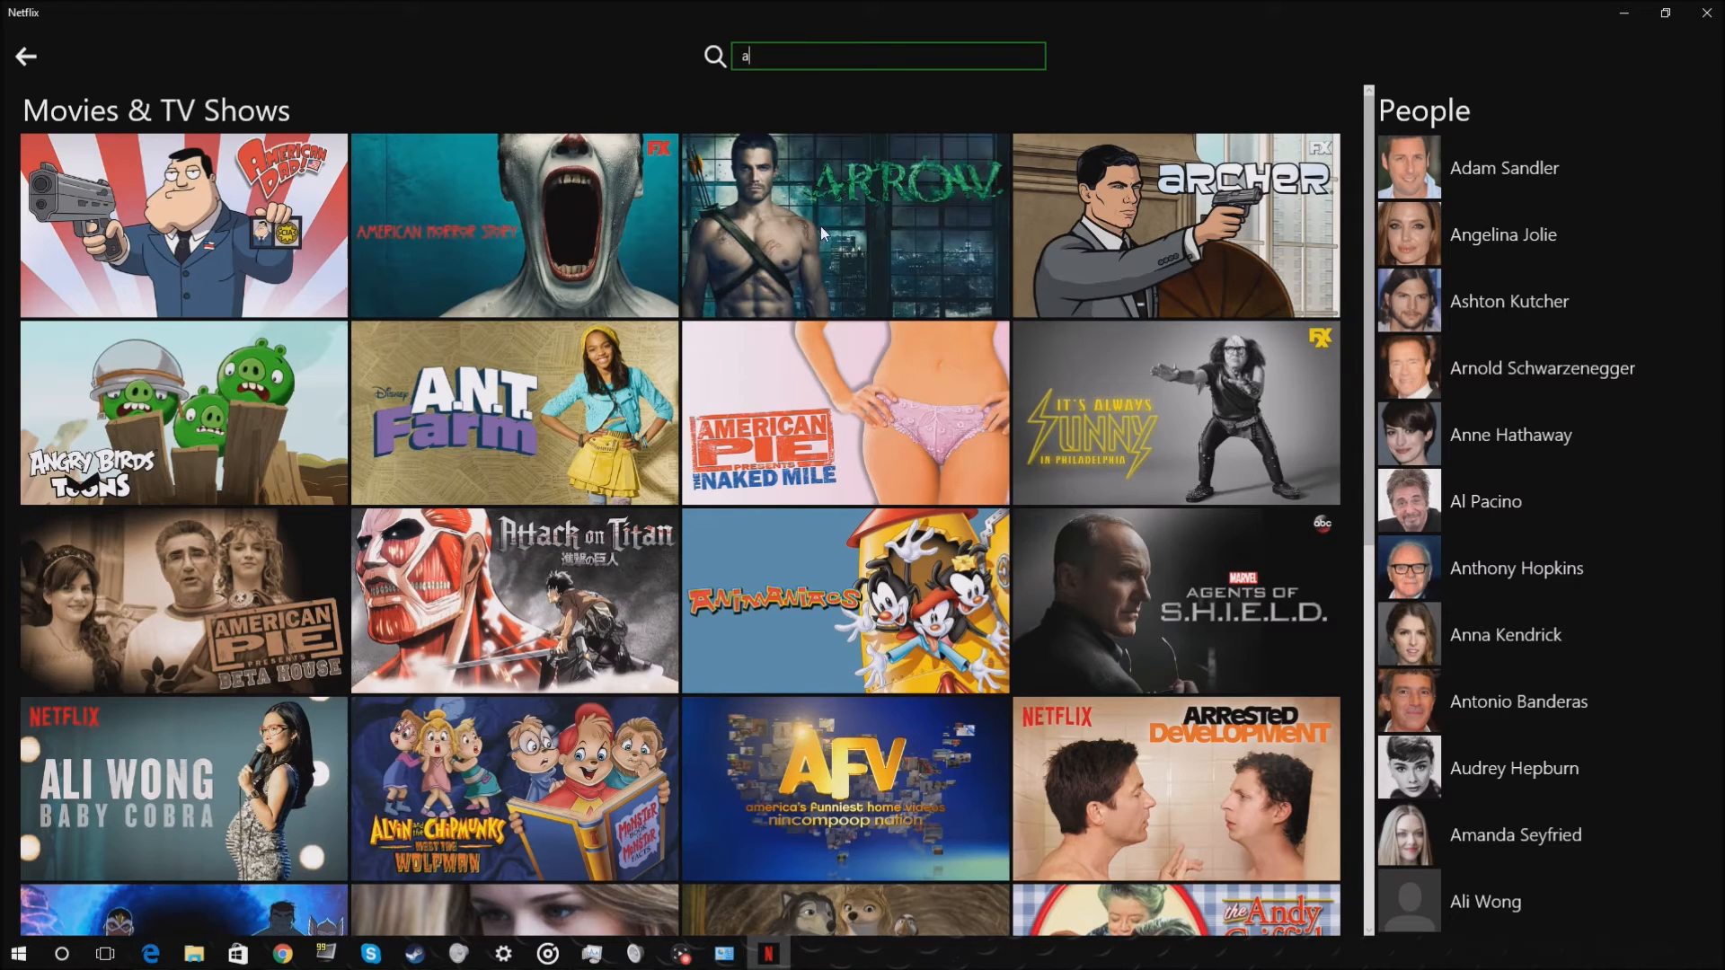
pyautogui.moveTo(1704, 12)
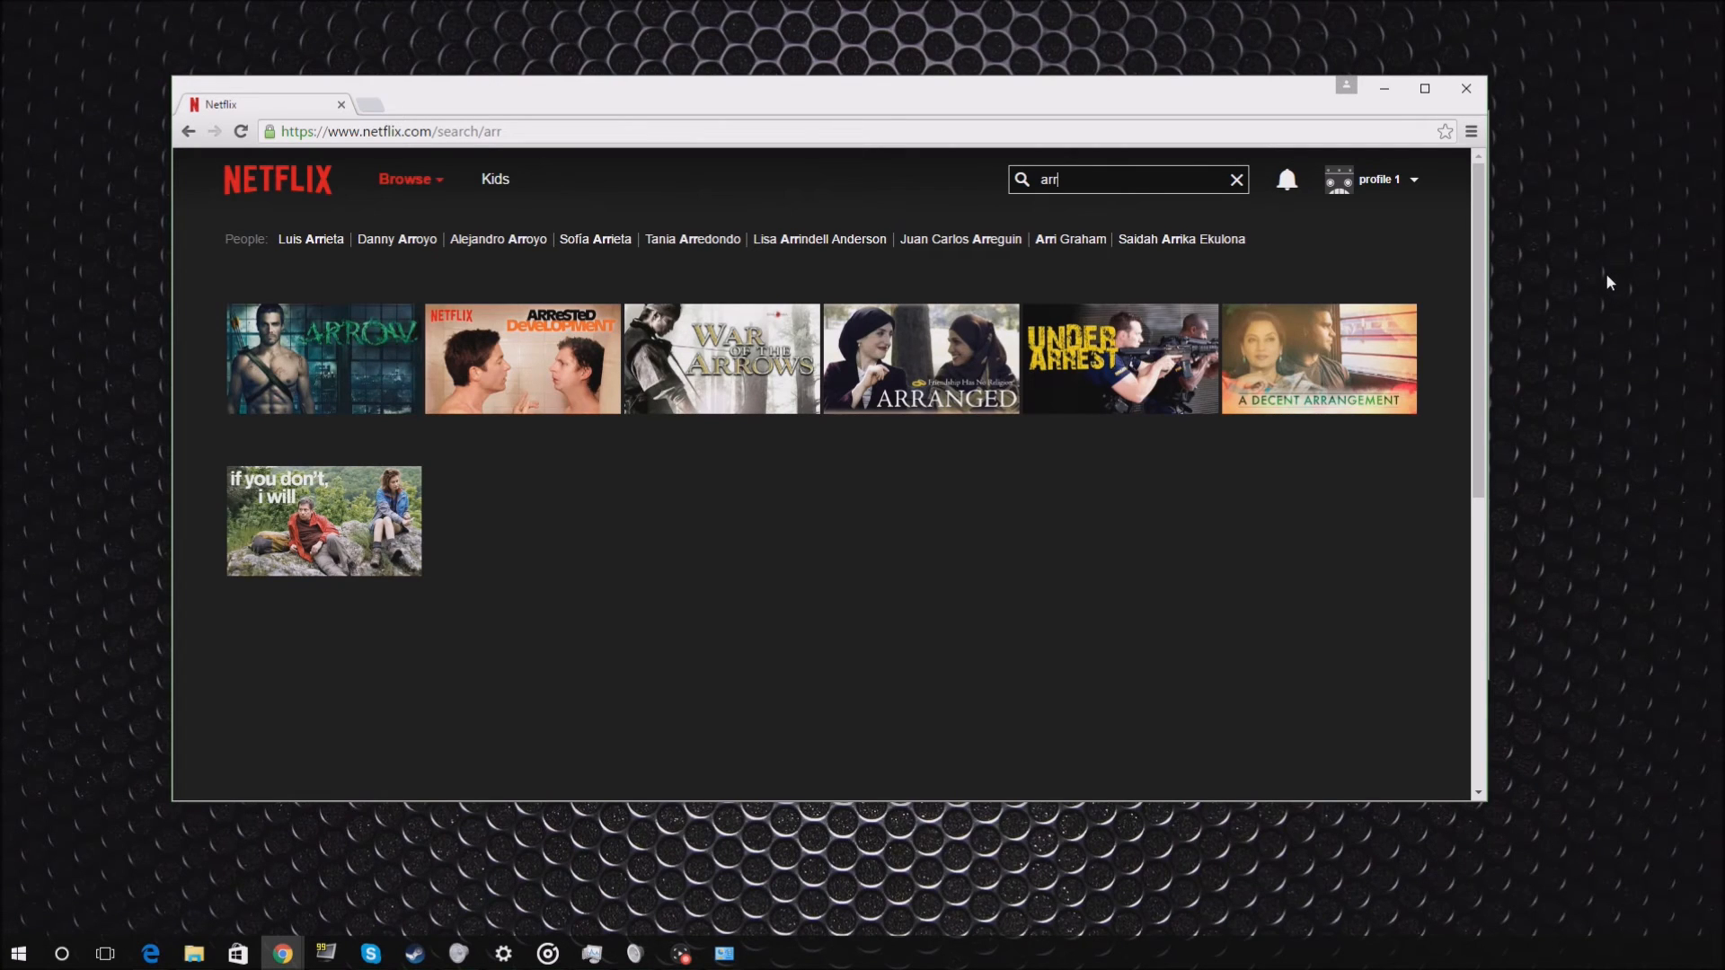
pyautogui.moveTo(1641, 223)
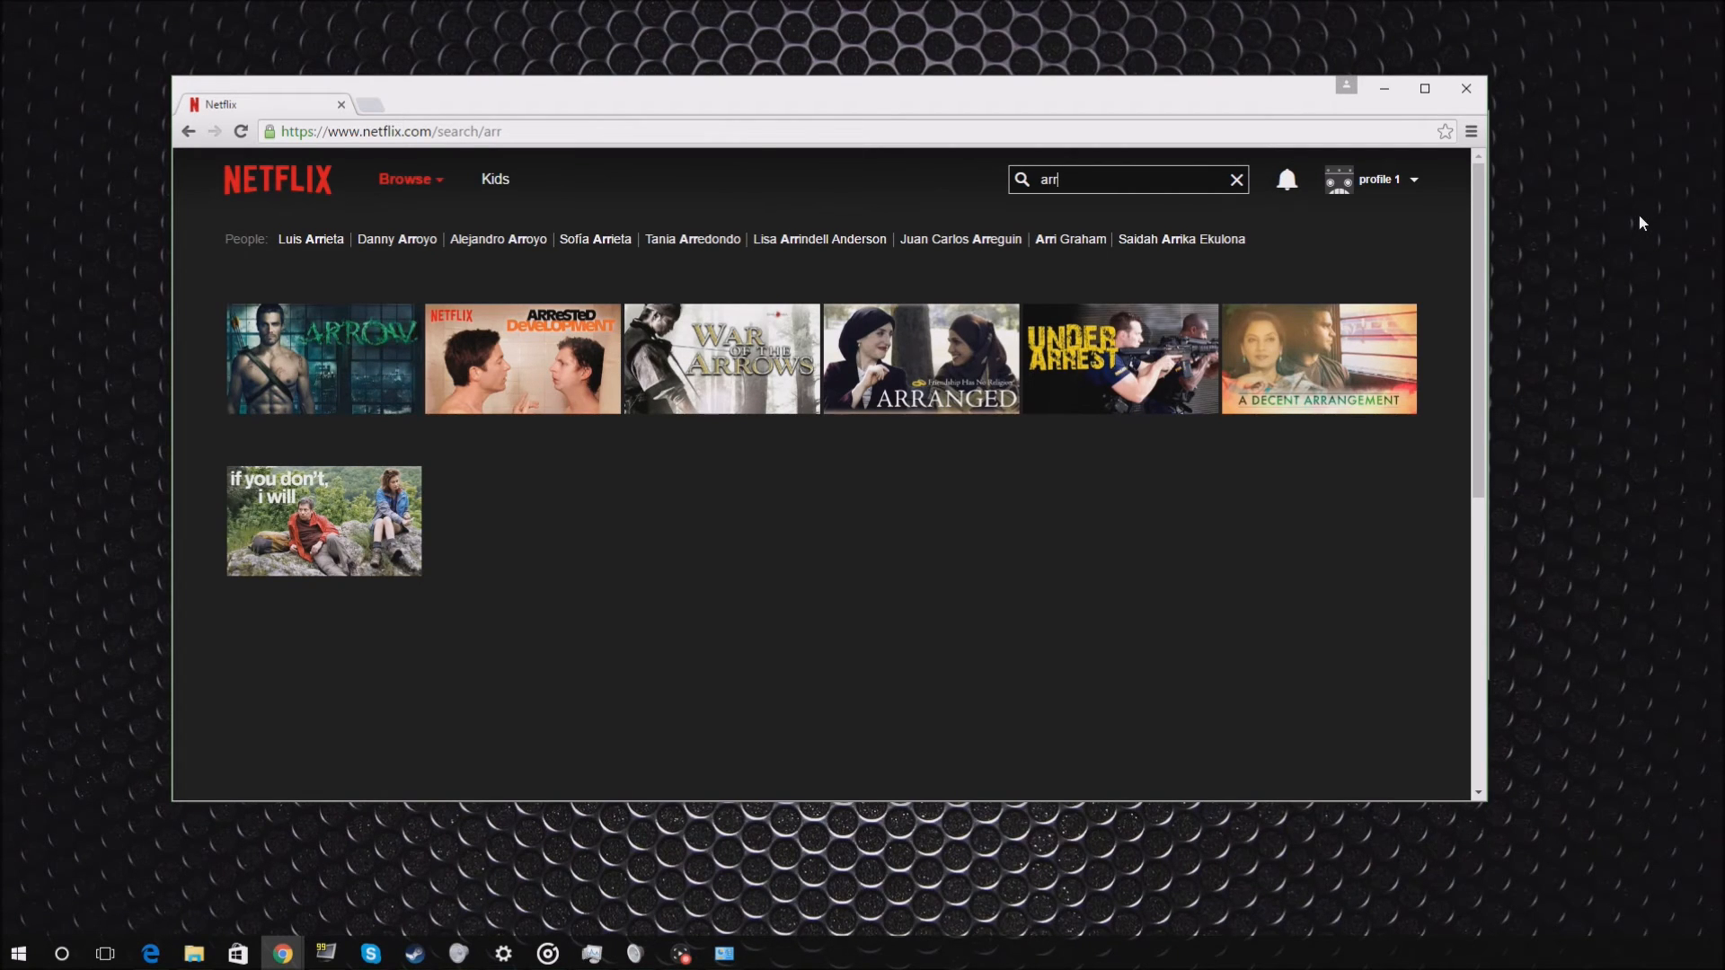
pyautogui.moveTo(1167, 7)
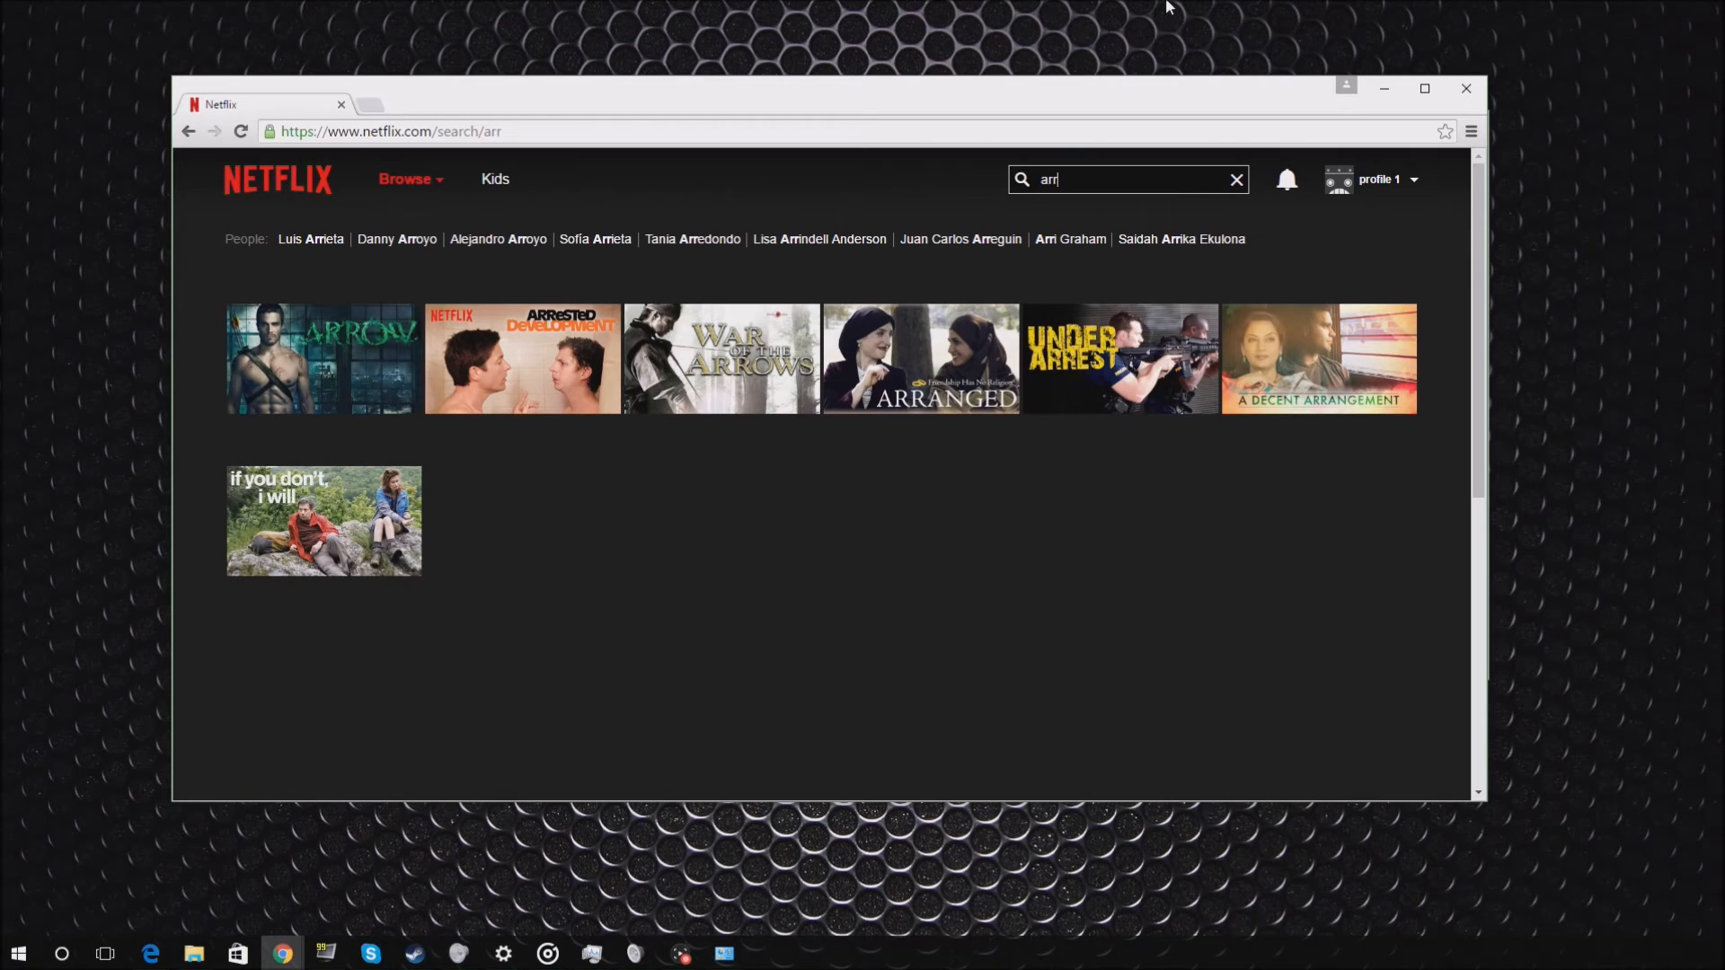
pyautogui.moveTo(1036, 94)
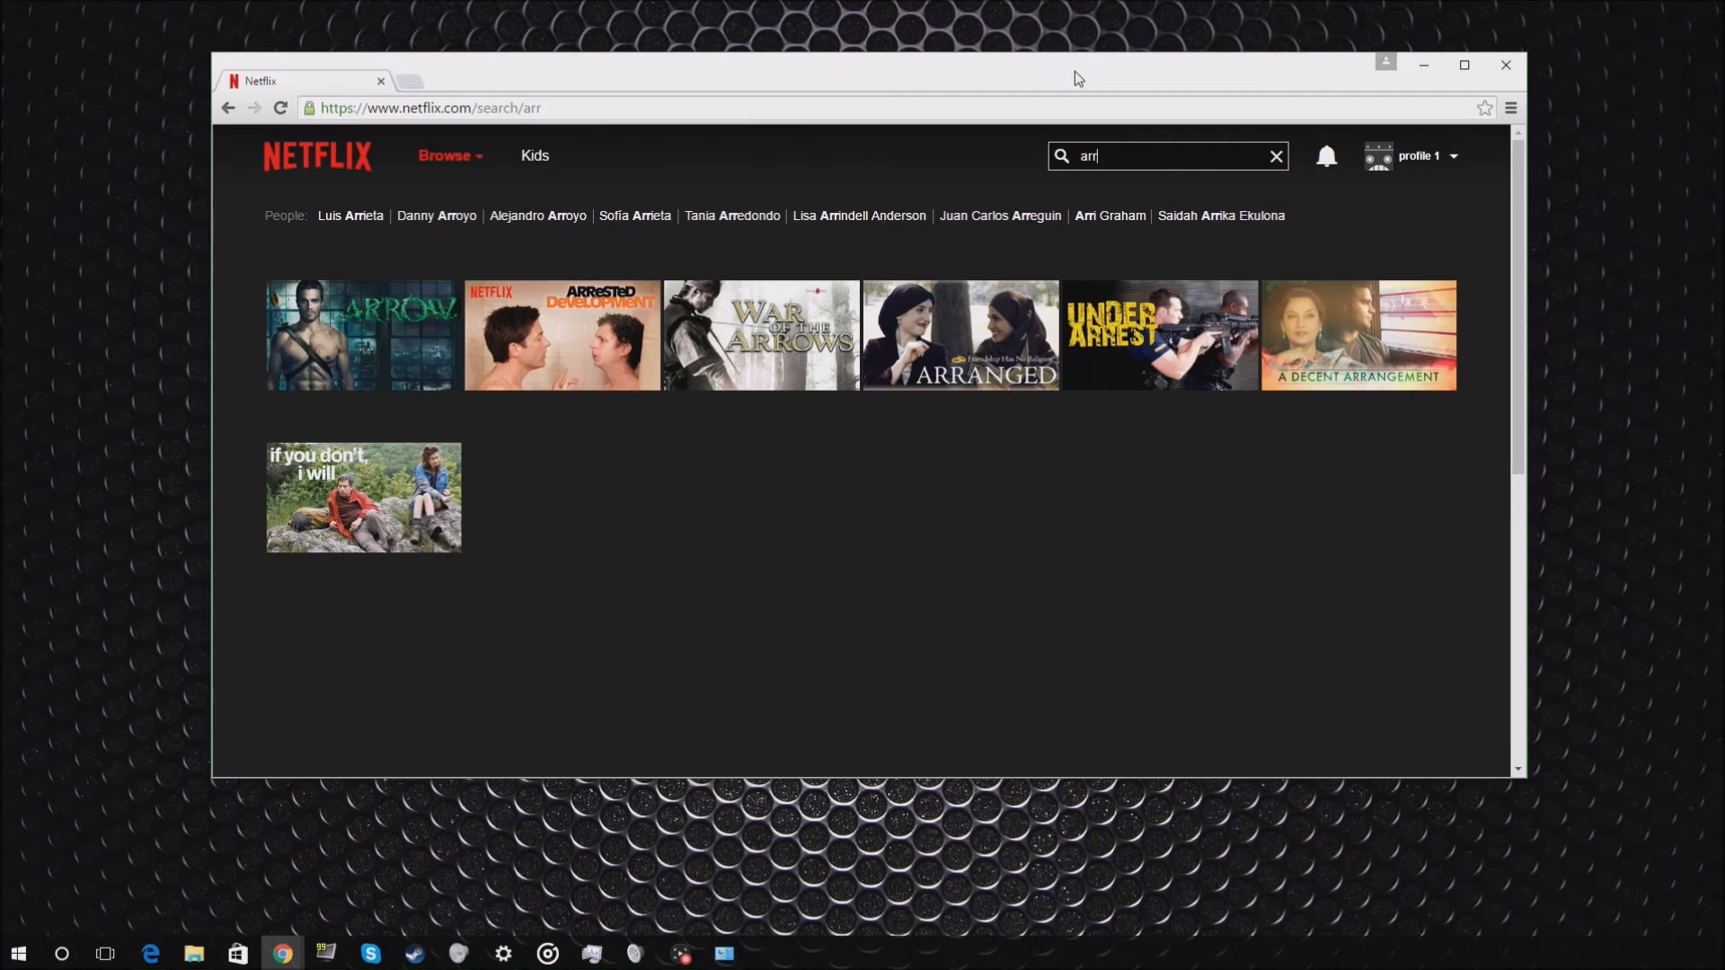
pyautogui.moveTo(1111, 72)
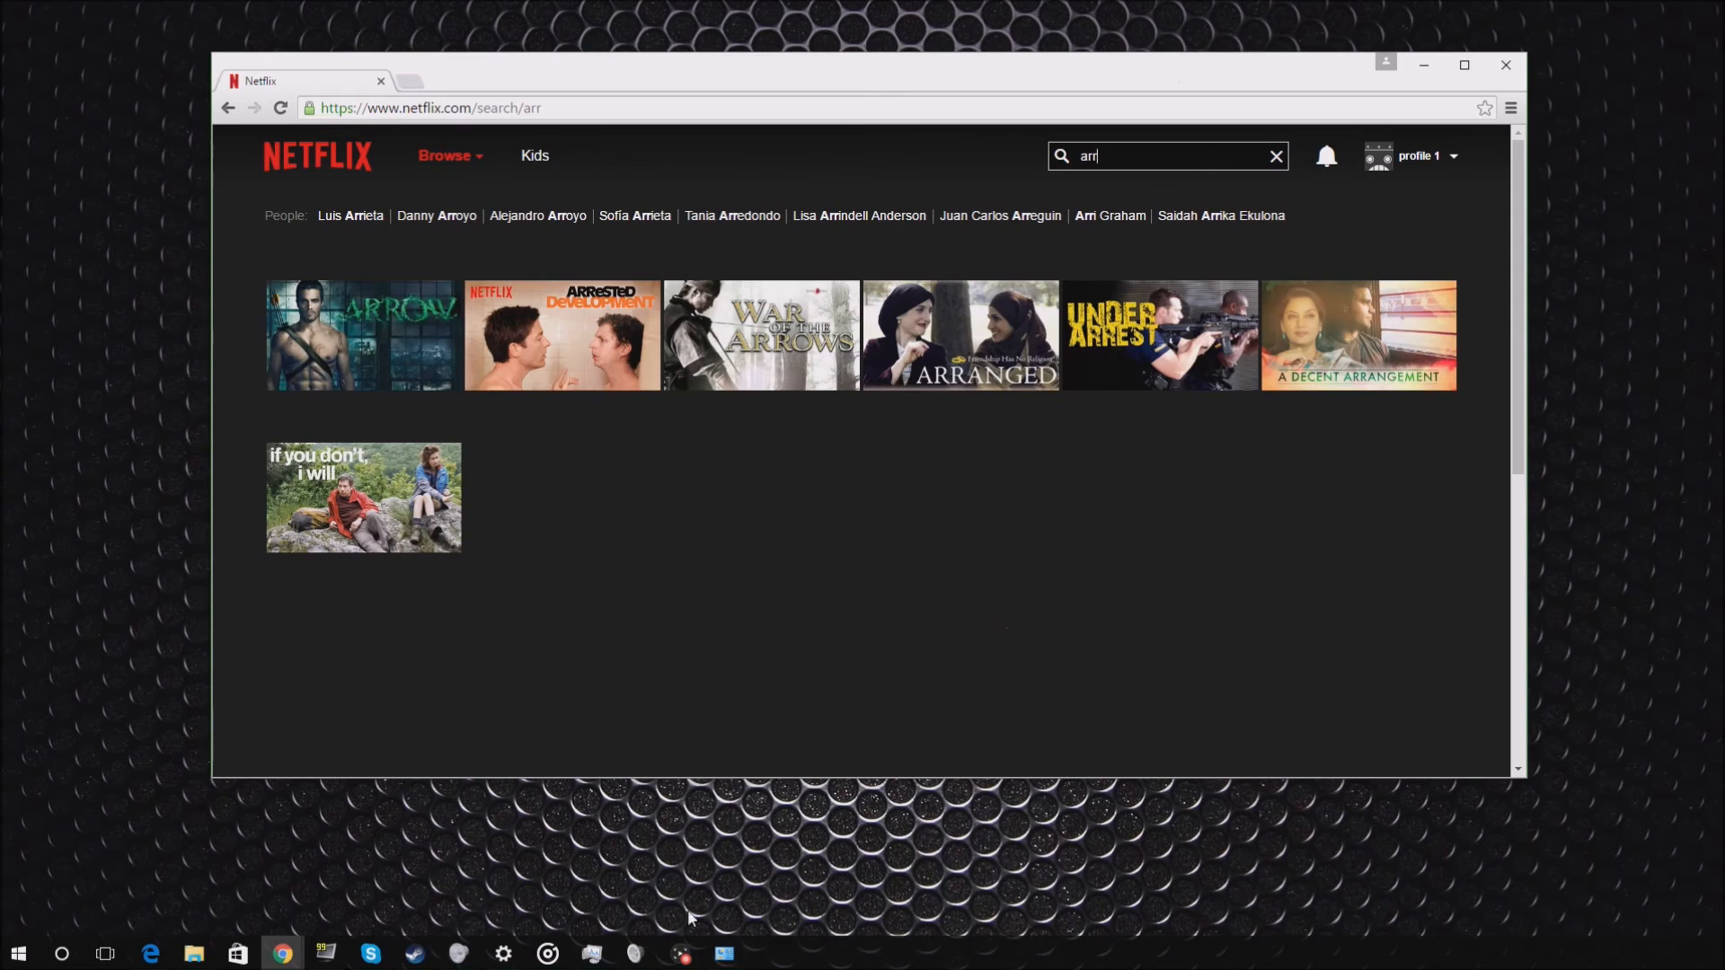
# Bring Network and Sharing Center back in front of Netflix from the taskbar.
pyautogui.click(722, 952)
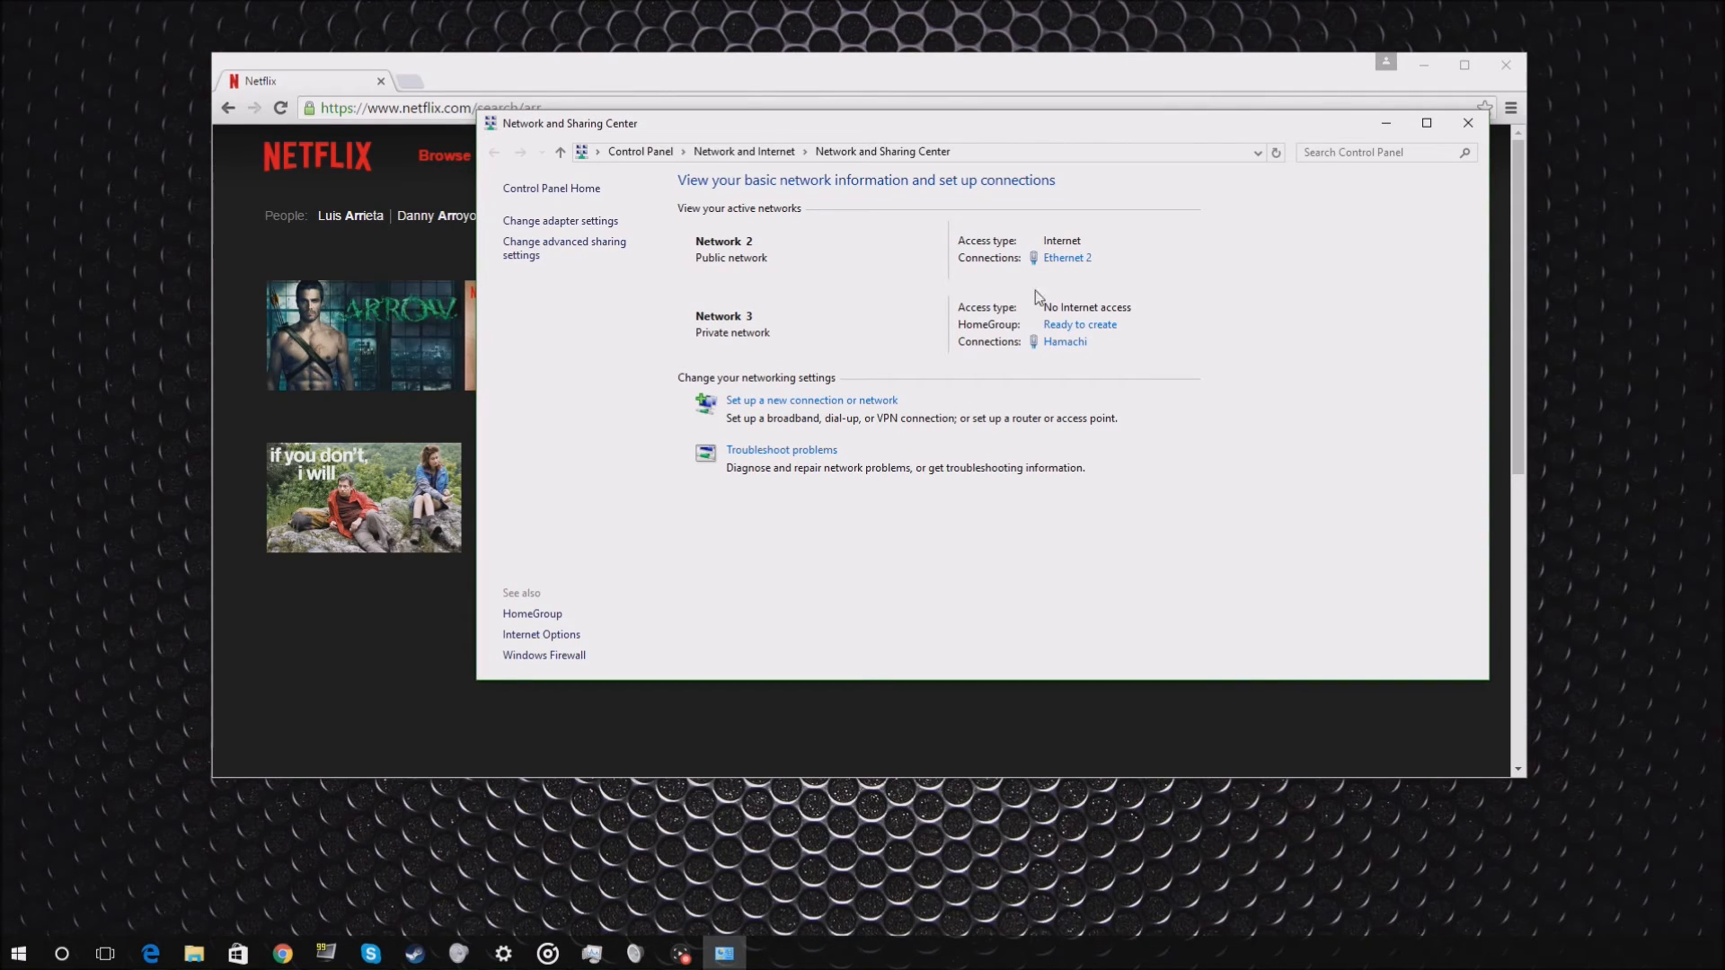
pyautogui.moveTo(1075, 271)
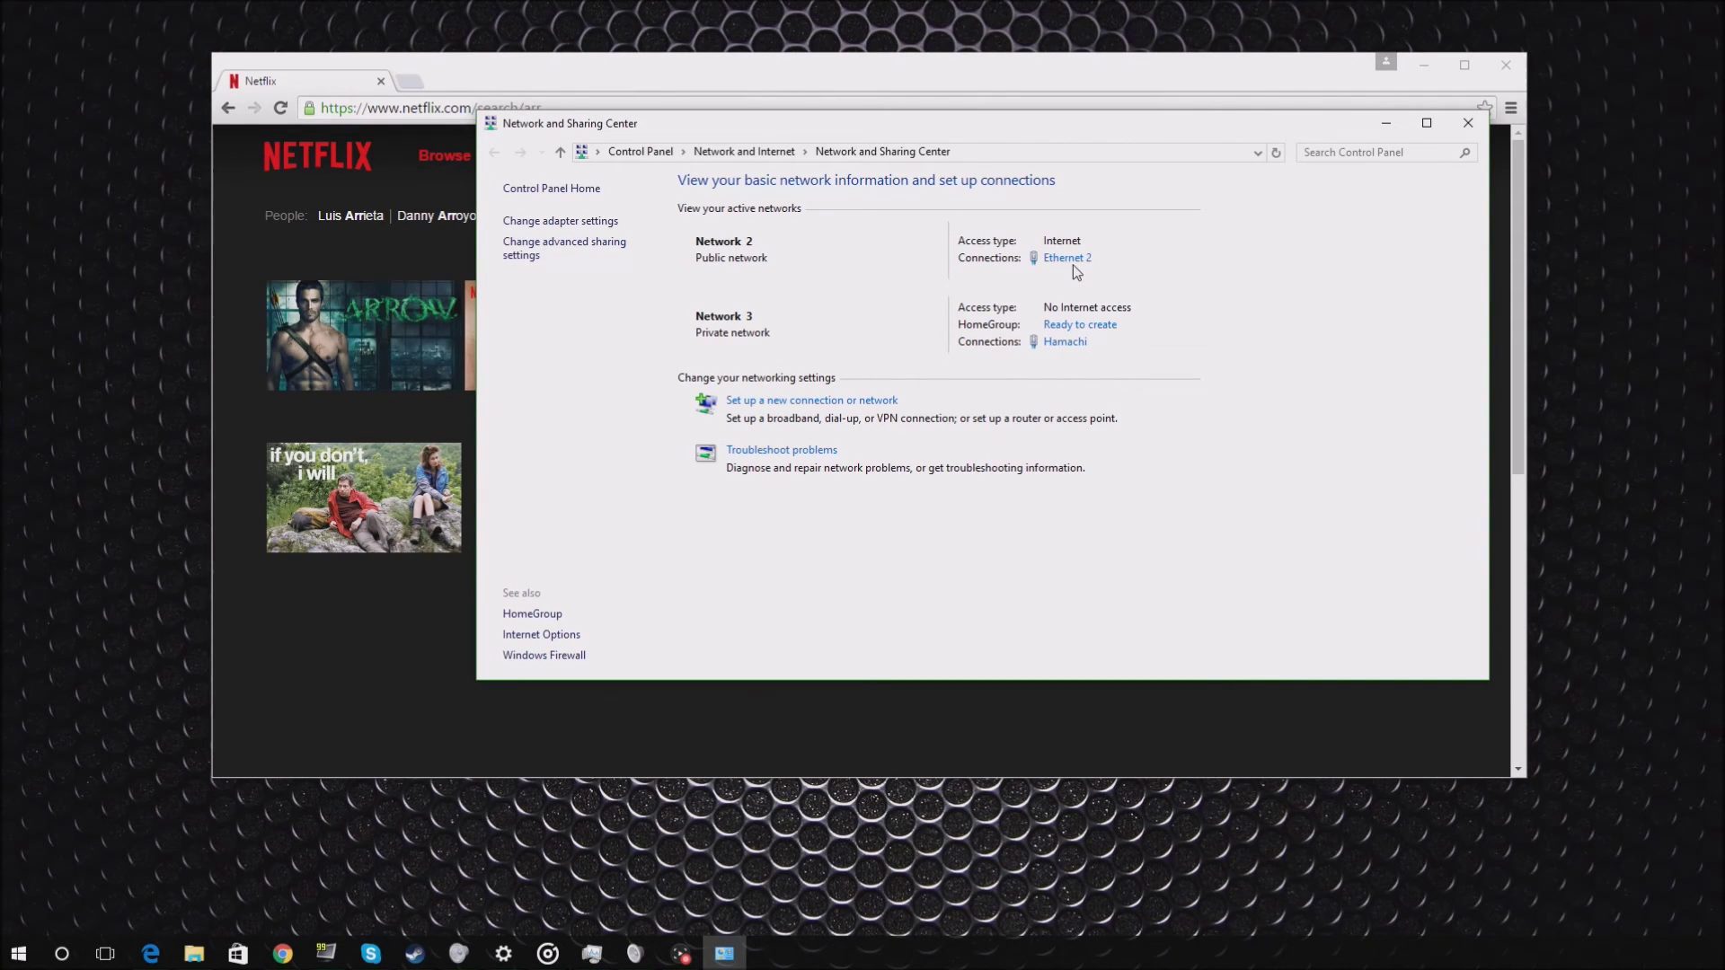
pyautogui.moveTo(1066, 257)
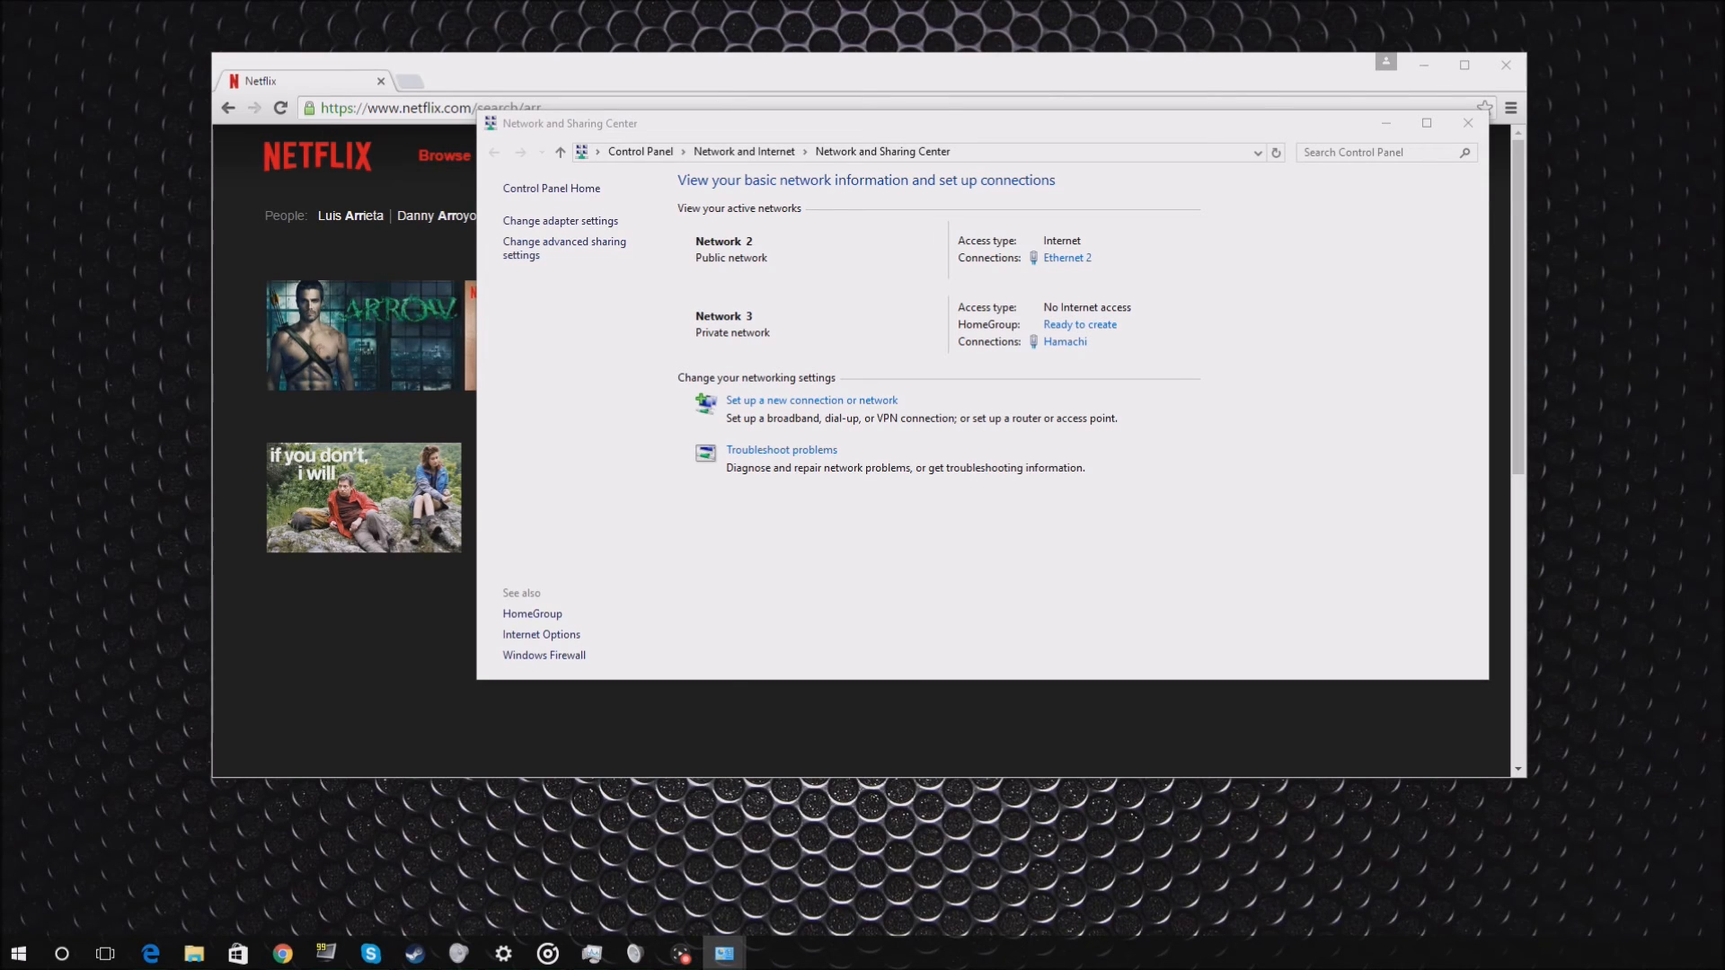
# Reach the IPv4 properties again via Ethernet 2 Status and Properties.
pyautogui.click(1066, 257)
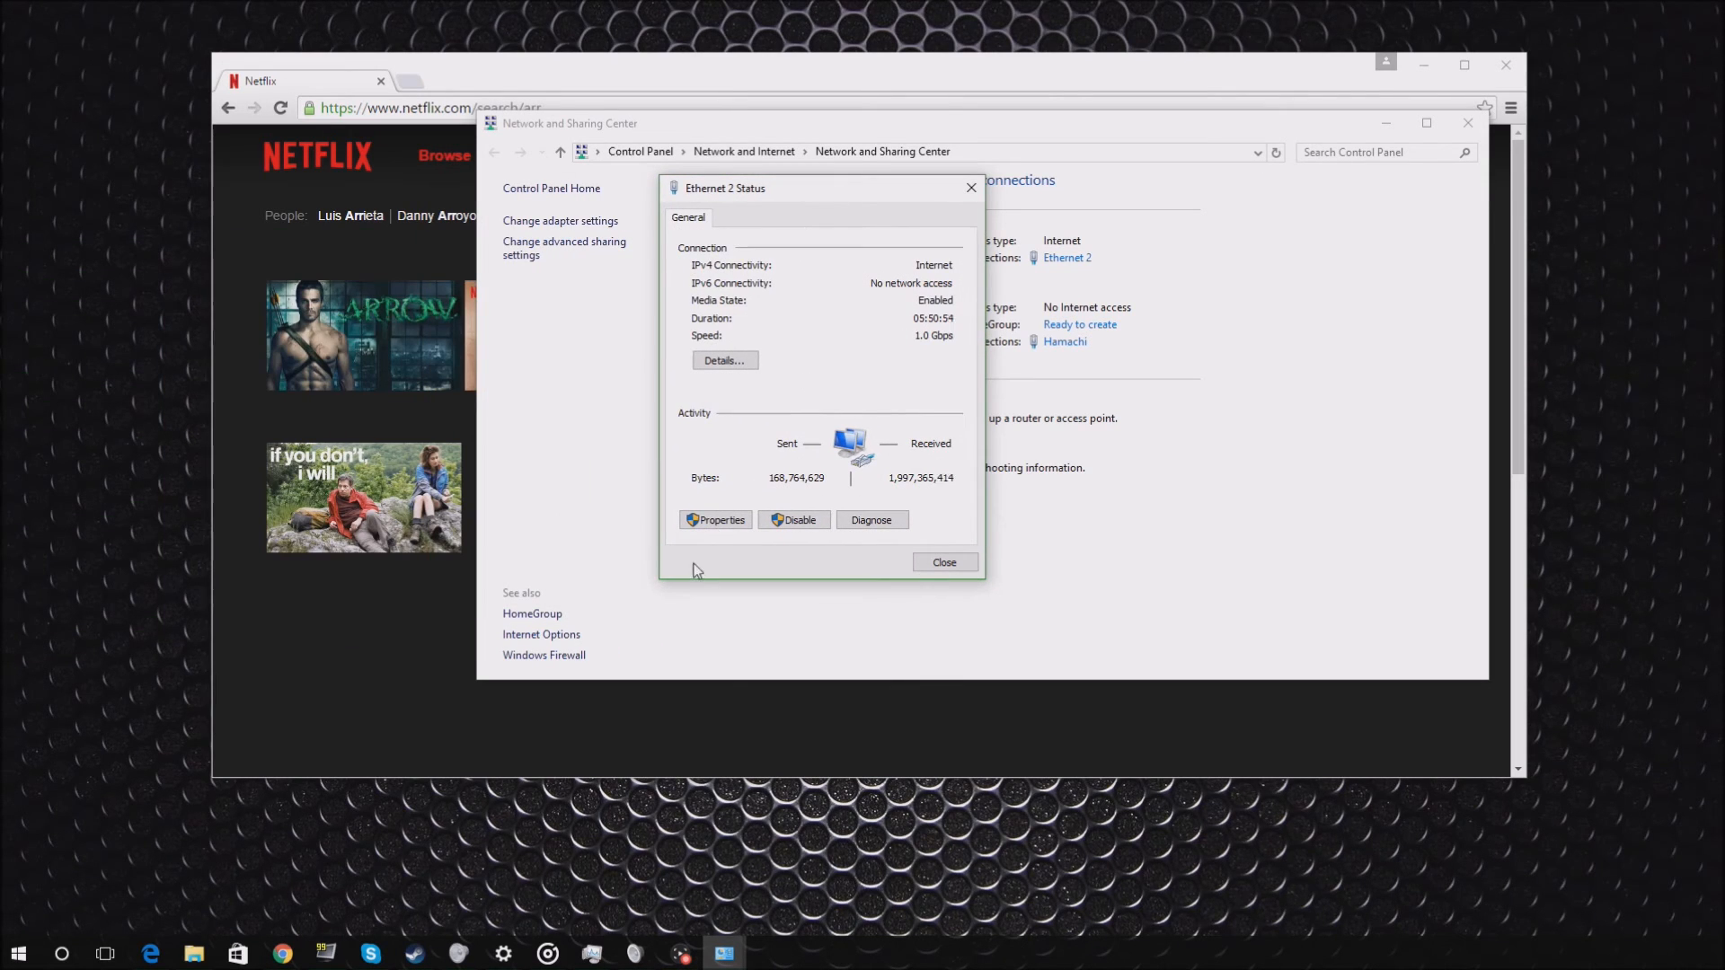
pyautogui.click(715, 519)
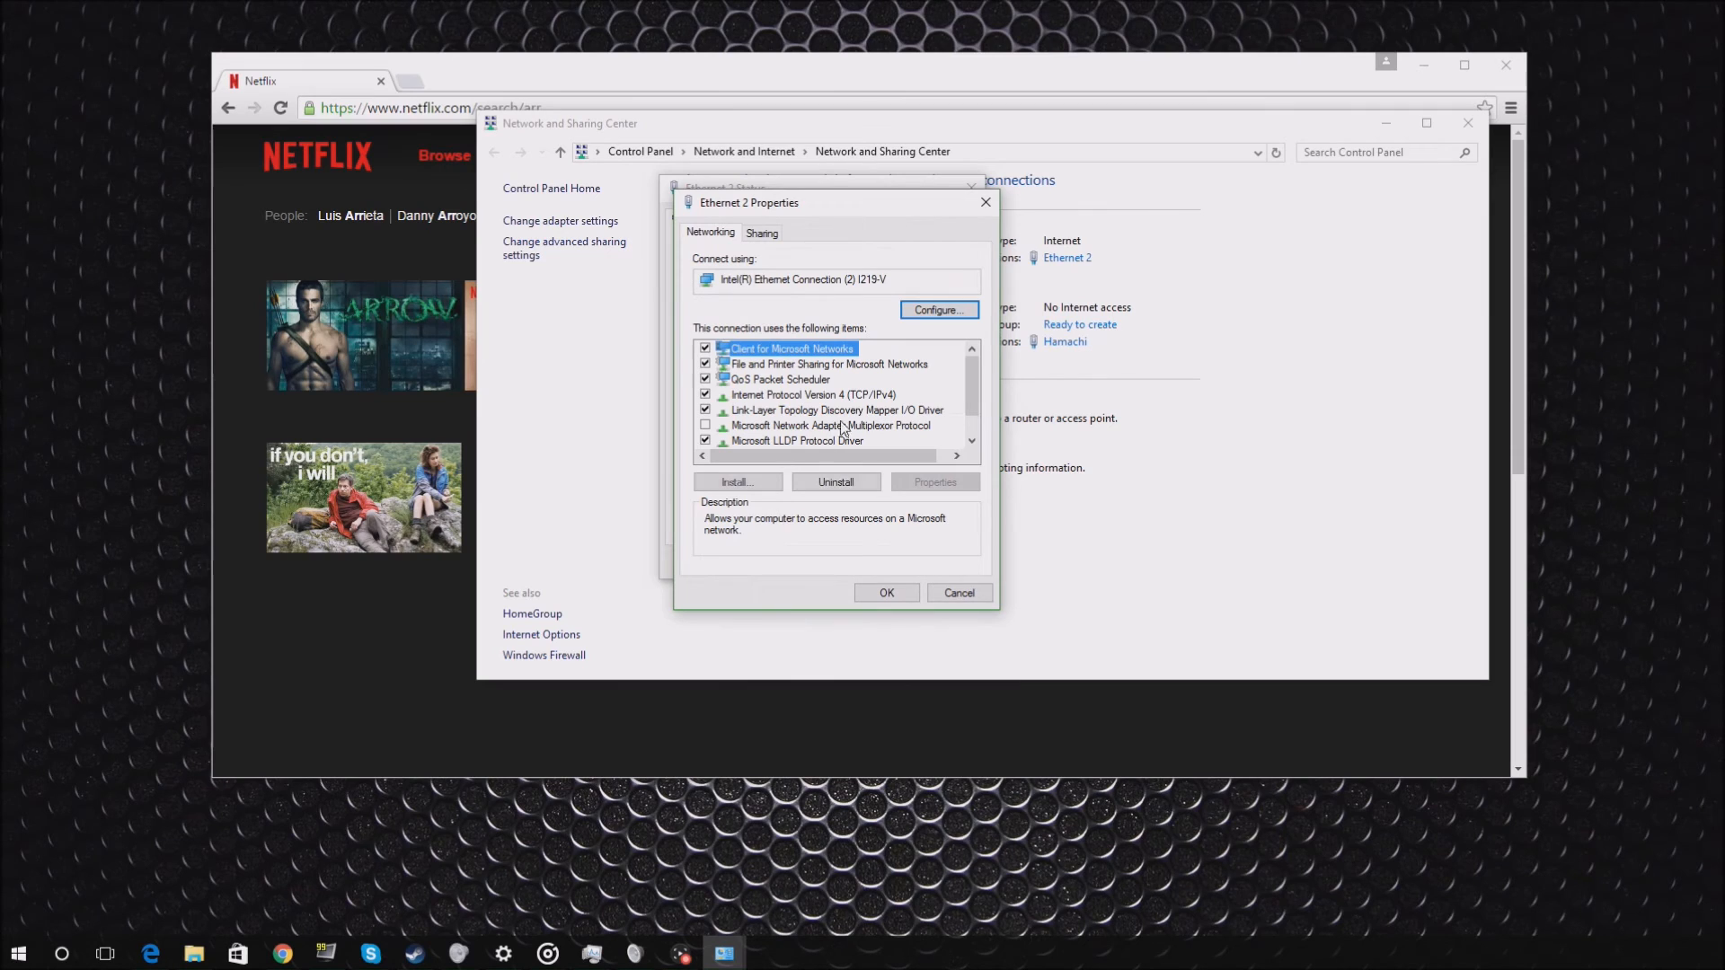
pyautogui.click(814, 393)
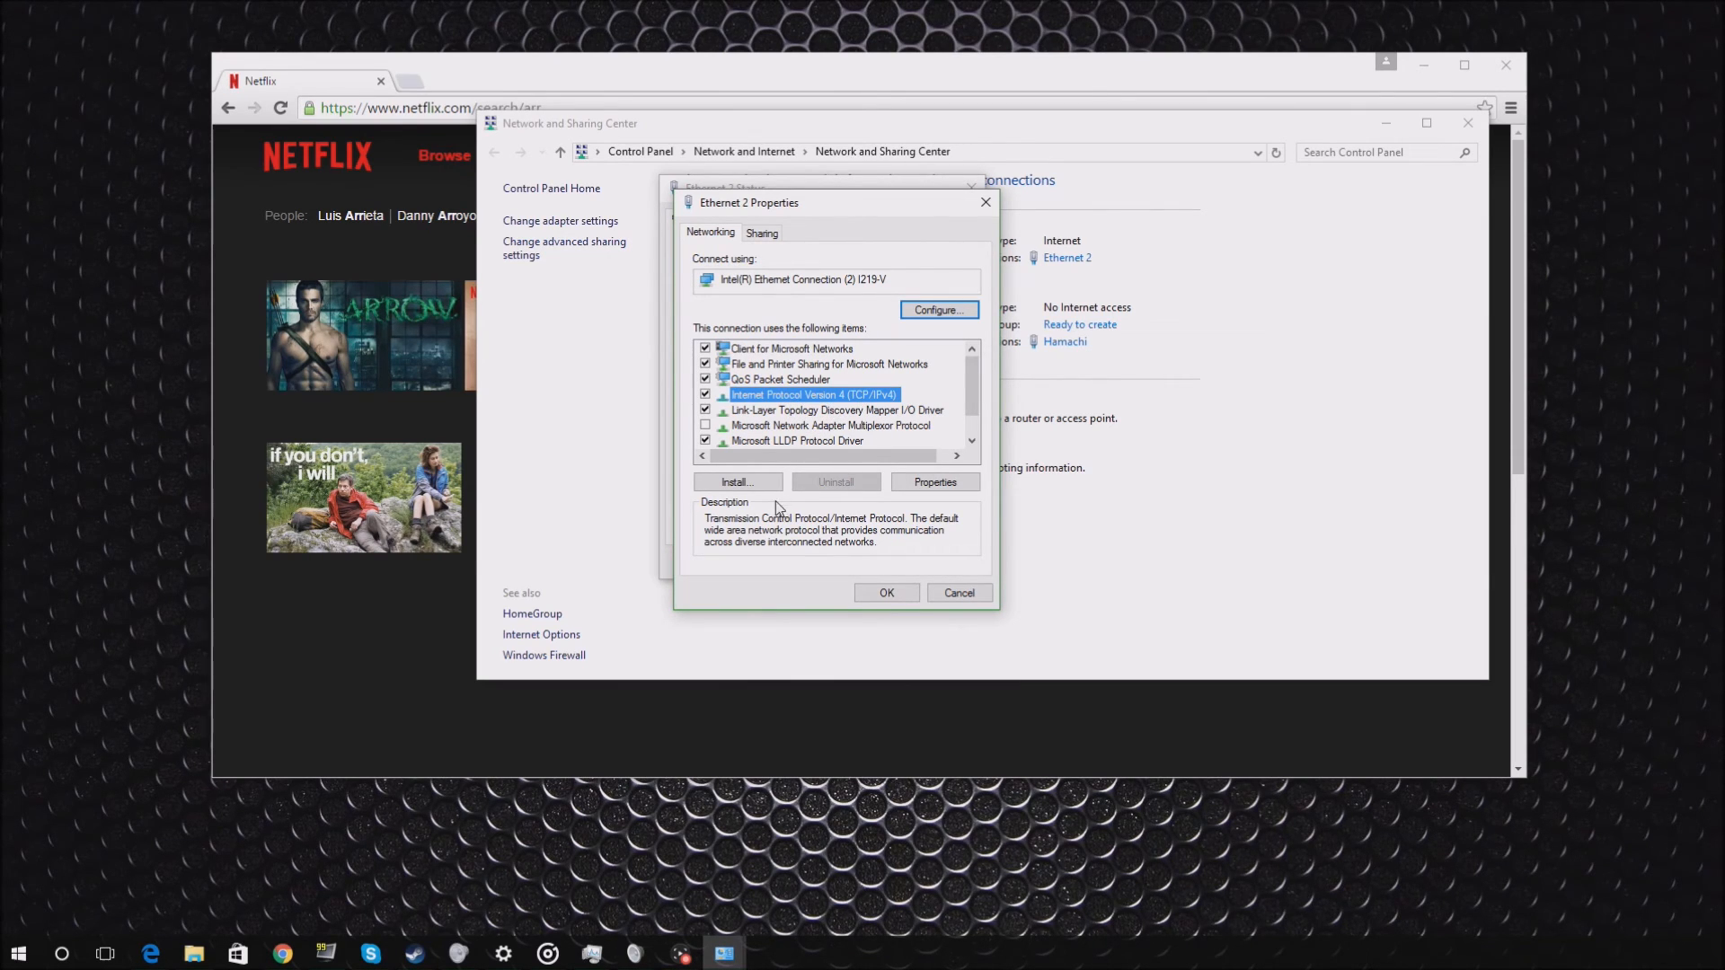
pyautogui.click(934, 482)
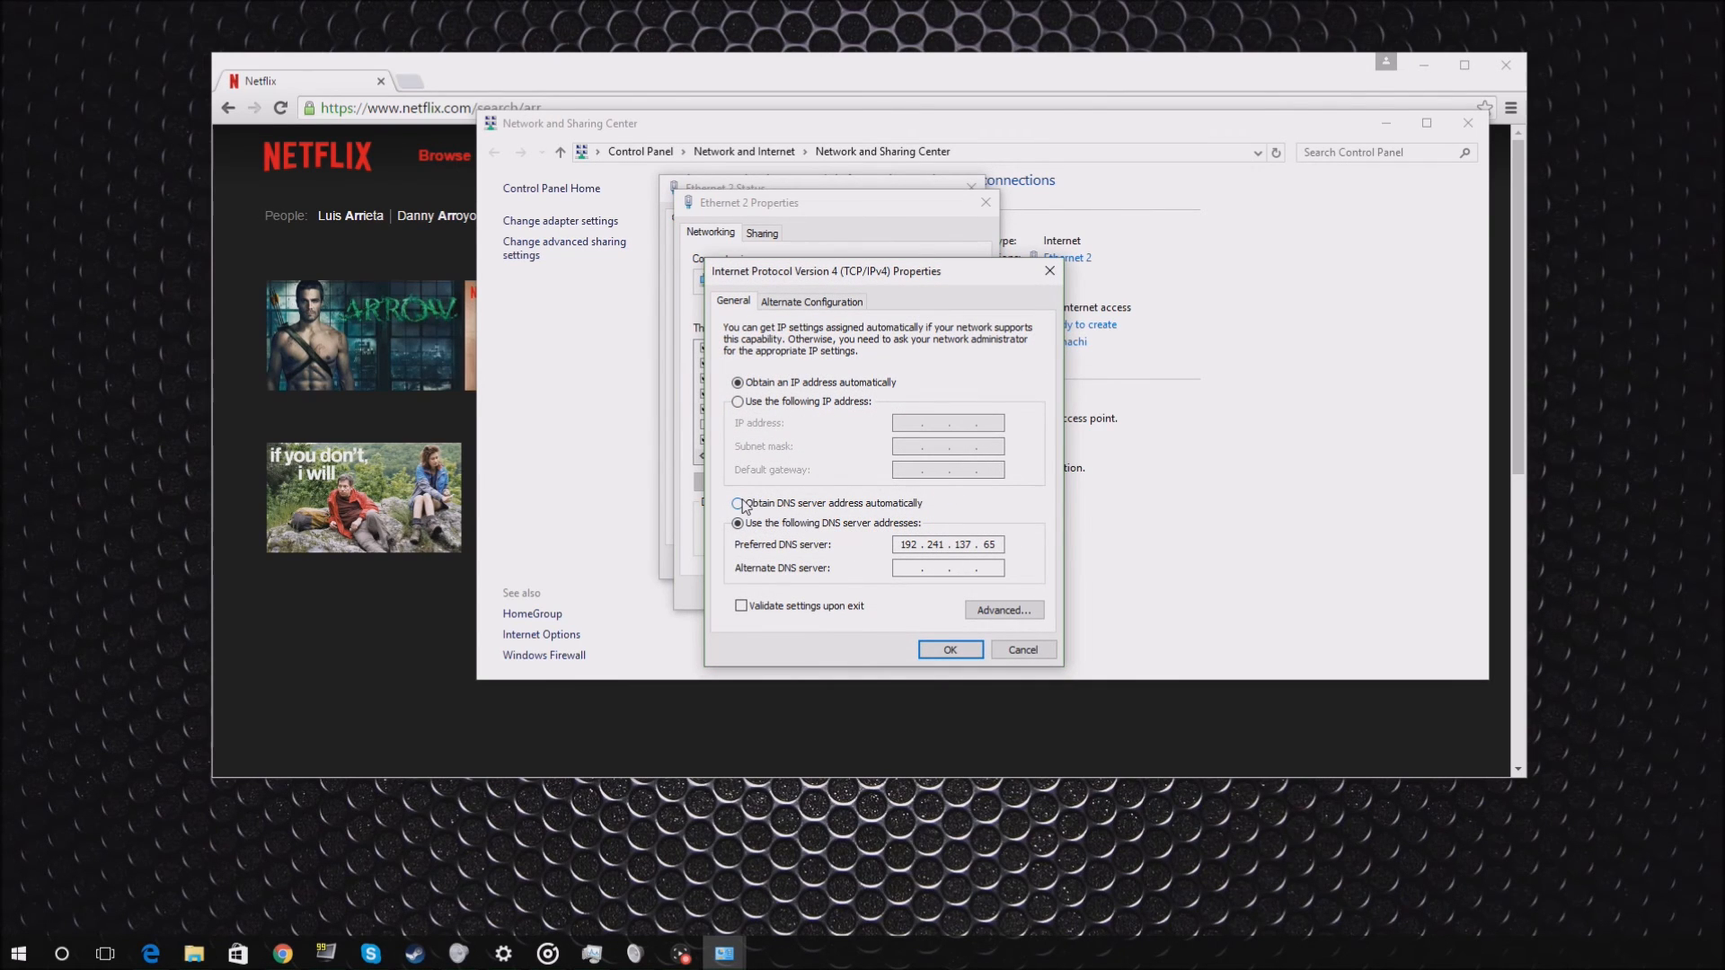
# Set DNS back to 'Obtain DNS server address automatically', confirm, and close the status window.
pyautogui.click(737, 503)
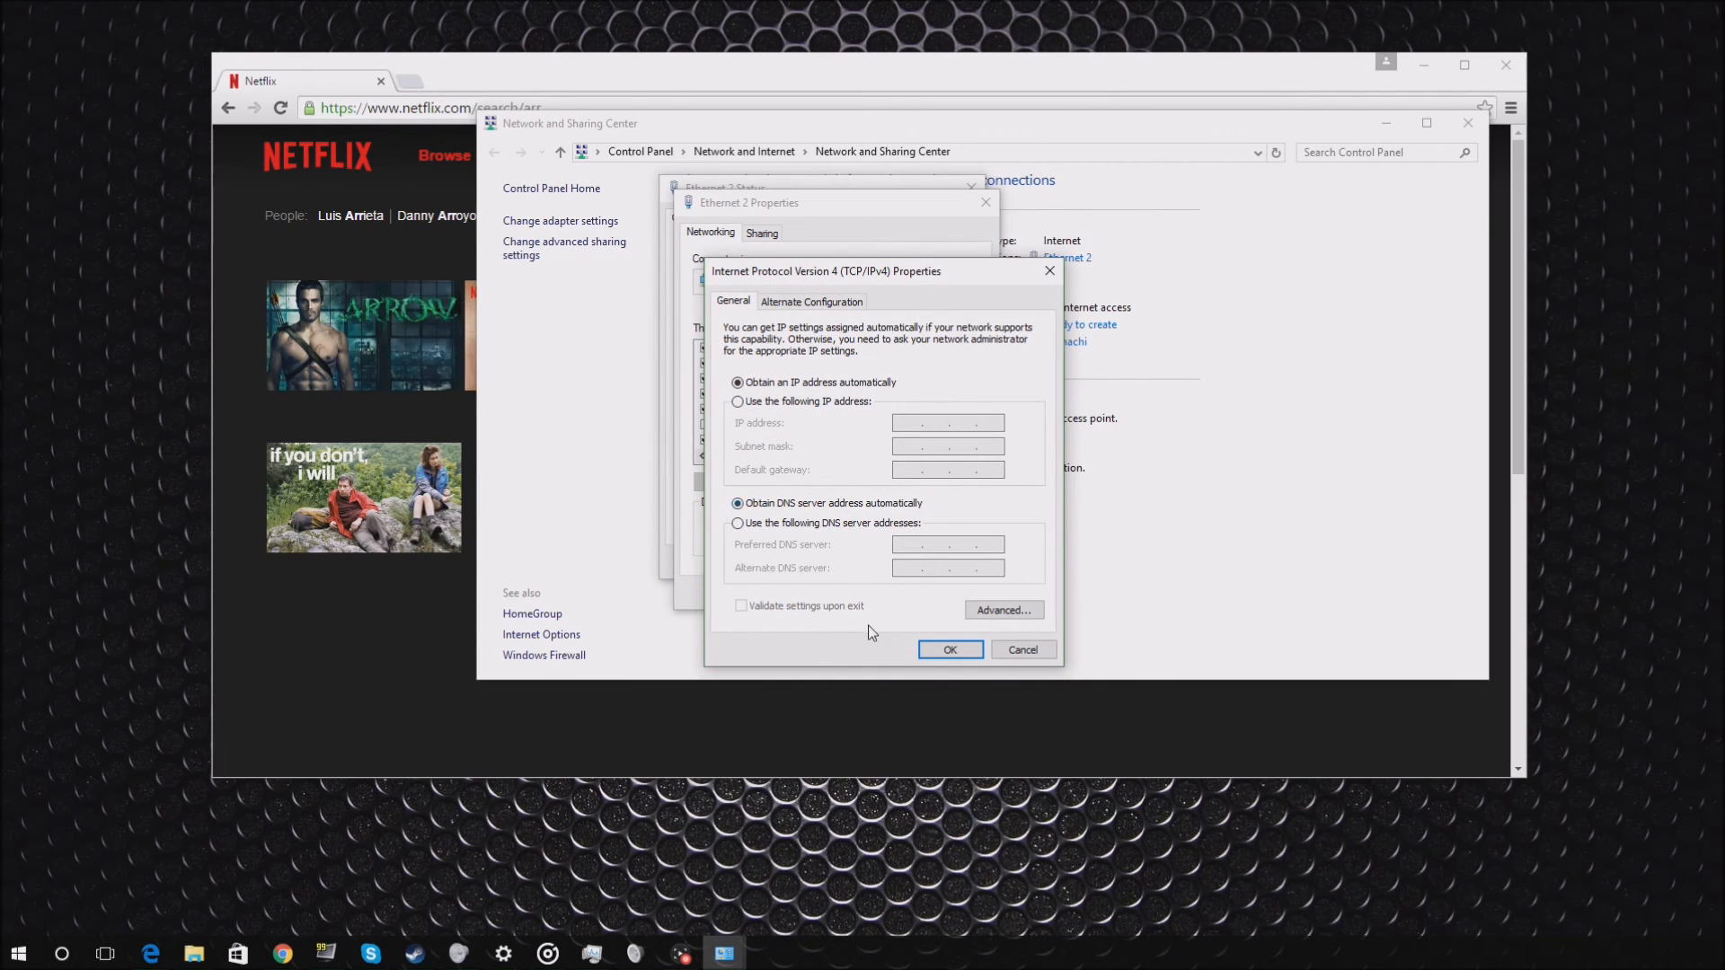
pyautogui.moveTo(972, 679)
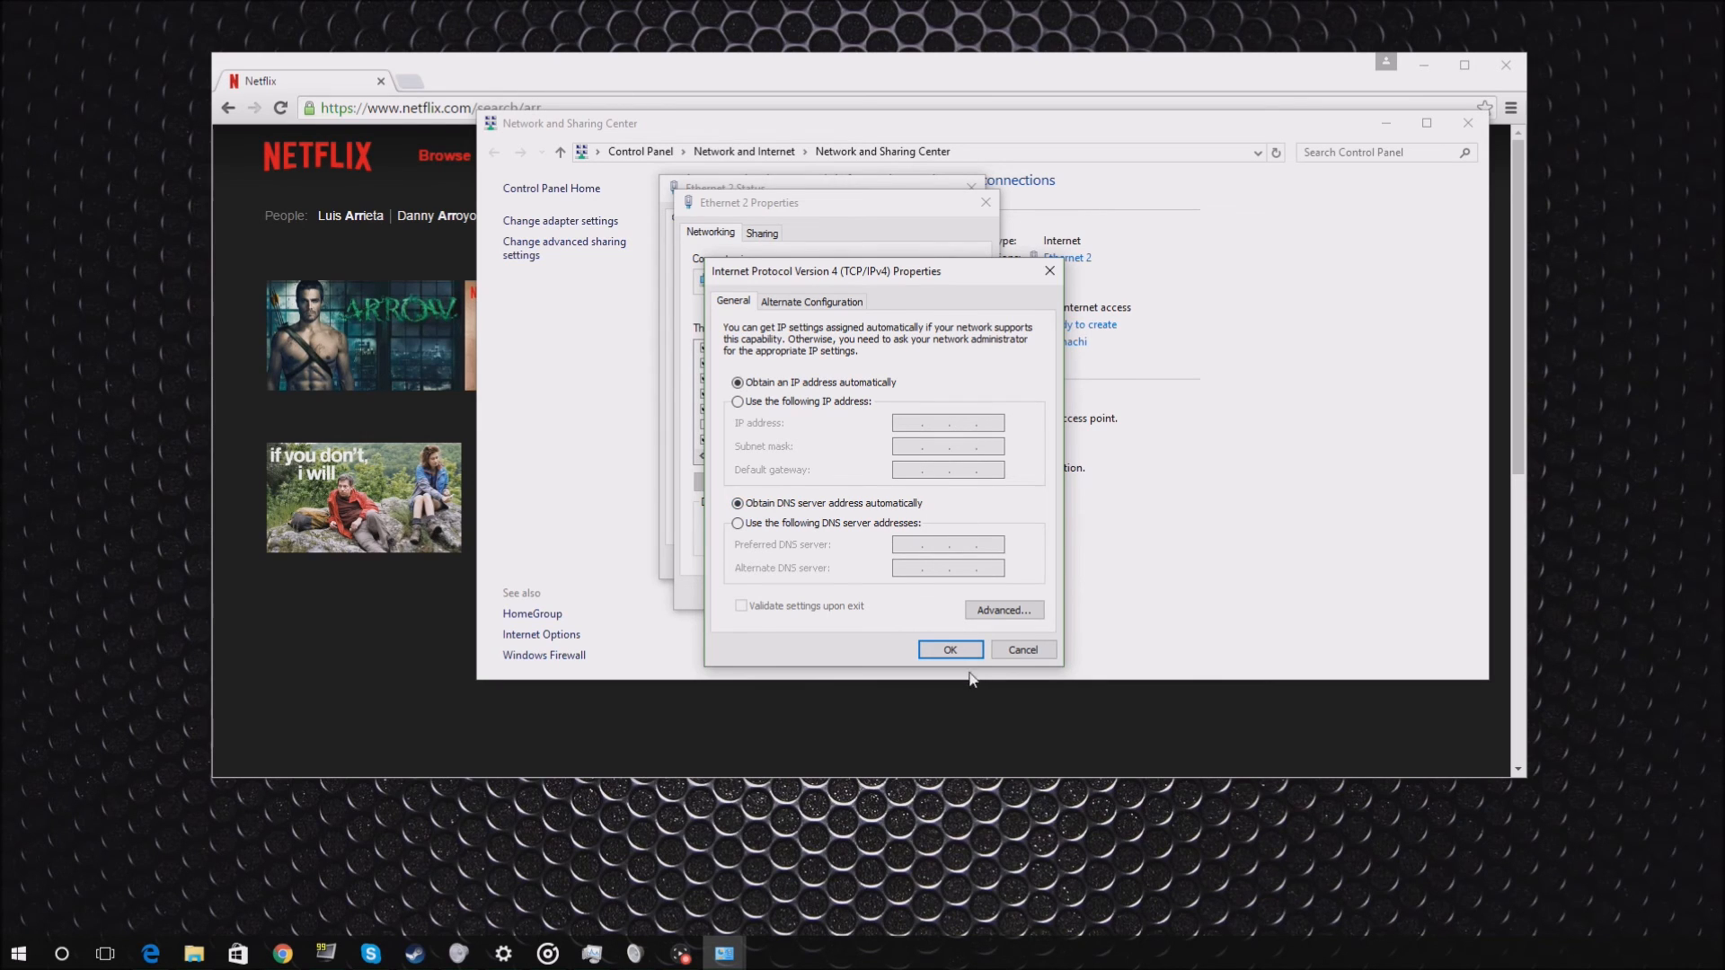
pyautogui.click(949, 648)
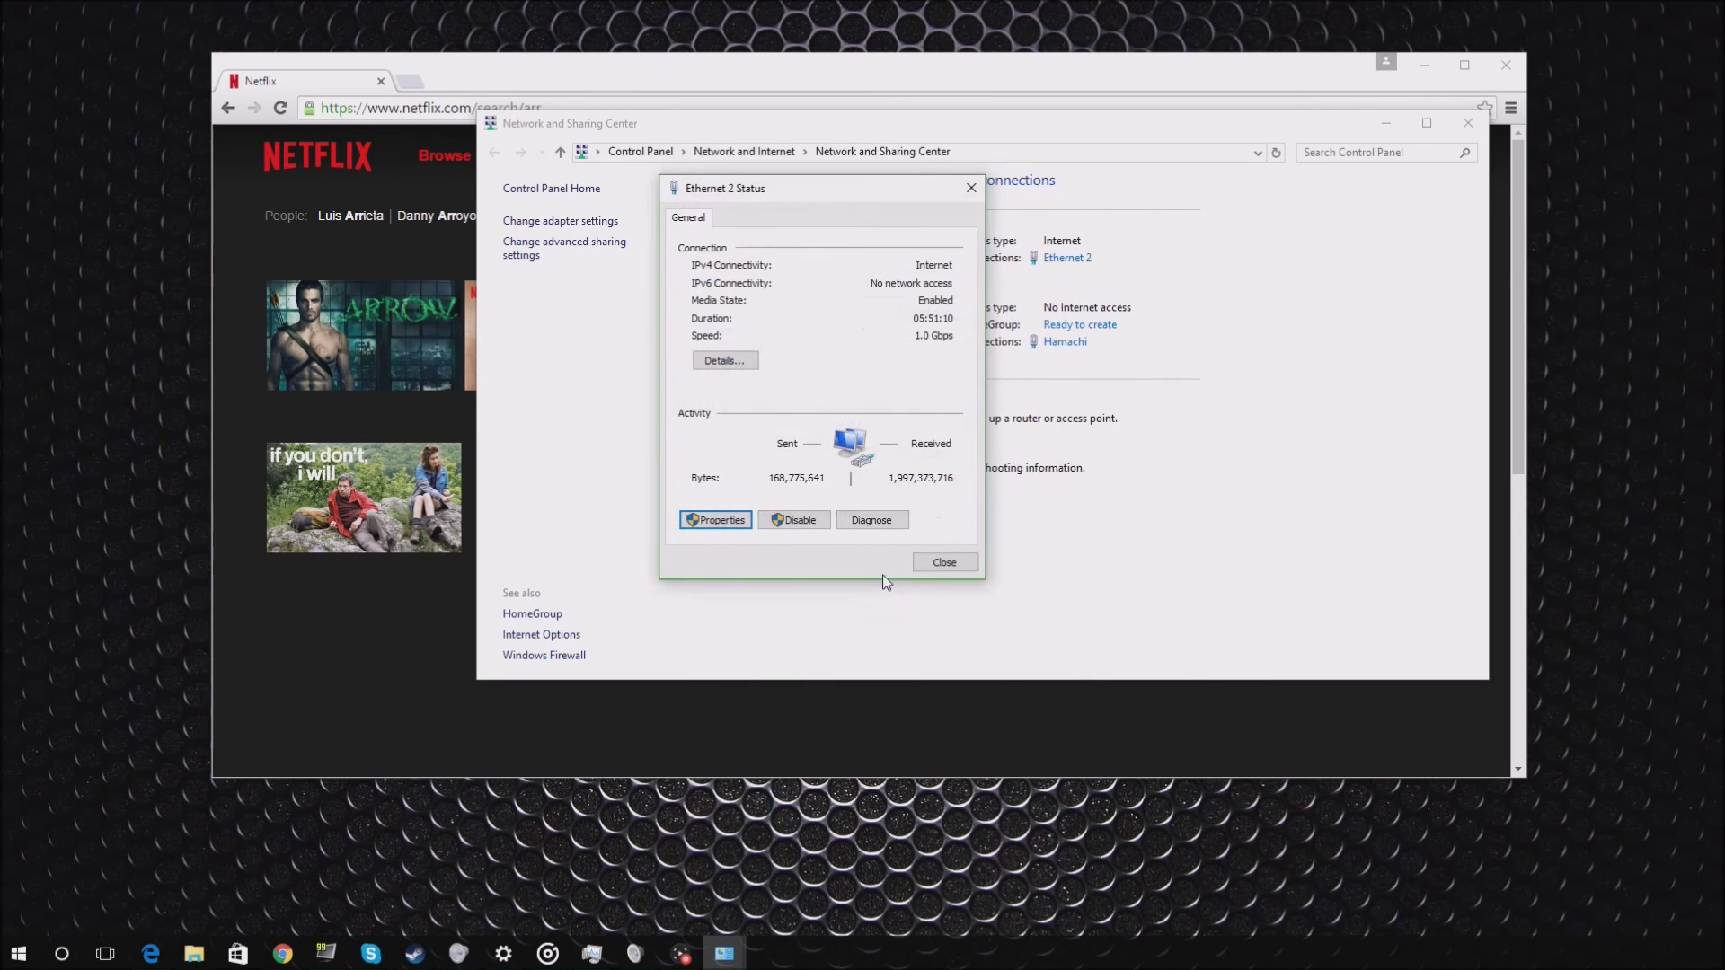
pyautogui.click(944, 563)
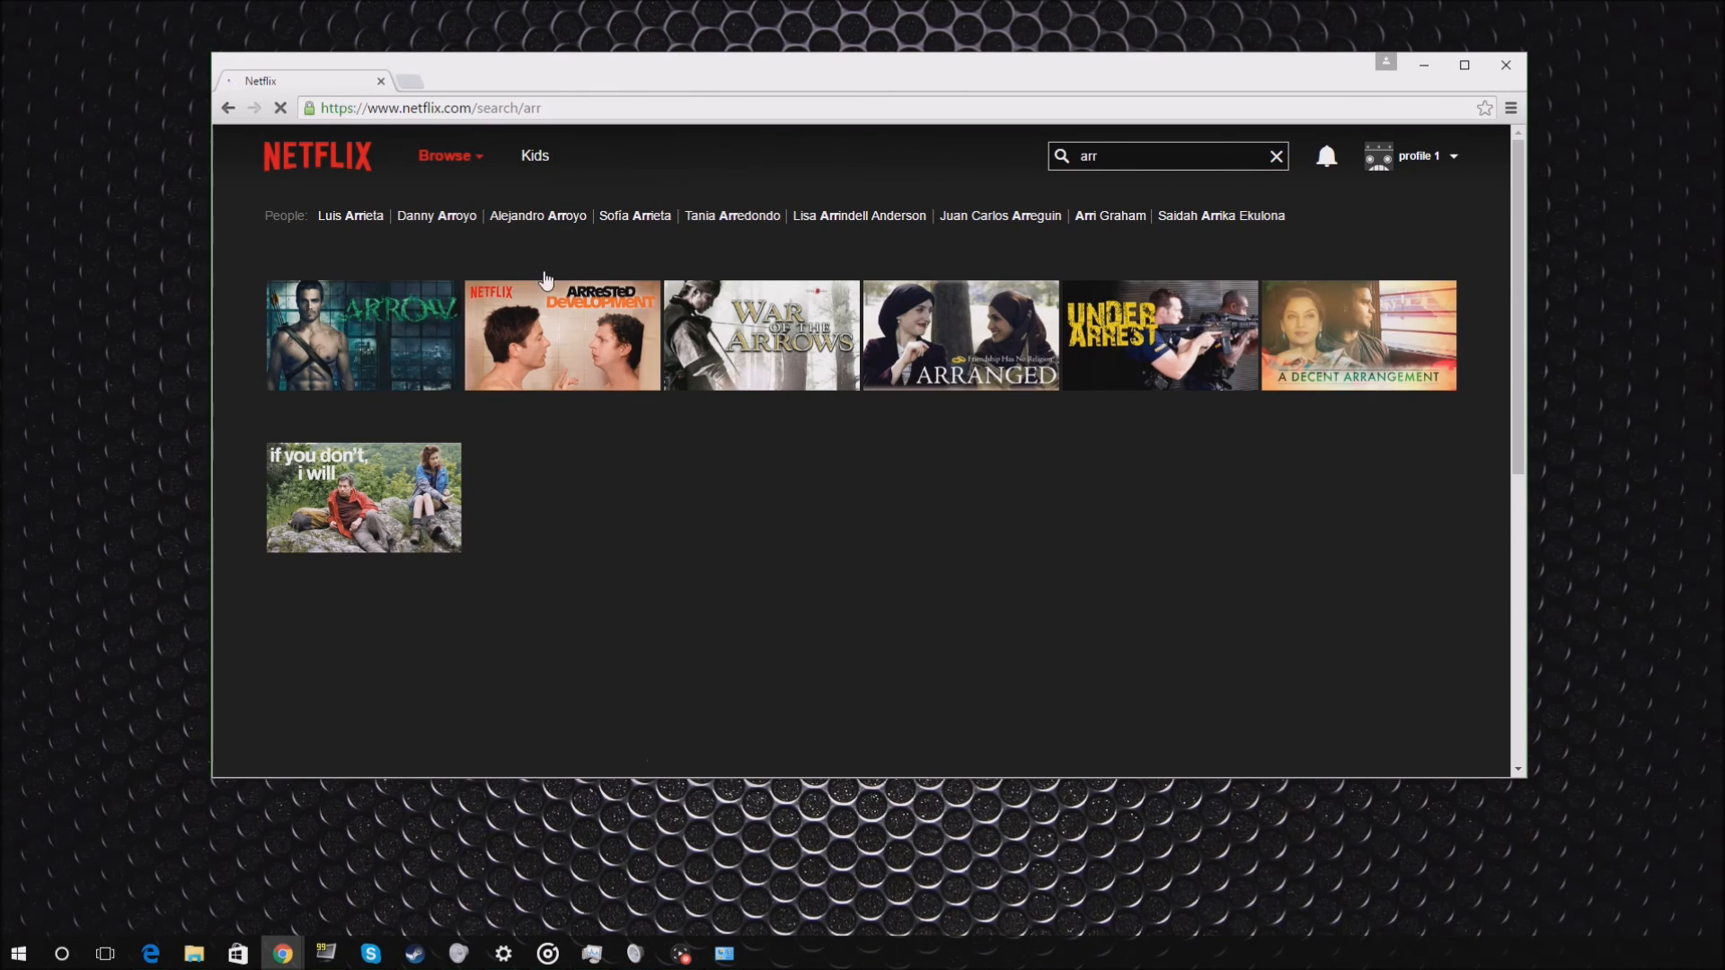
# Return to Netflix Browse and run a fresh search for 'arr', which no longer lists Arrow.
pyautogui.click(316, 155)
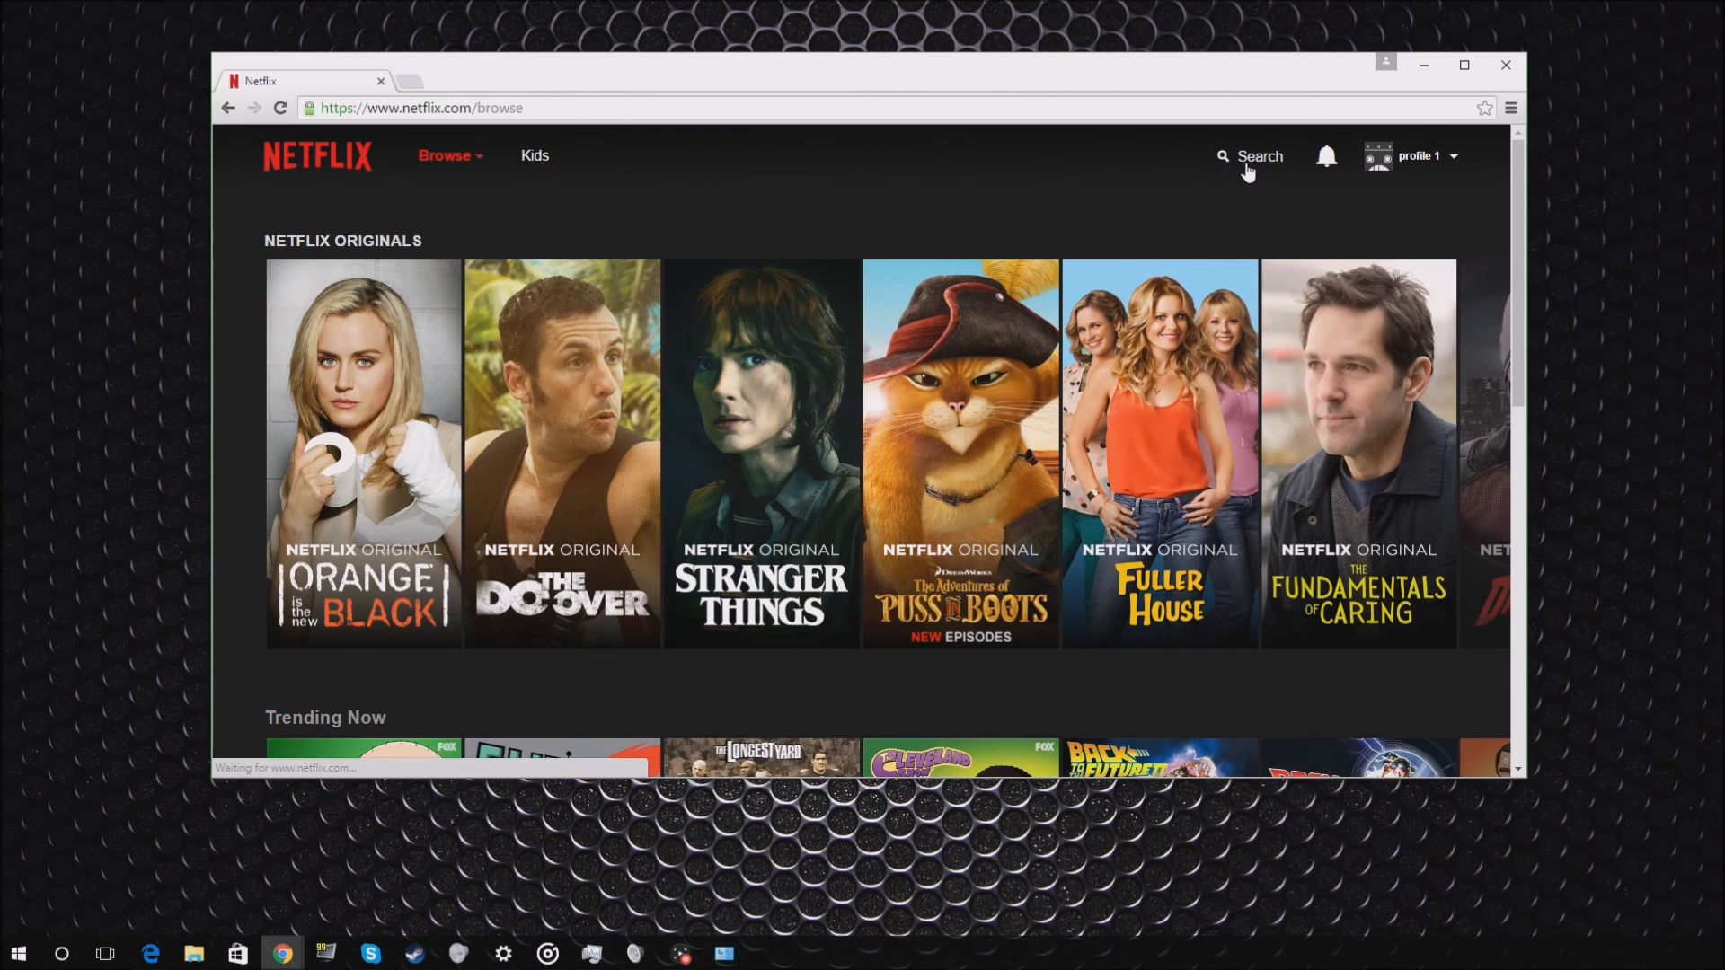
pyautogui.click(1222, 154)
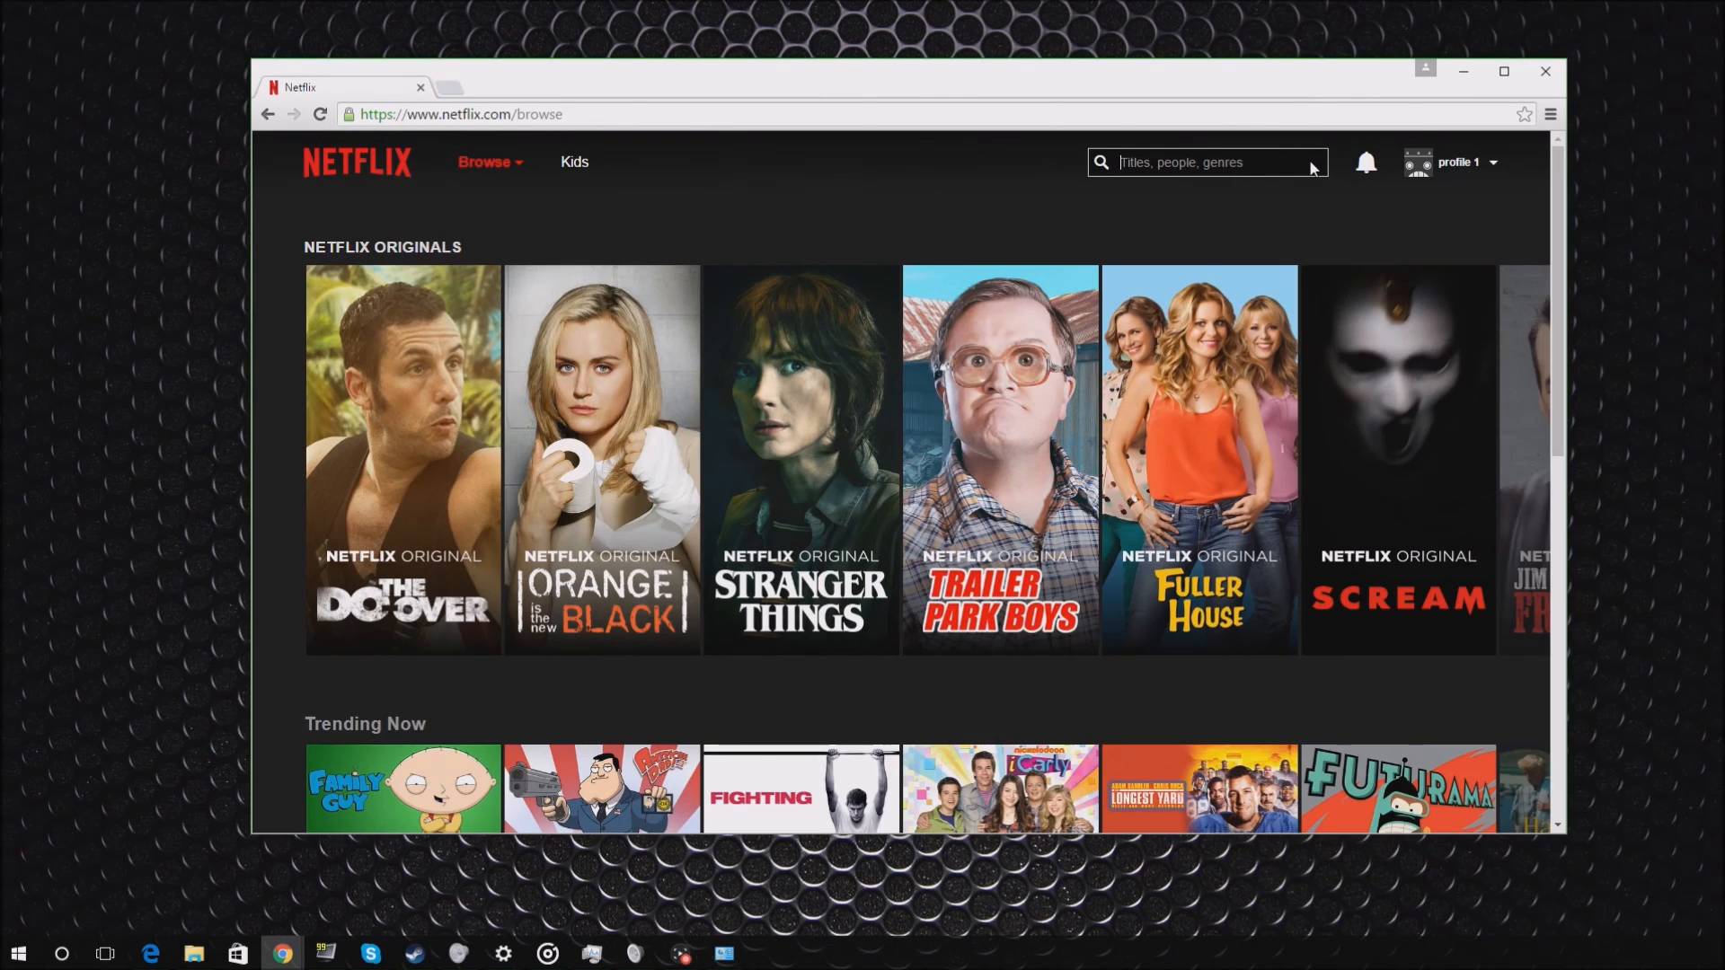
pyautogui.write('arr')
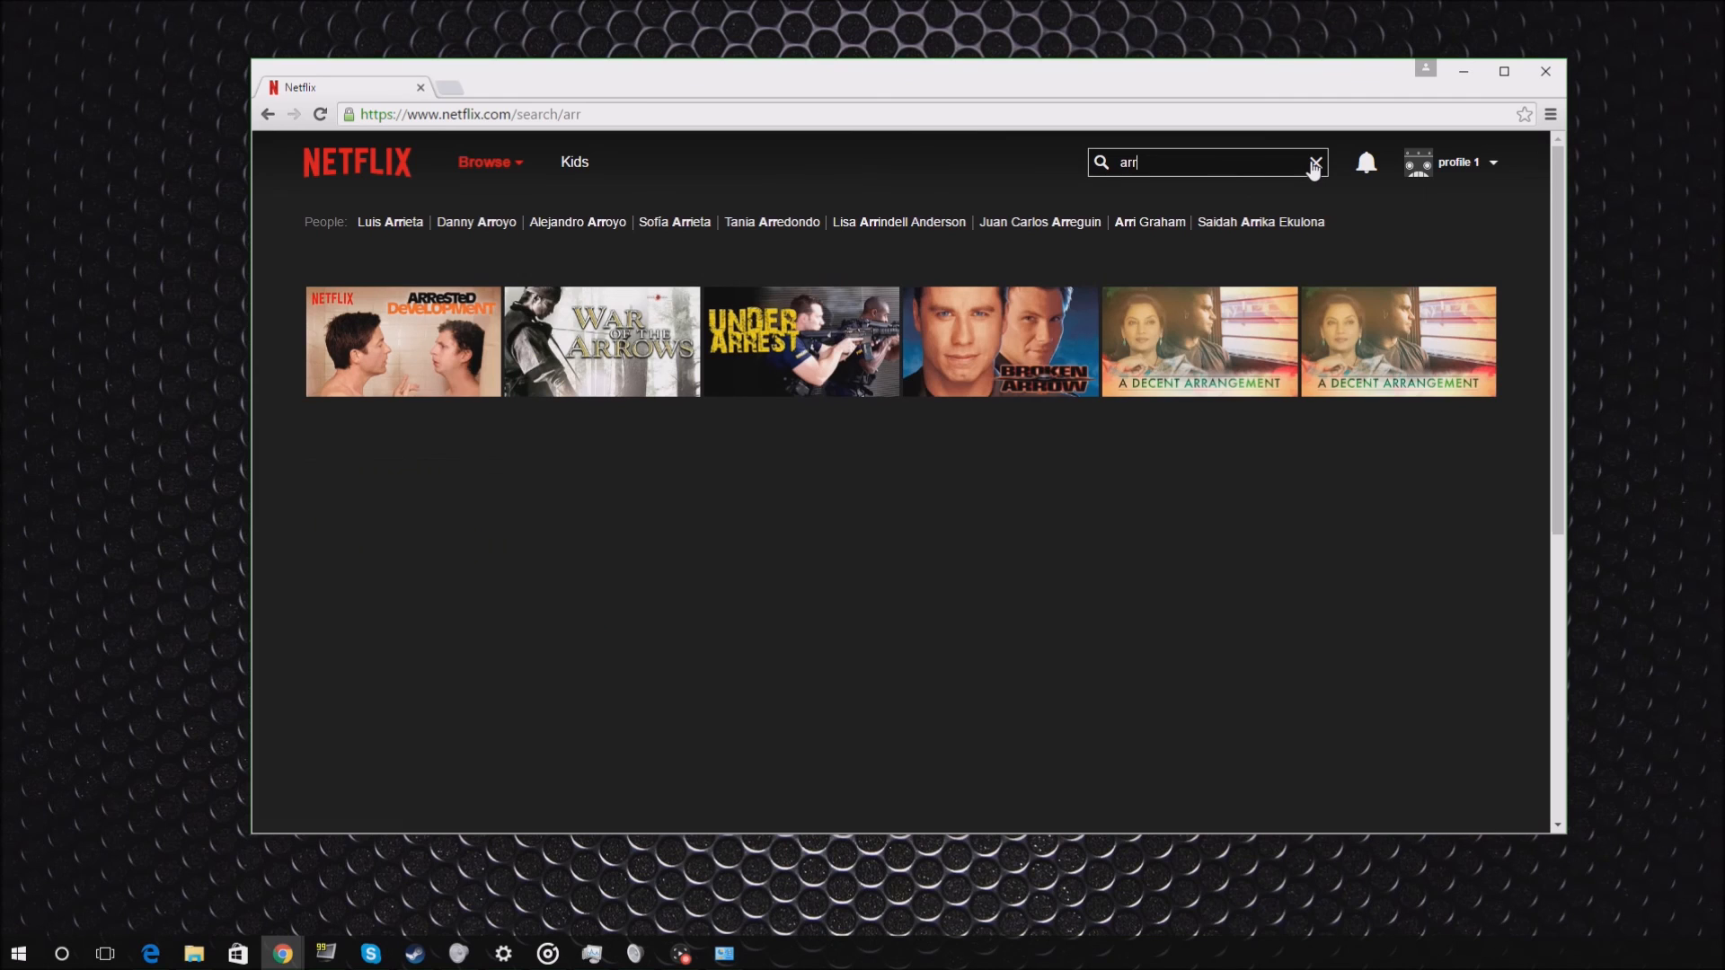
pyautogui.moveTo(1029, 473)
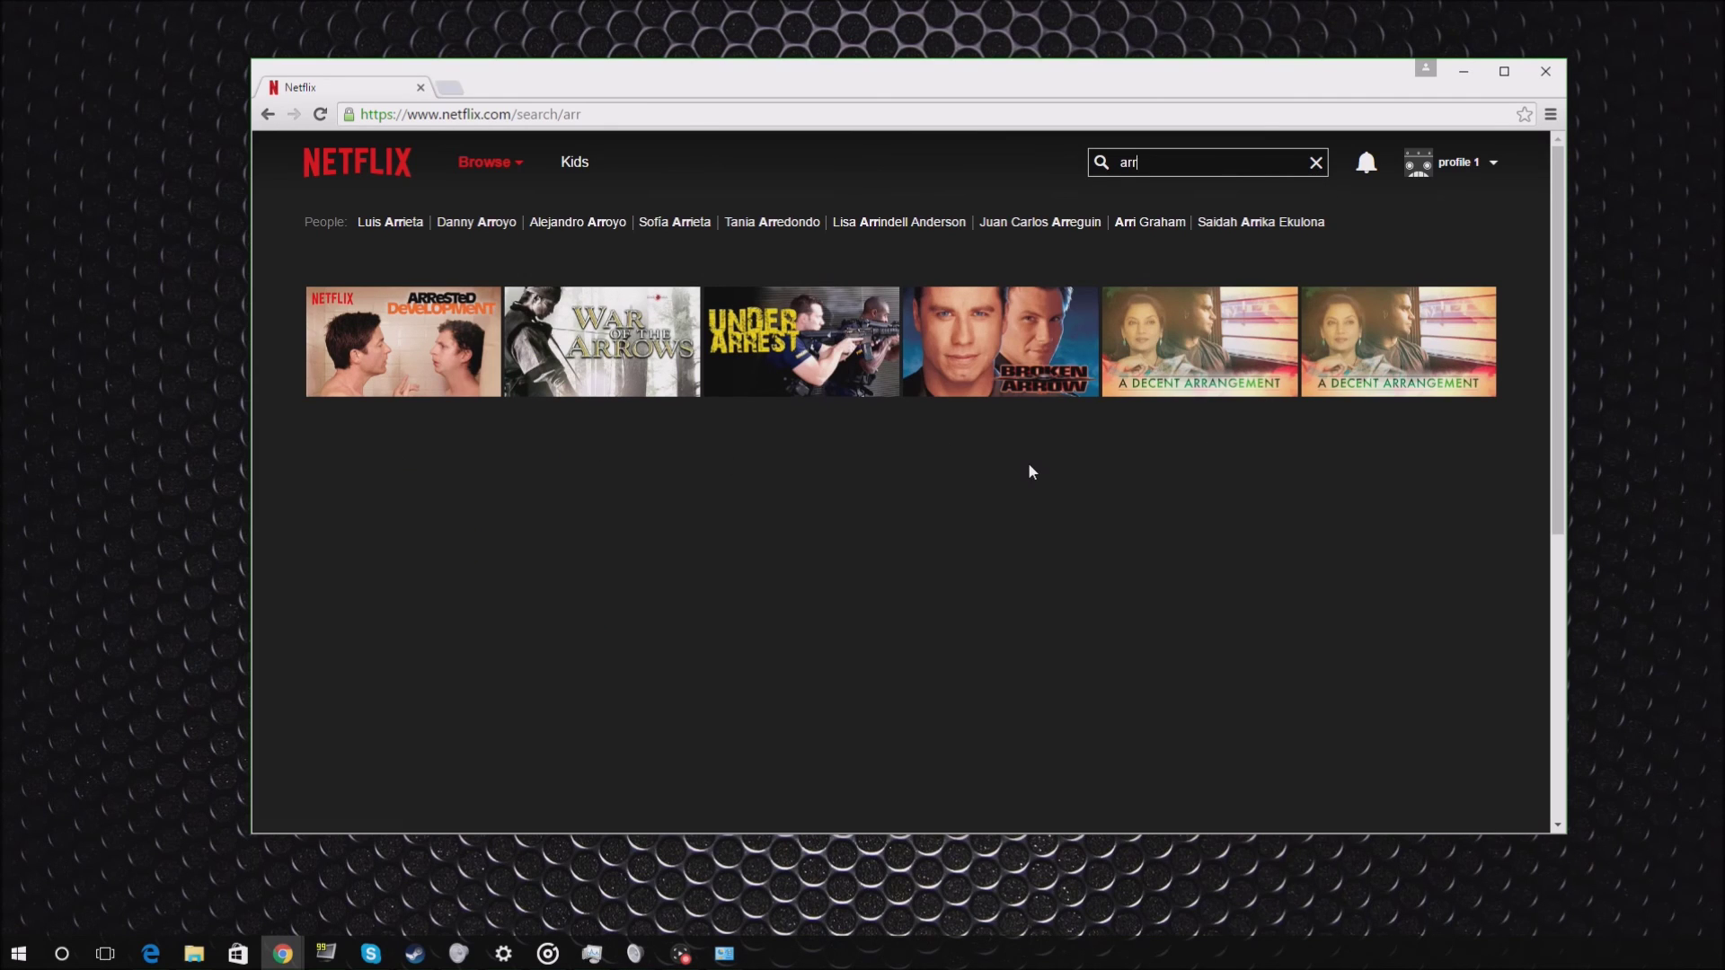
pyautogui.moveTo(1058, 519)
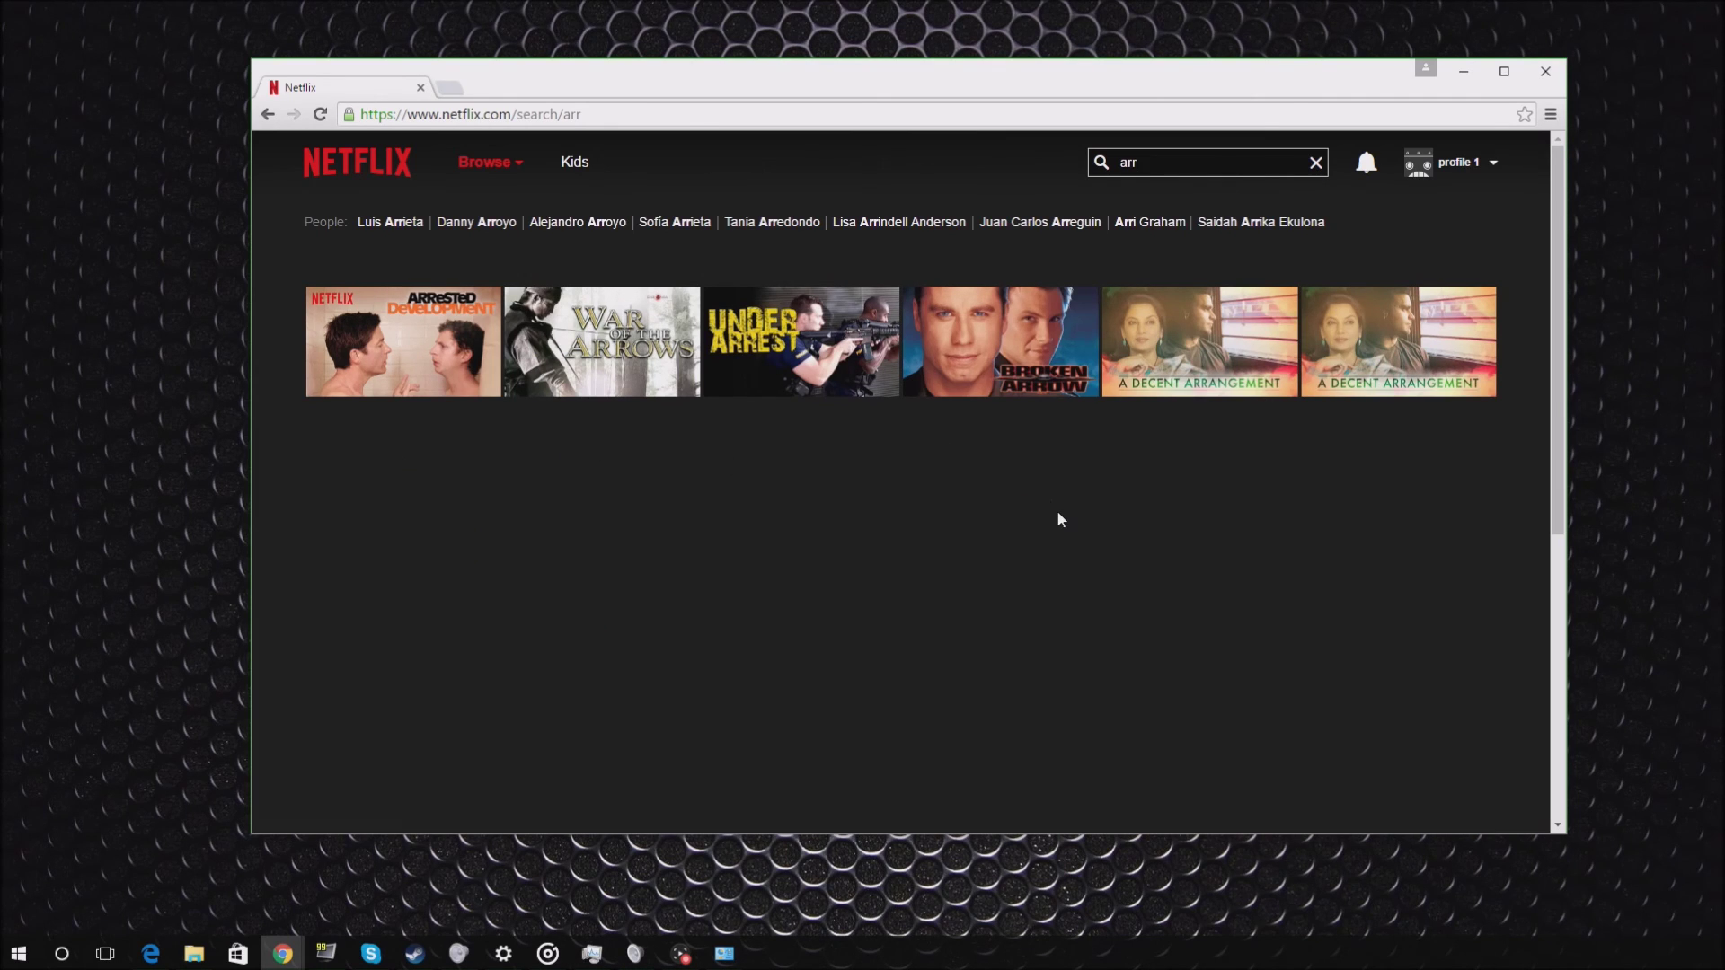
pyautogui.moveTo(1548, 72)
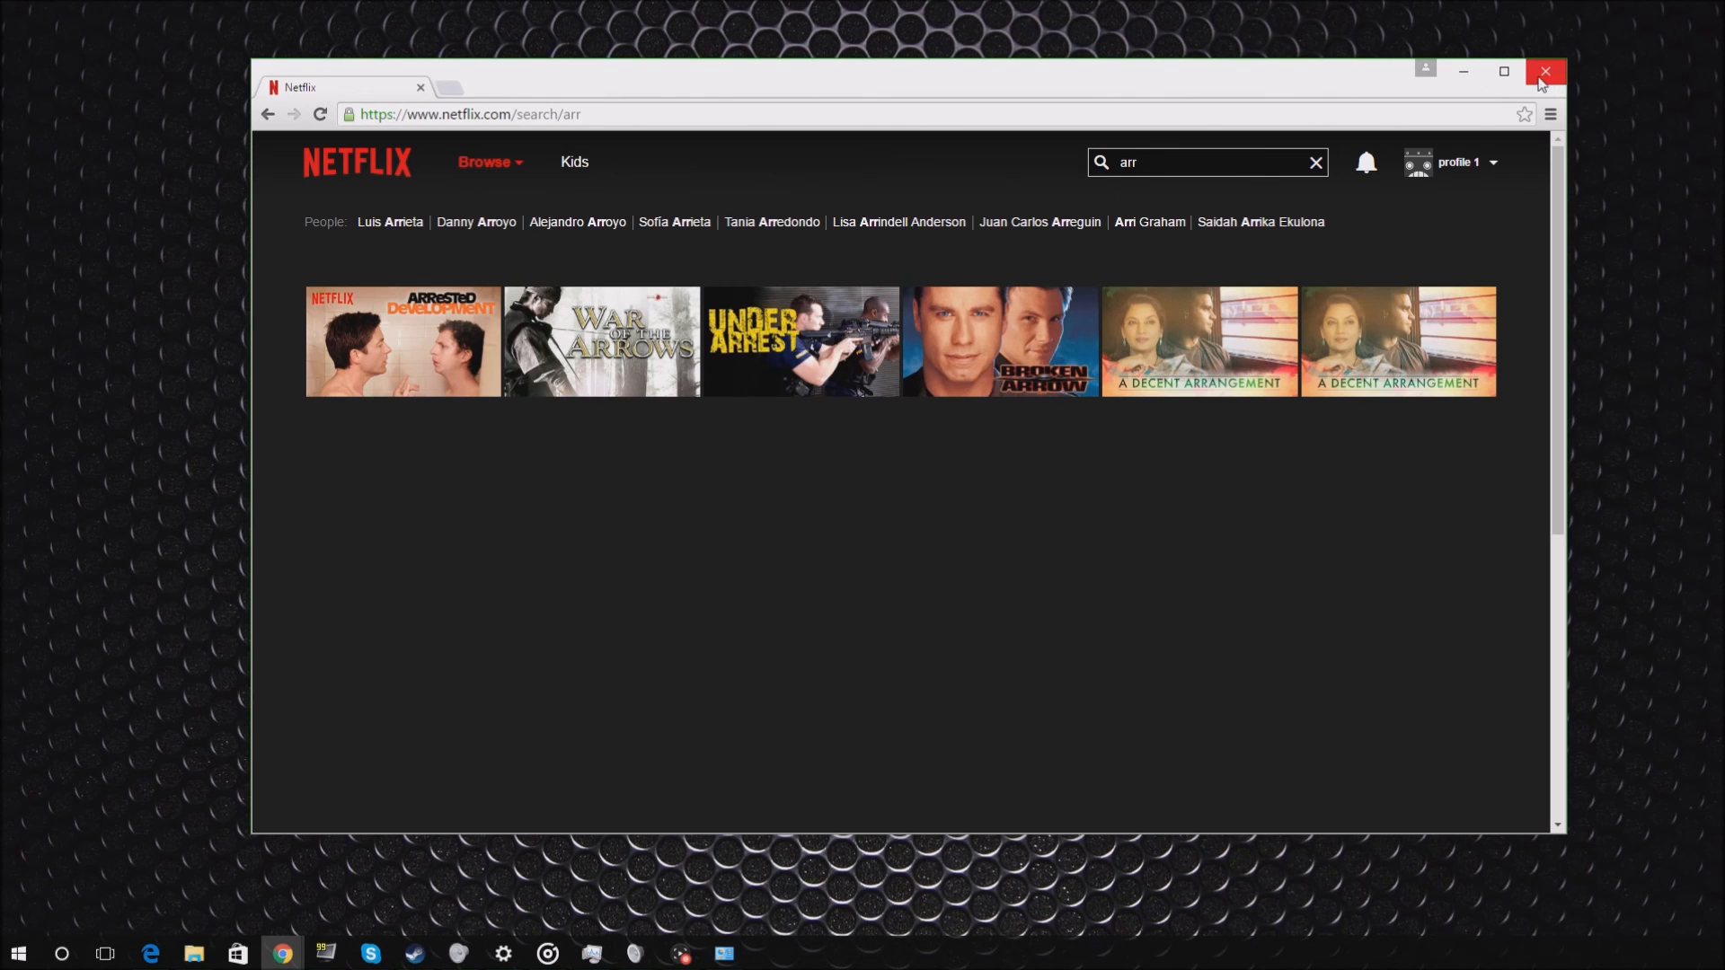
pyautogui.moveTo(307, 203)
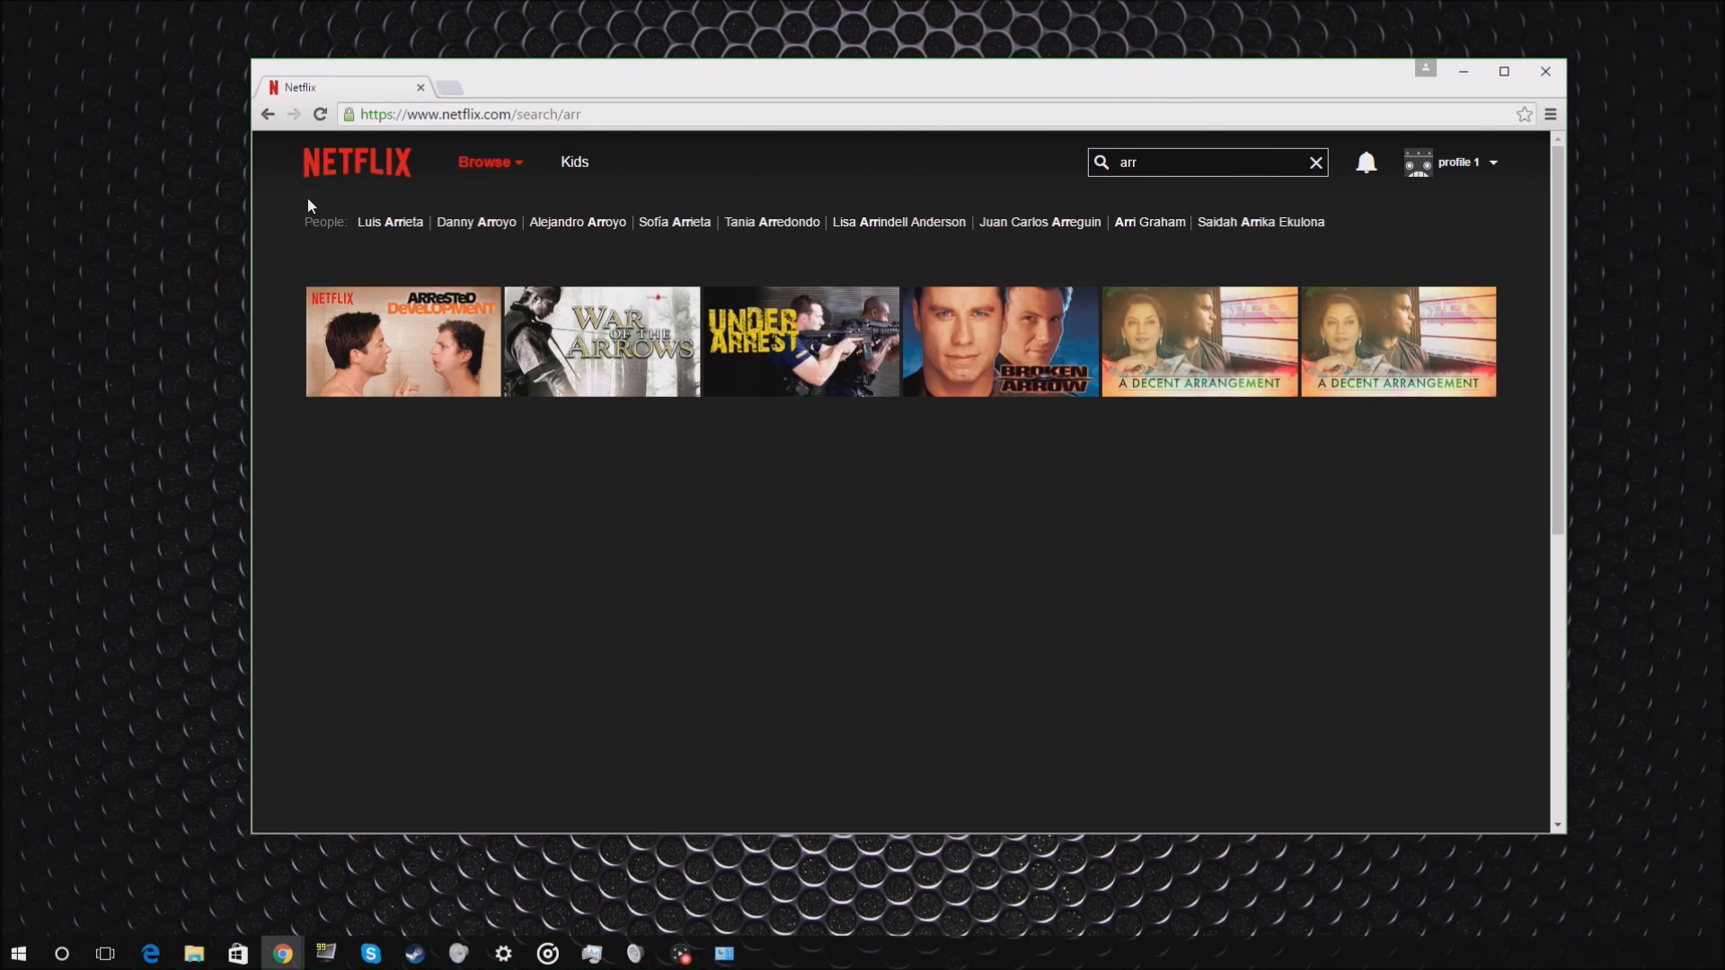
pyautogui.moveTo(365, 173)
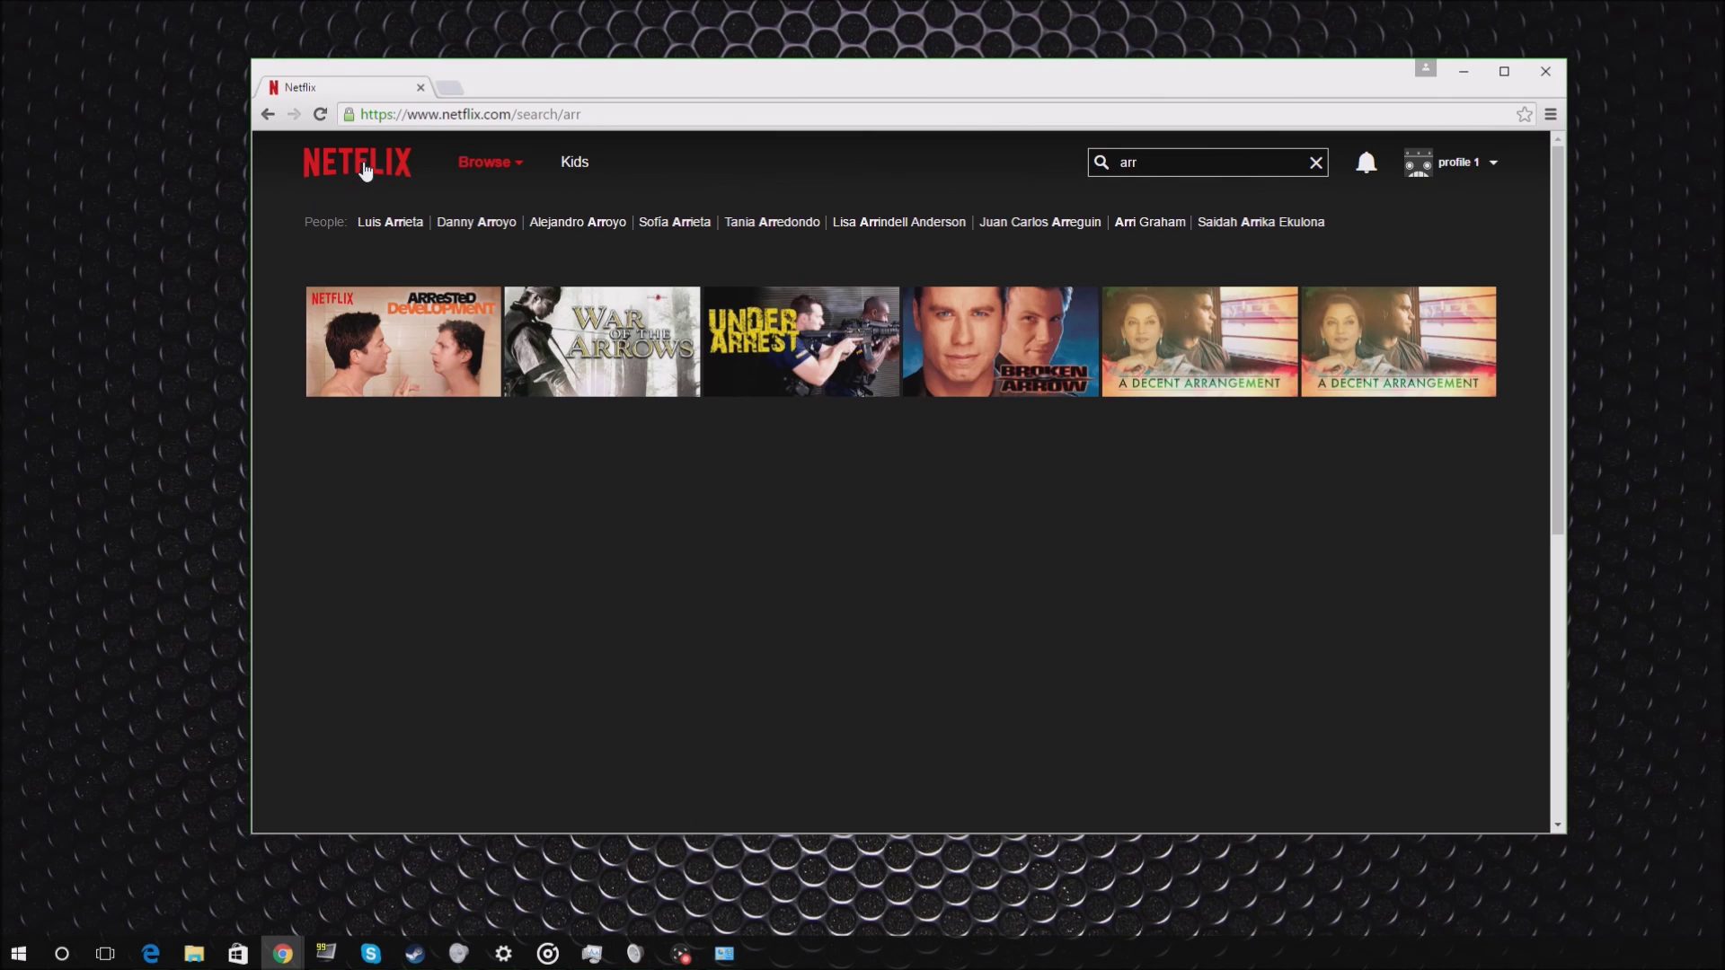
pyautogui.moveTo(390, 176)
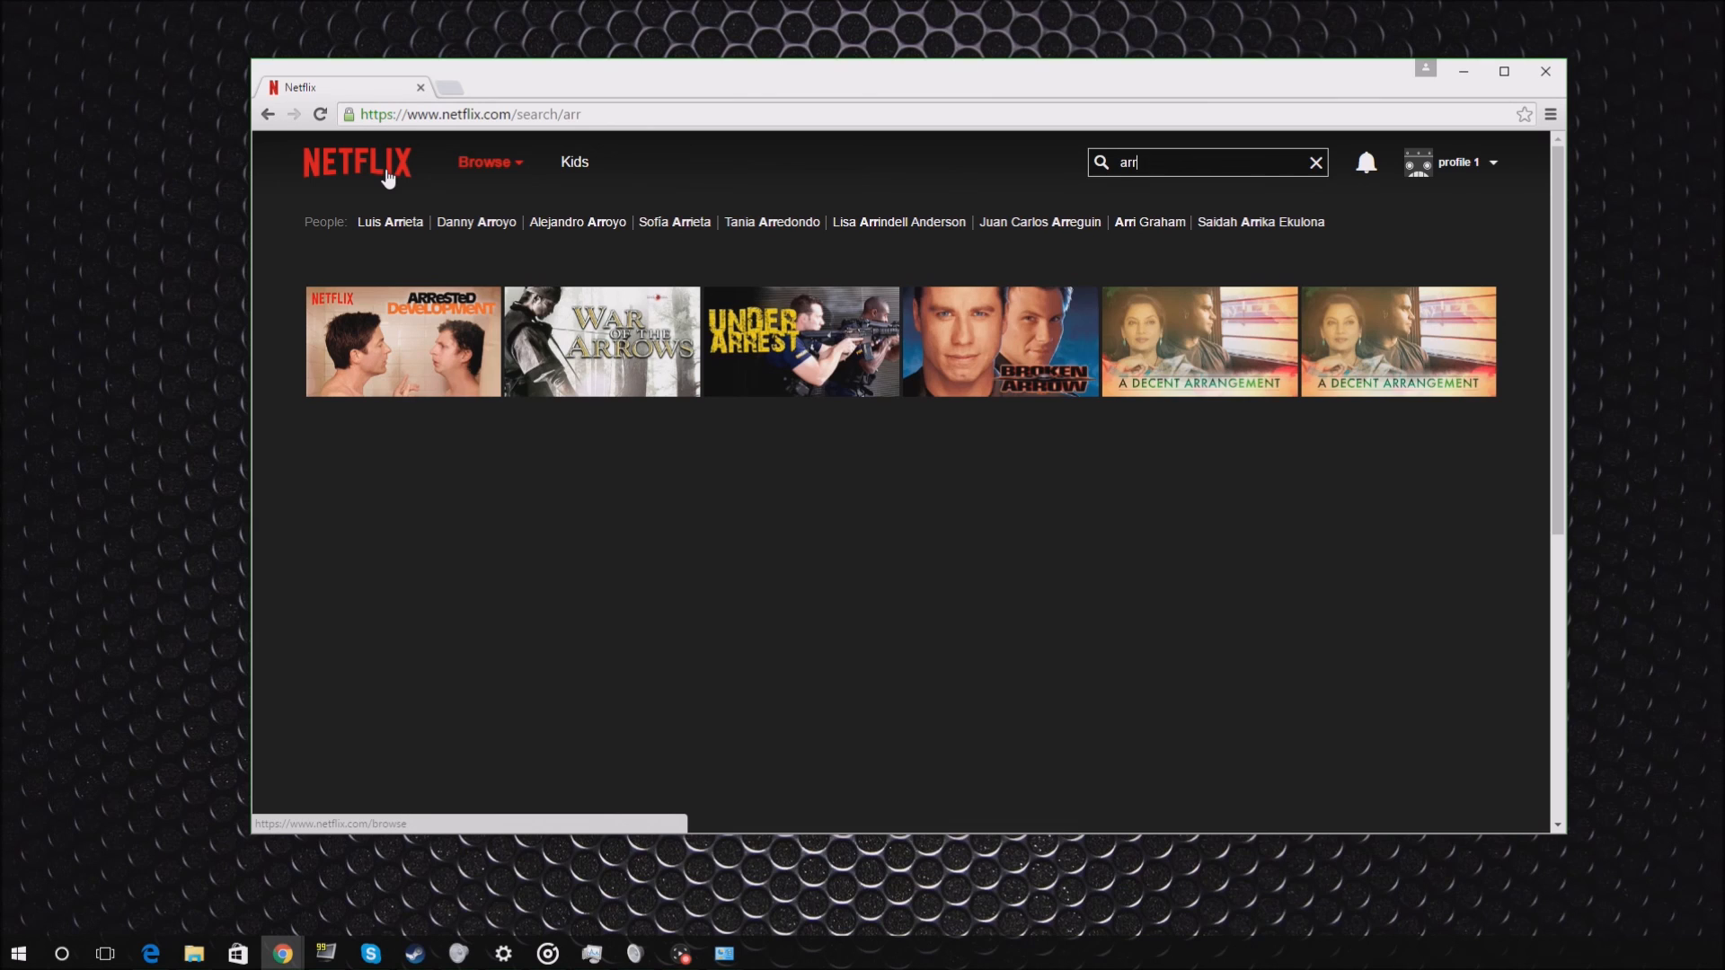
pyautogui.moveTo(627, 621)
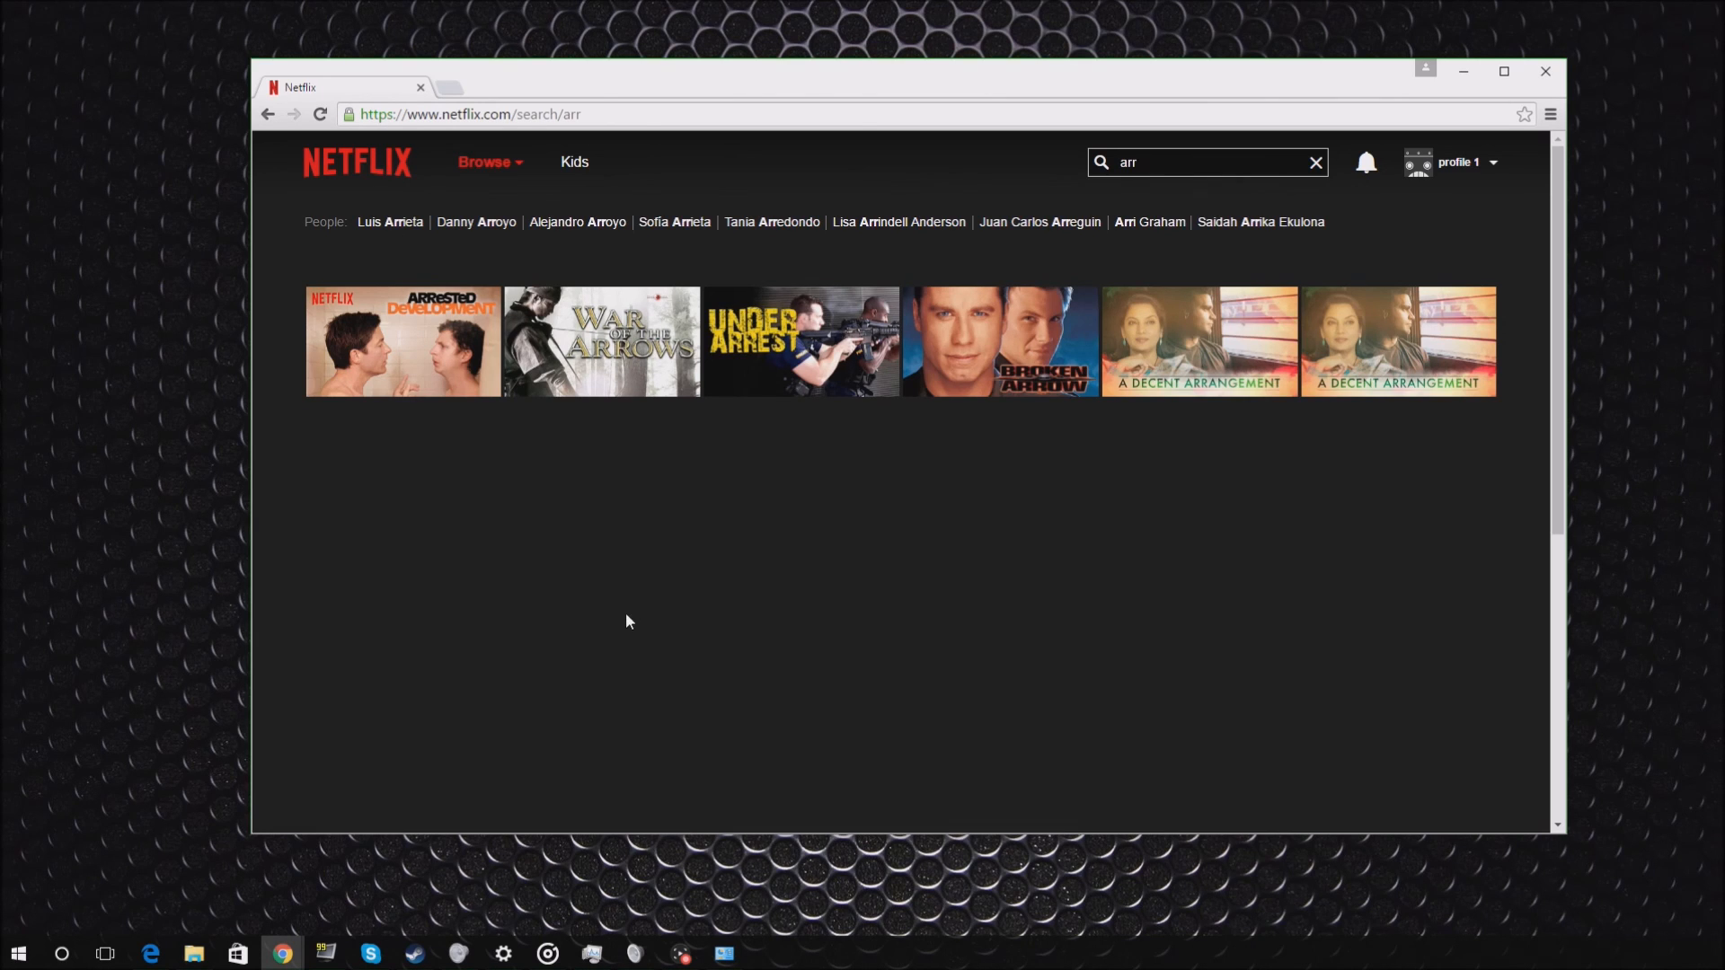
pyautogui.moveTo(611, 609)
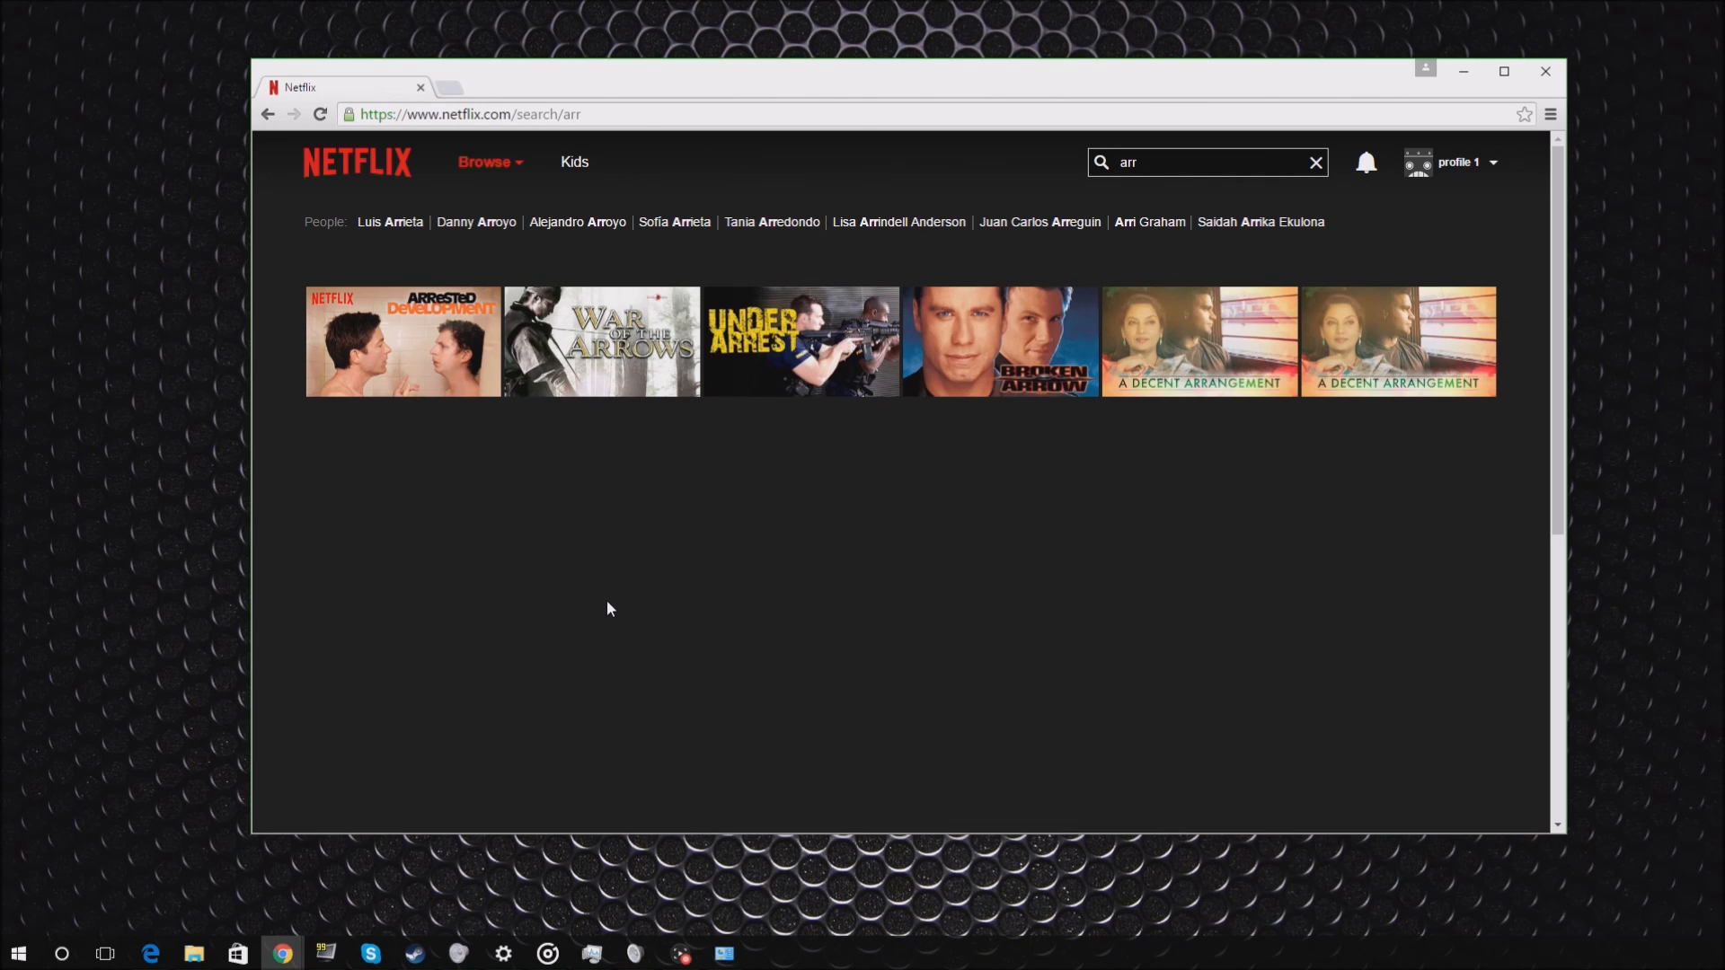
pyautogui.moveTo(669, 617)
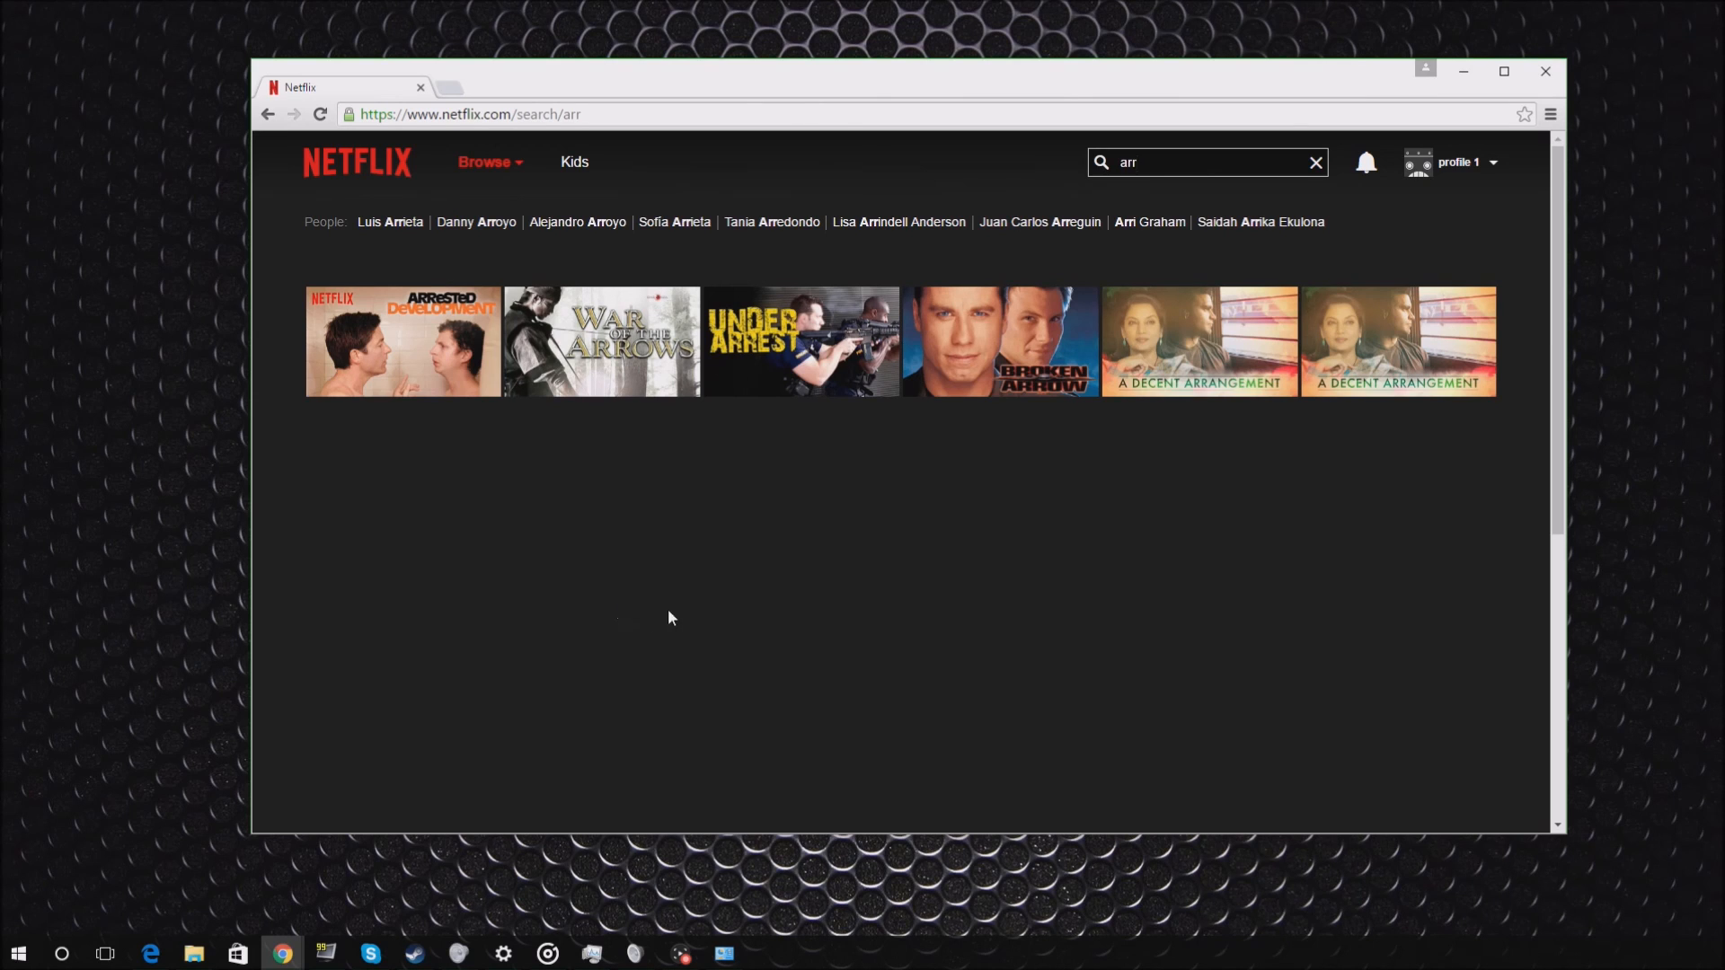
pyautogui.moveTo(535, 90)
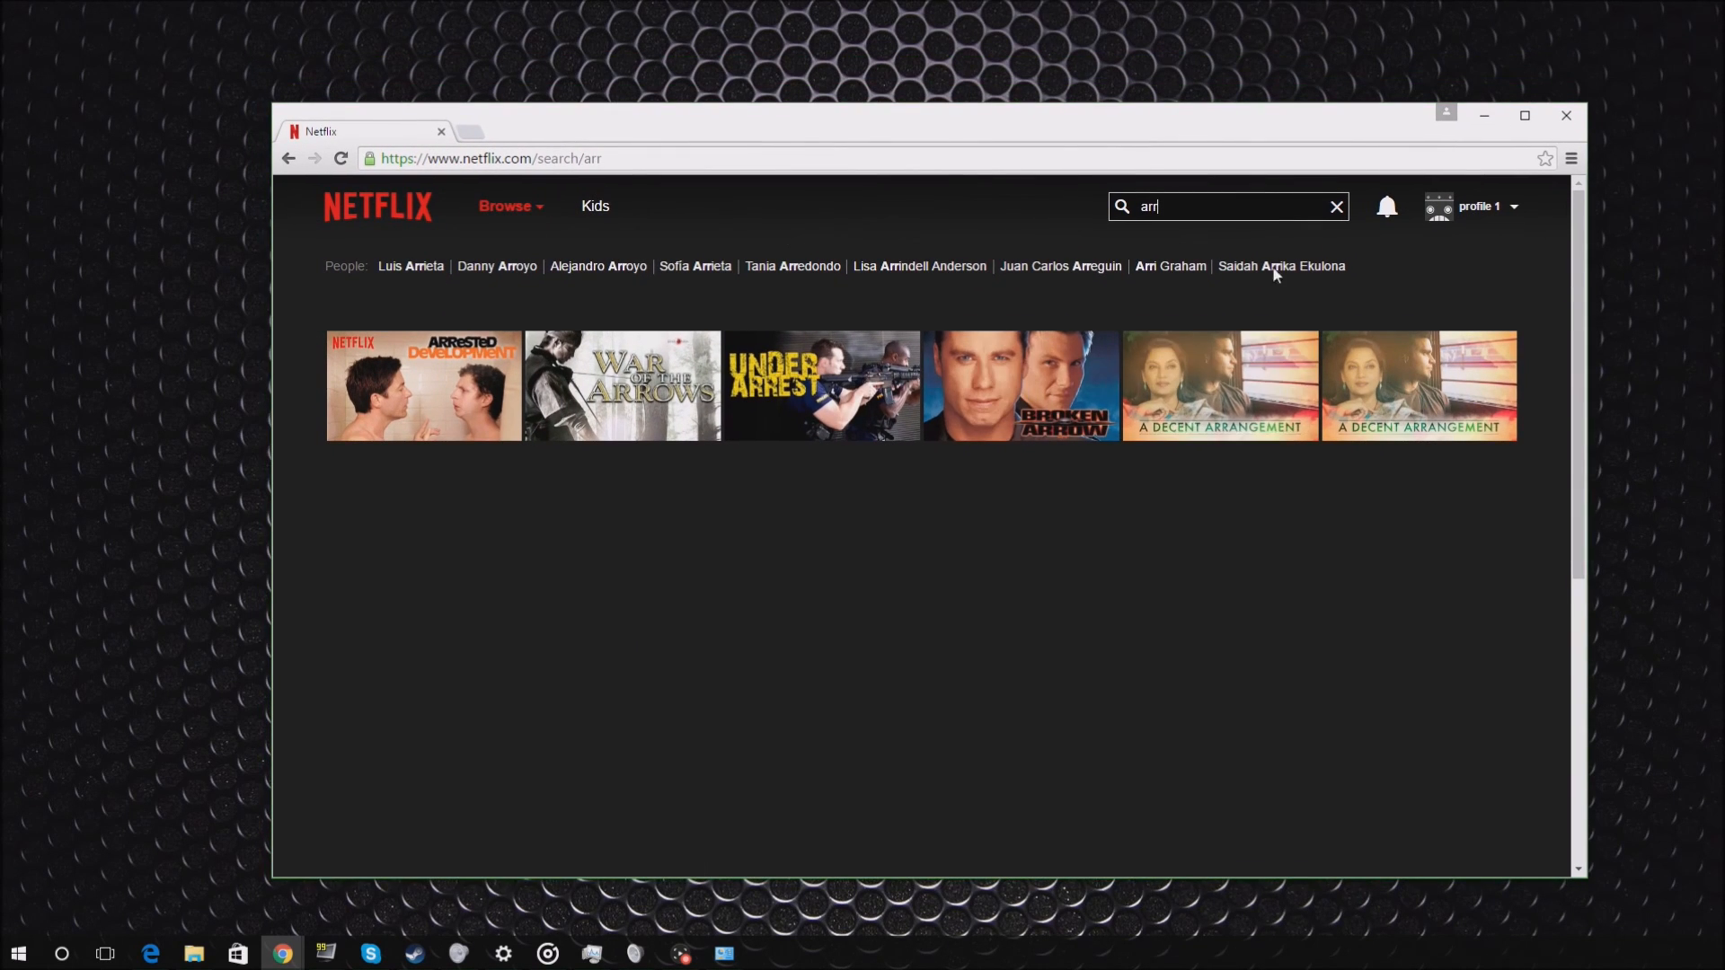
pyautogui.moveTo(1700, 940)
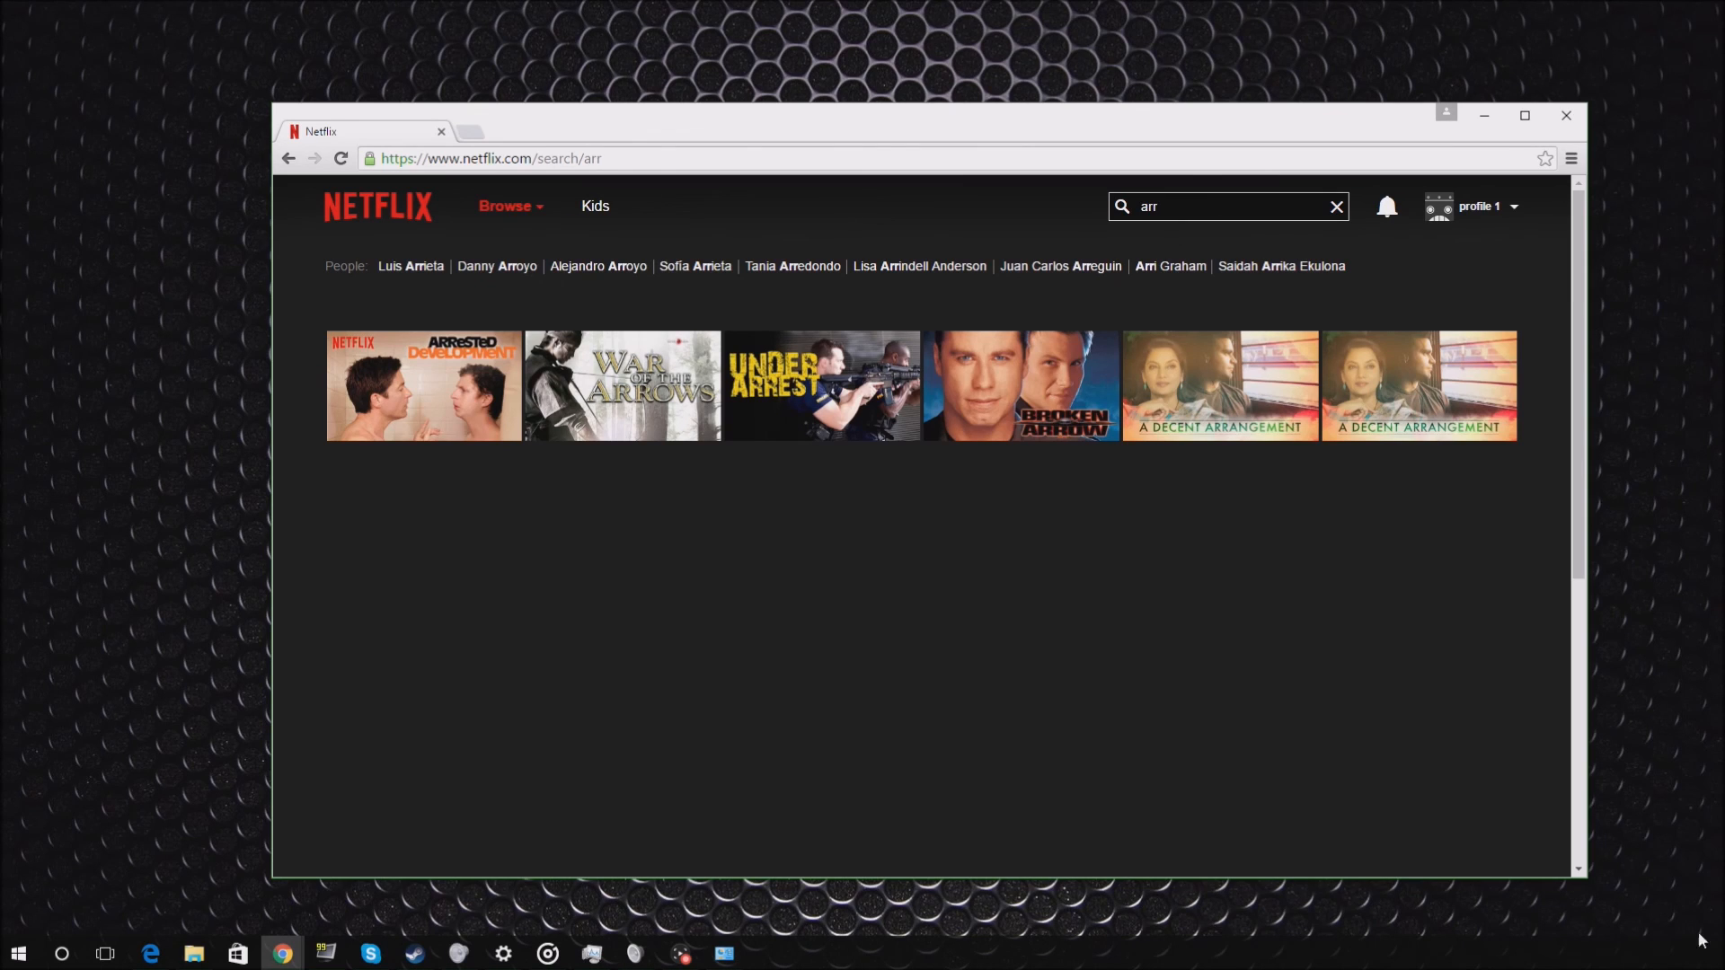